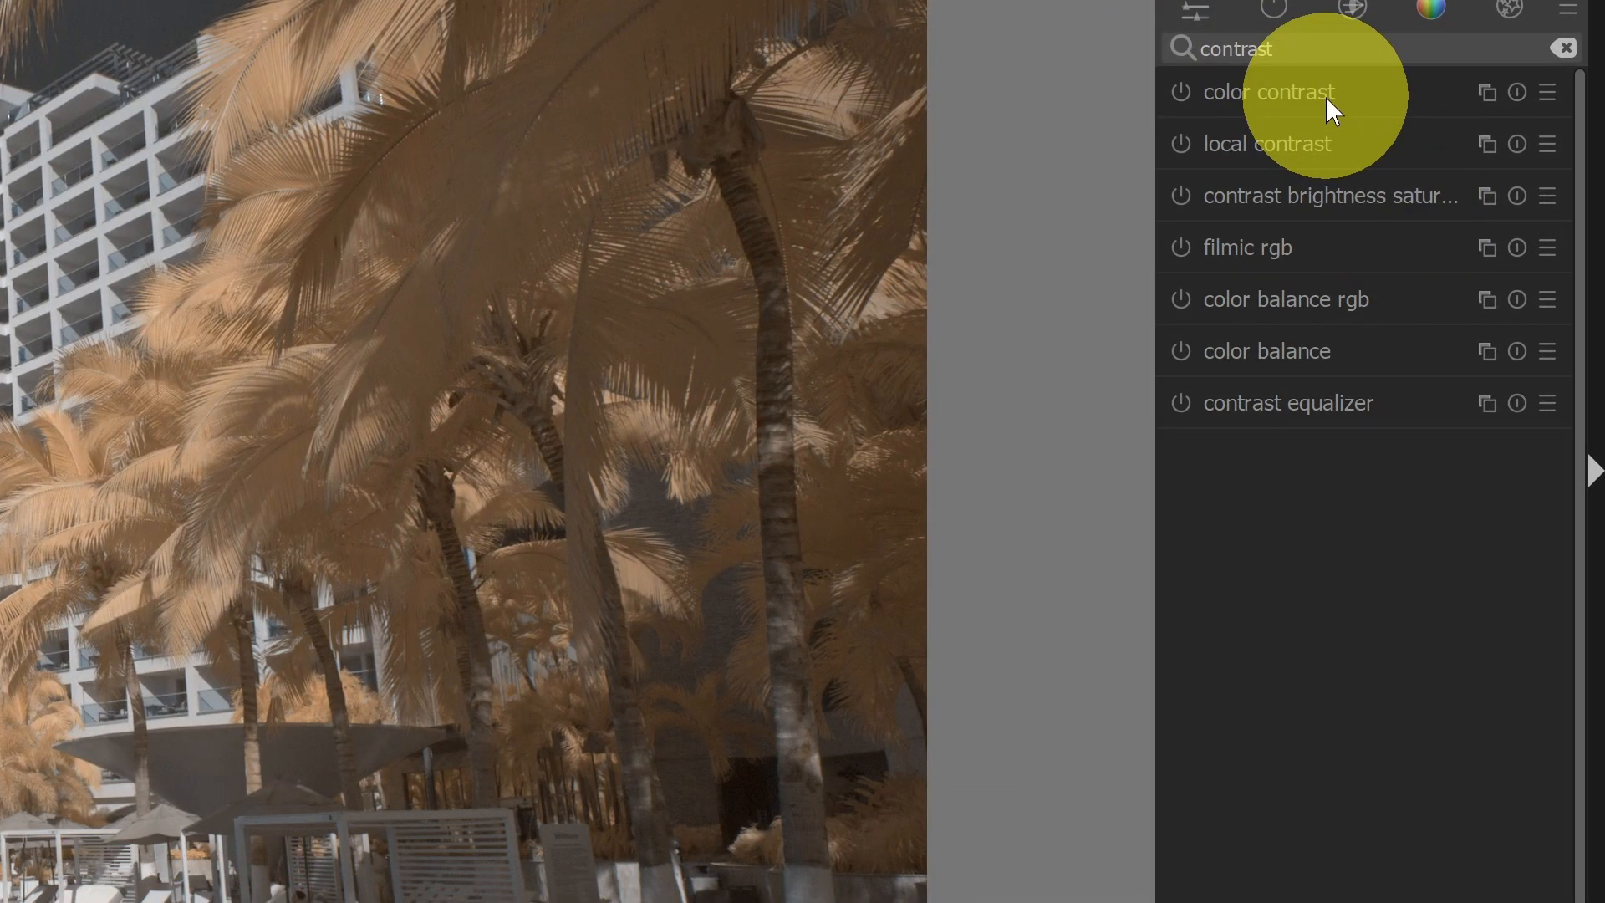
Enable the local contrast module on the photo.
click(1266, 144)
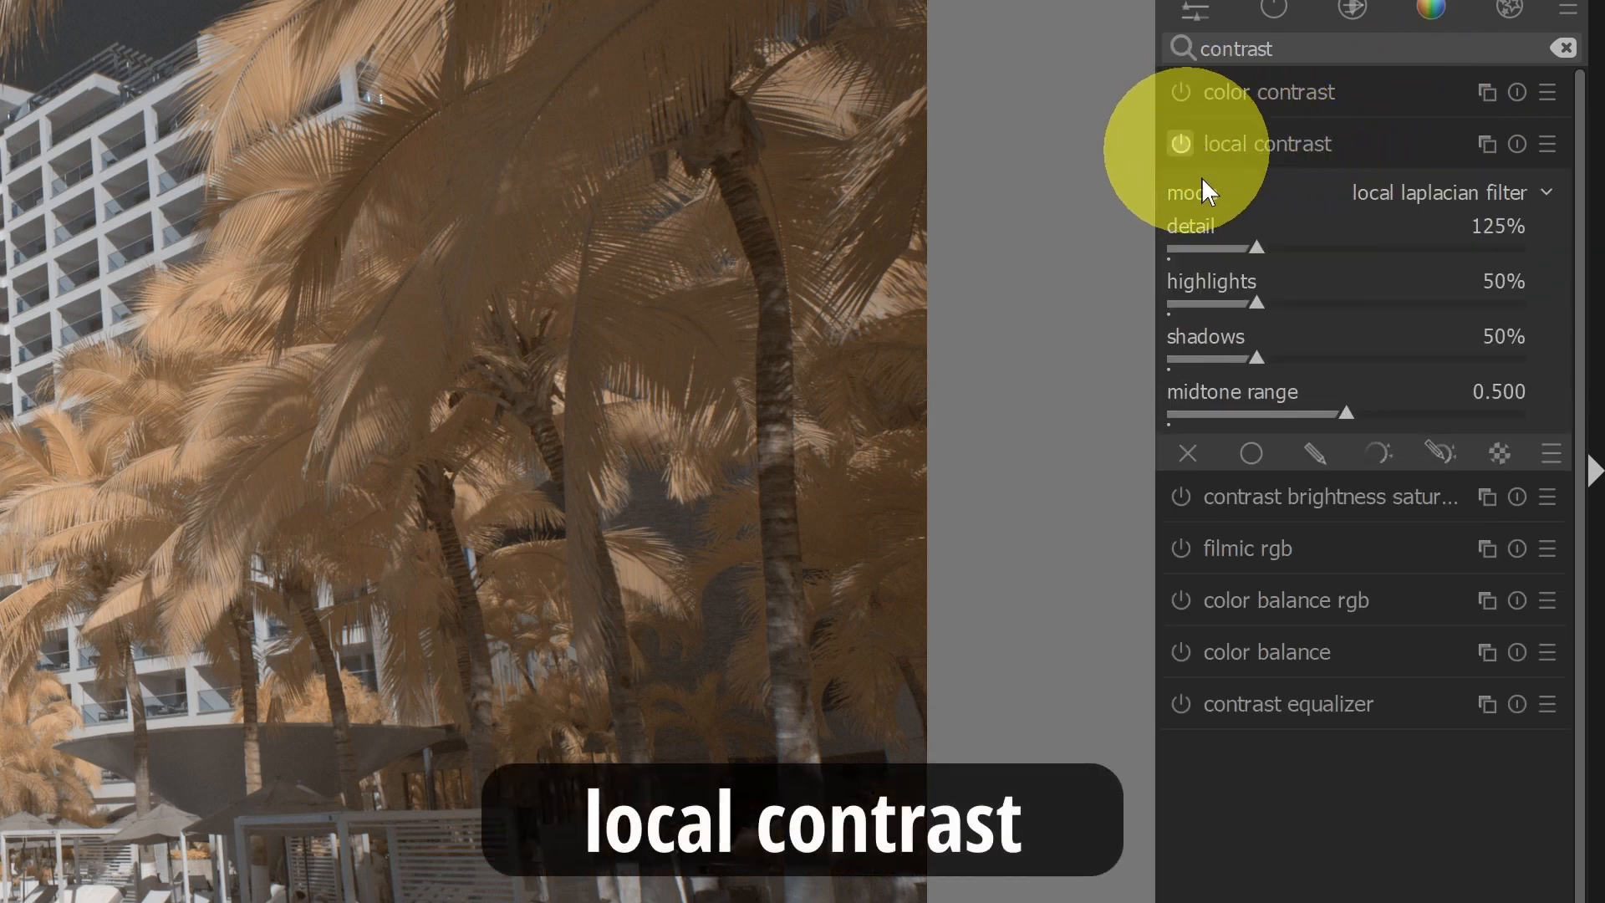
click(1180, 144)
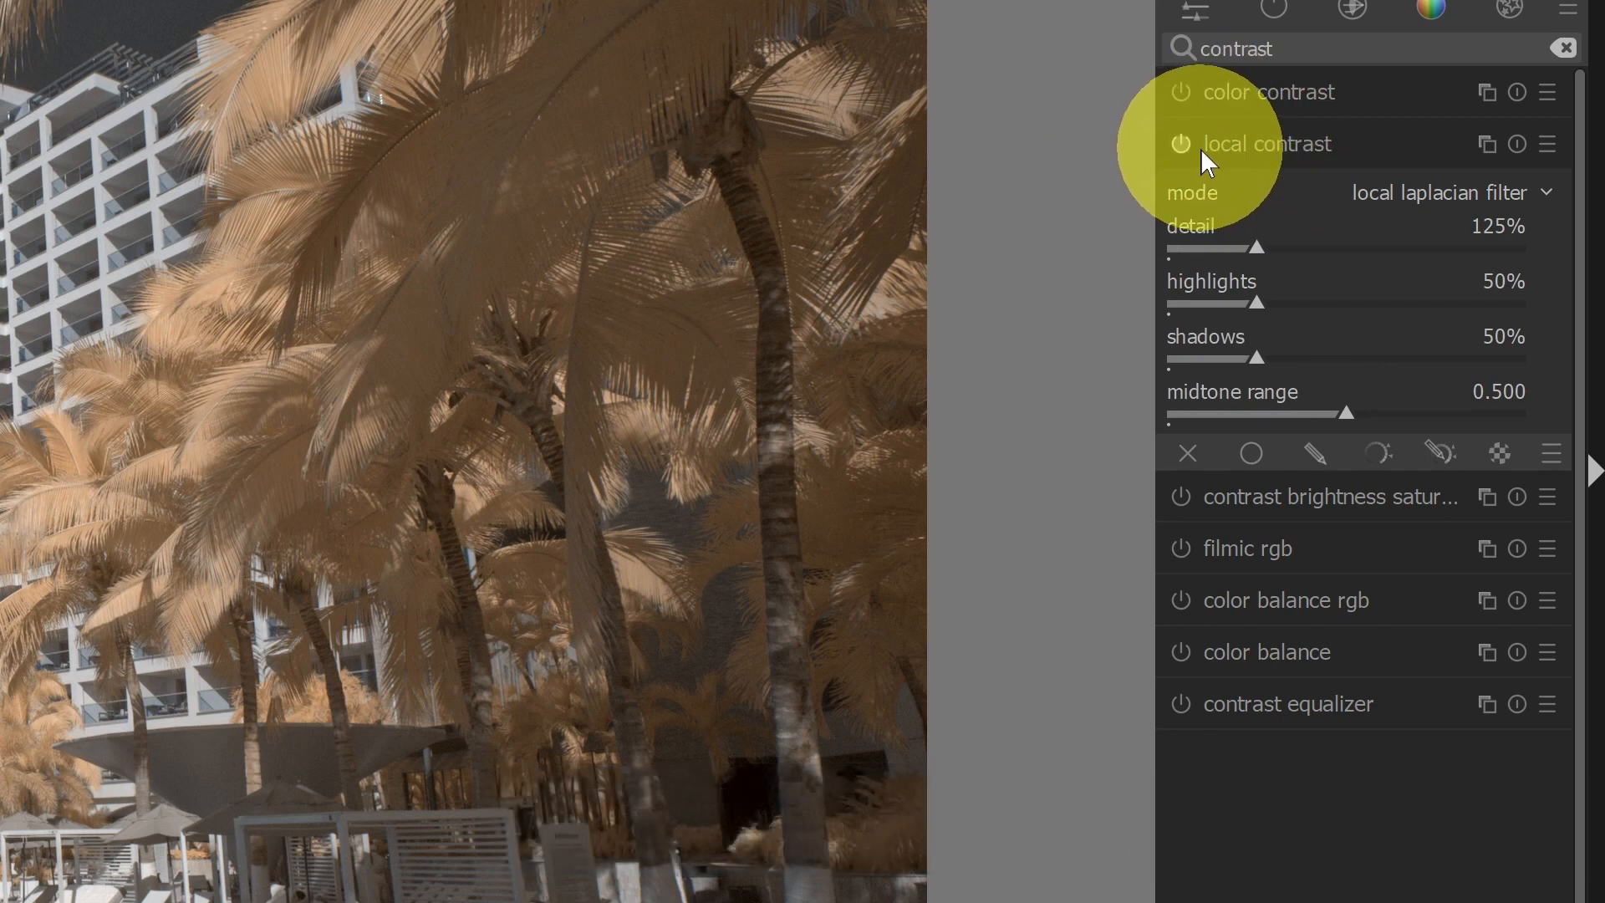
mouse_move(1250, 152)
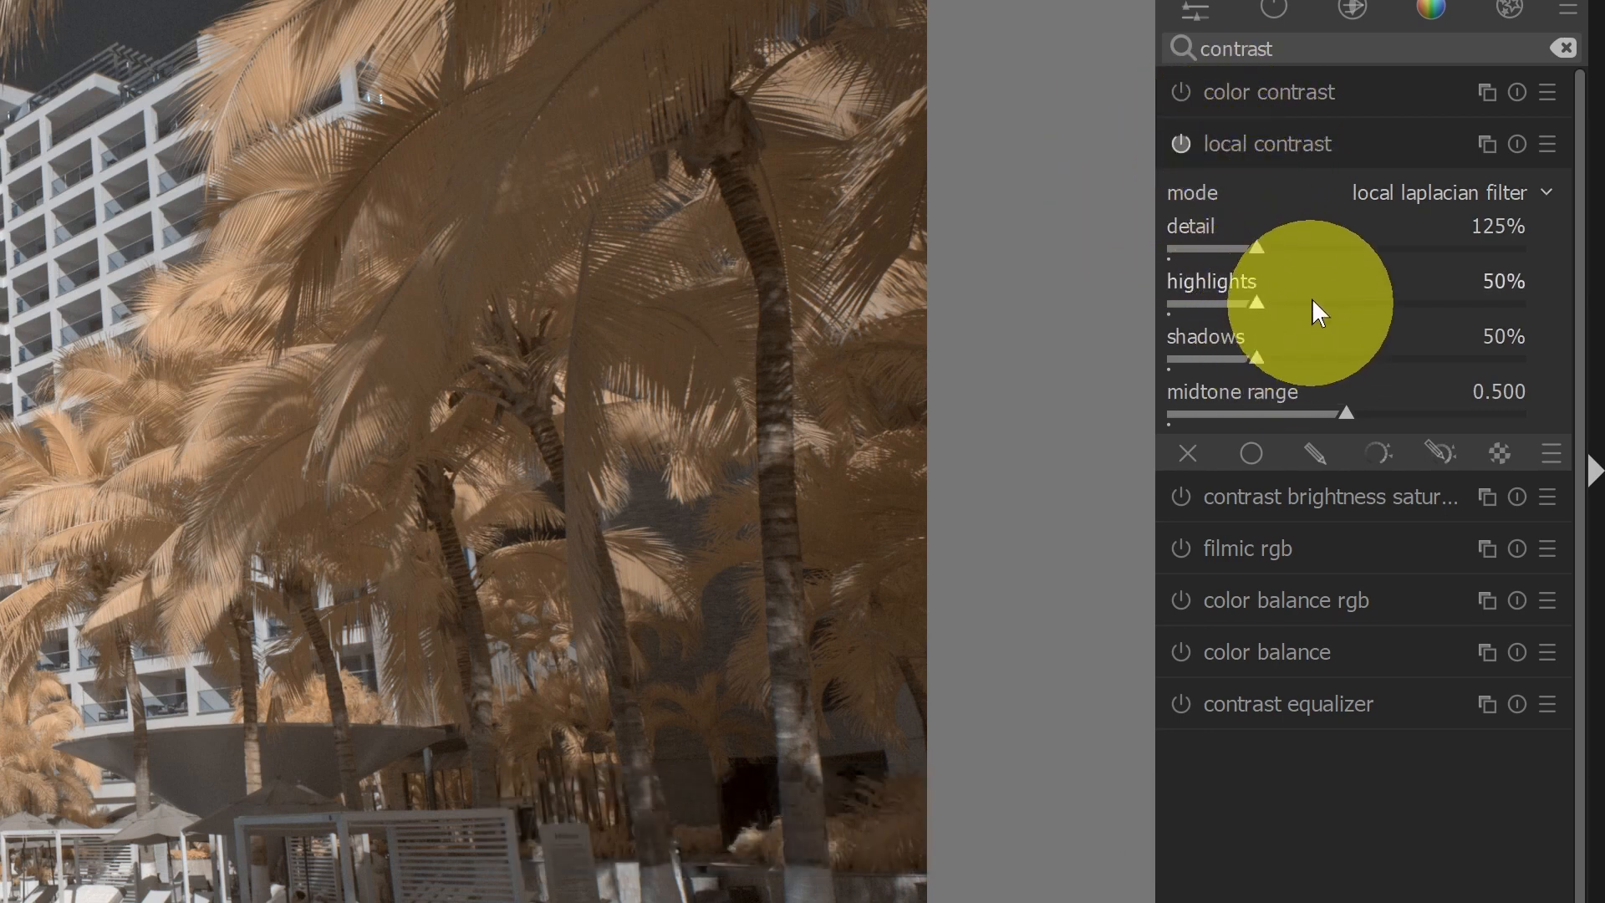
mouse_move(1202, 179)
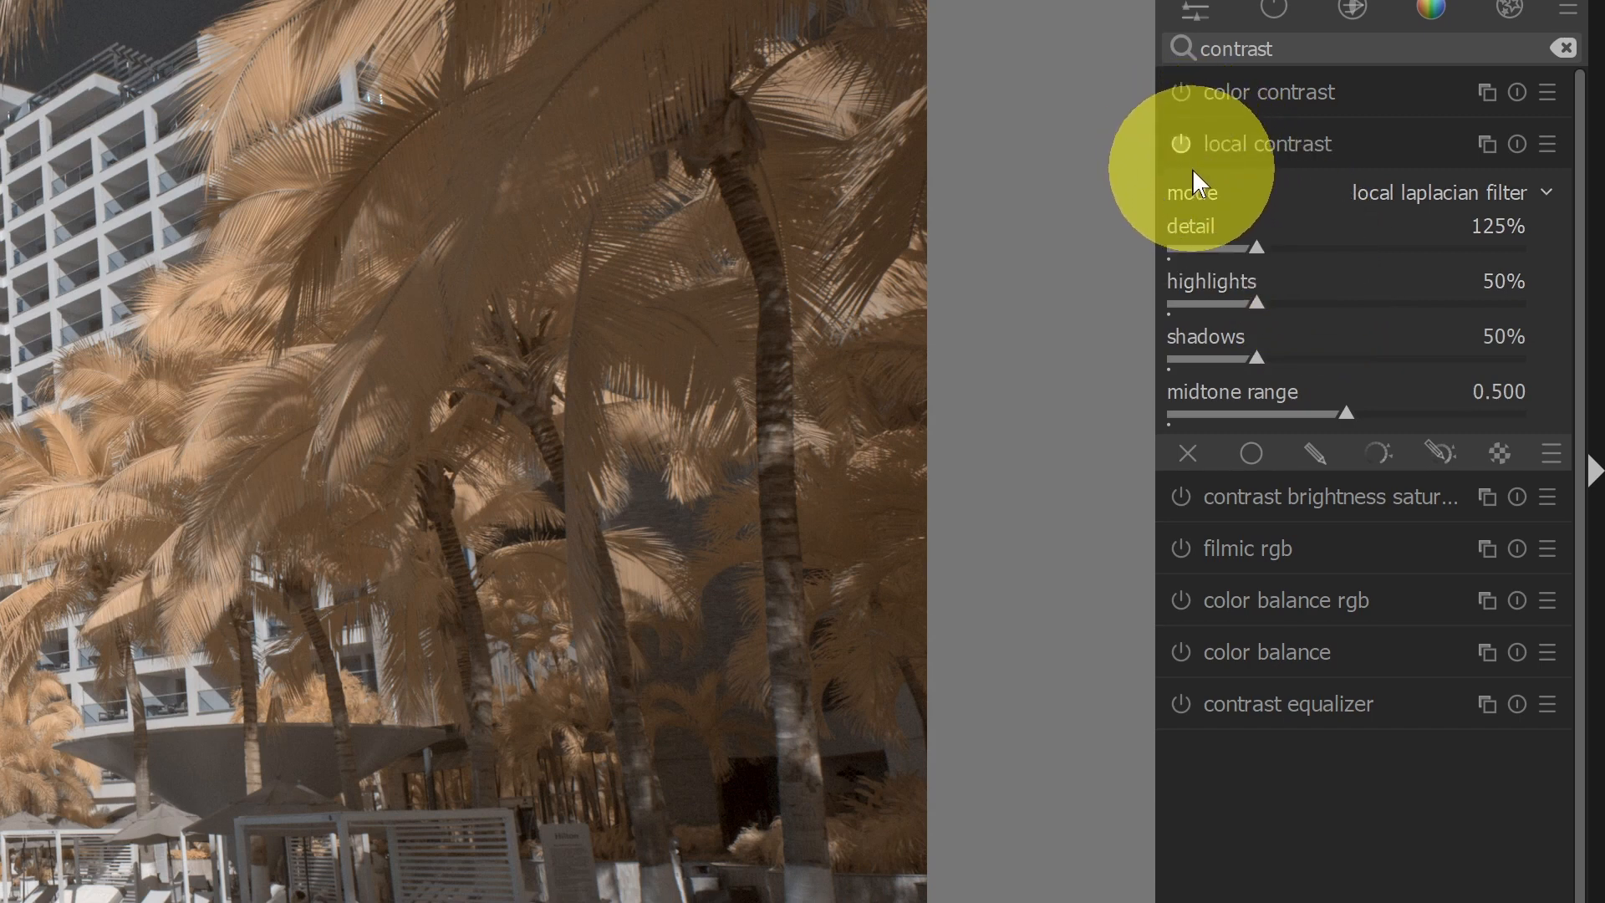
mouse_move(1374, 371)
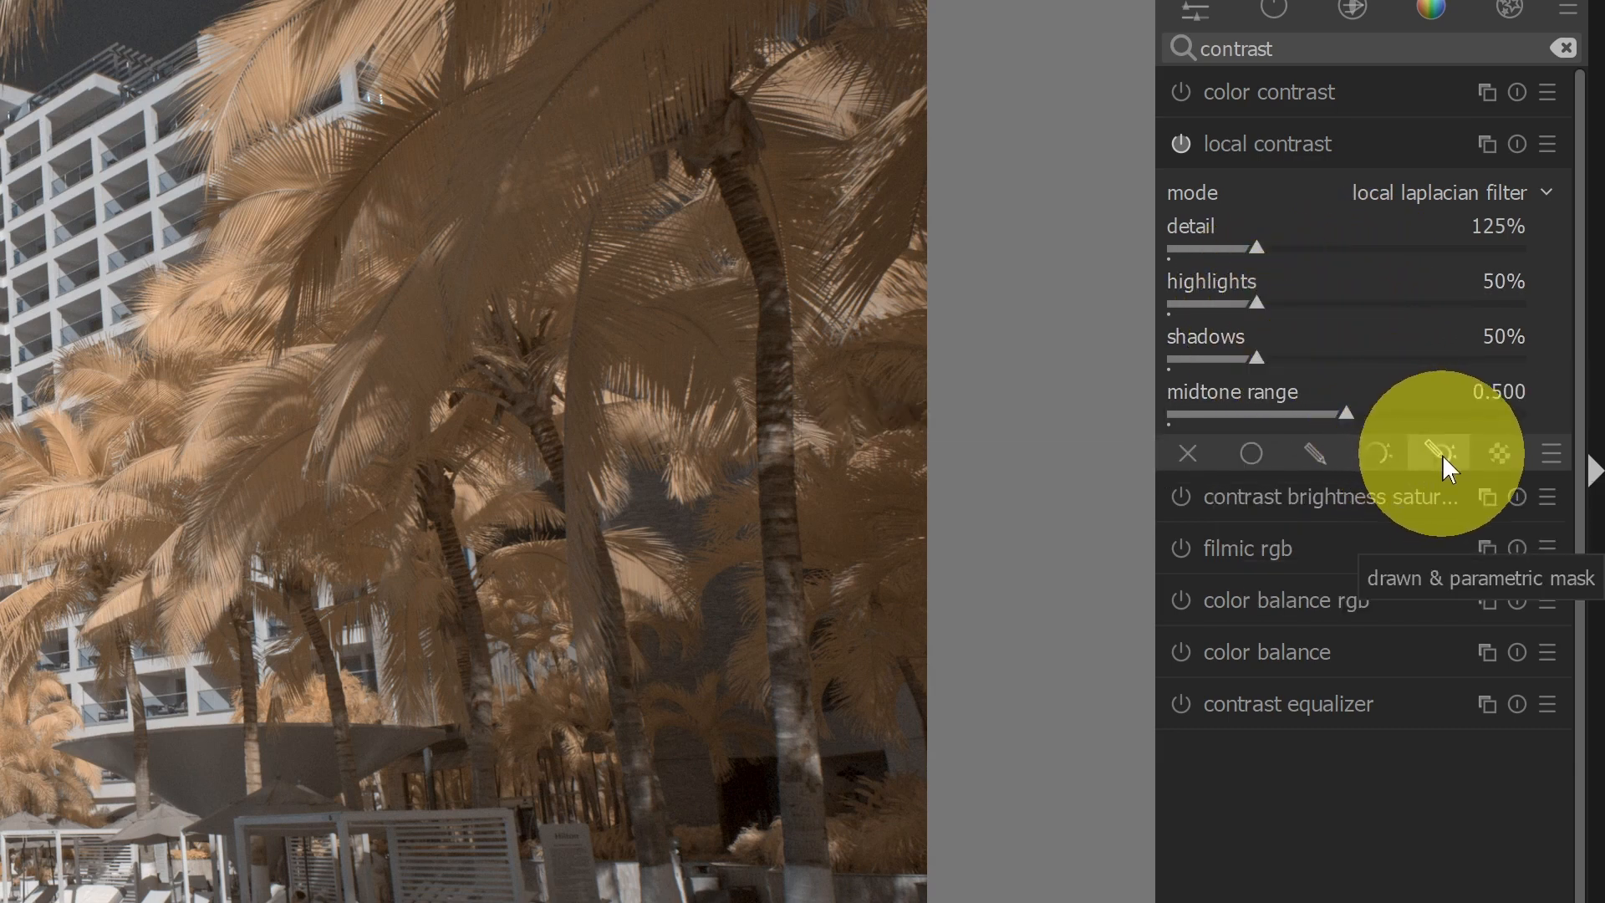
mouse_move(1274, 357)
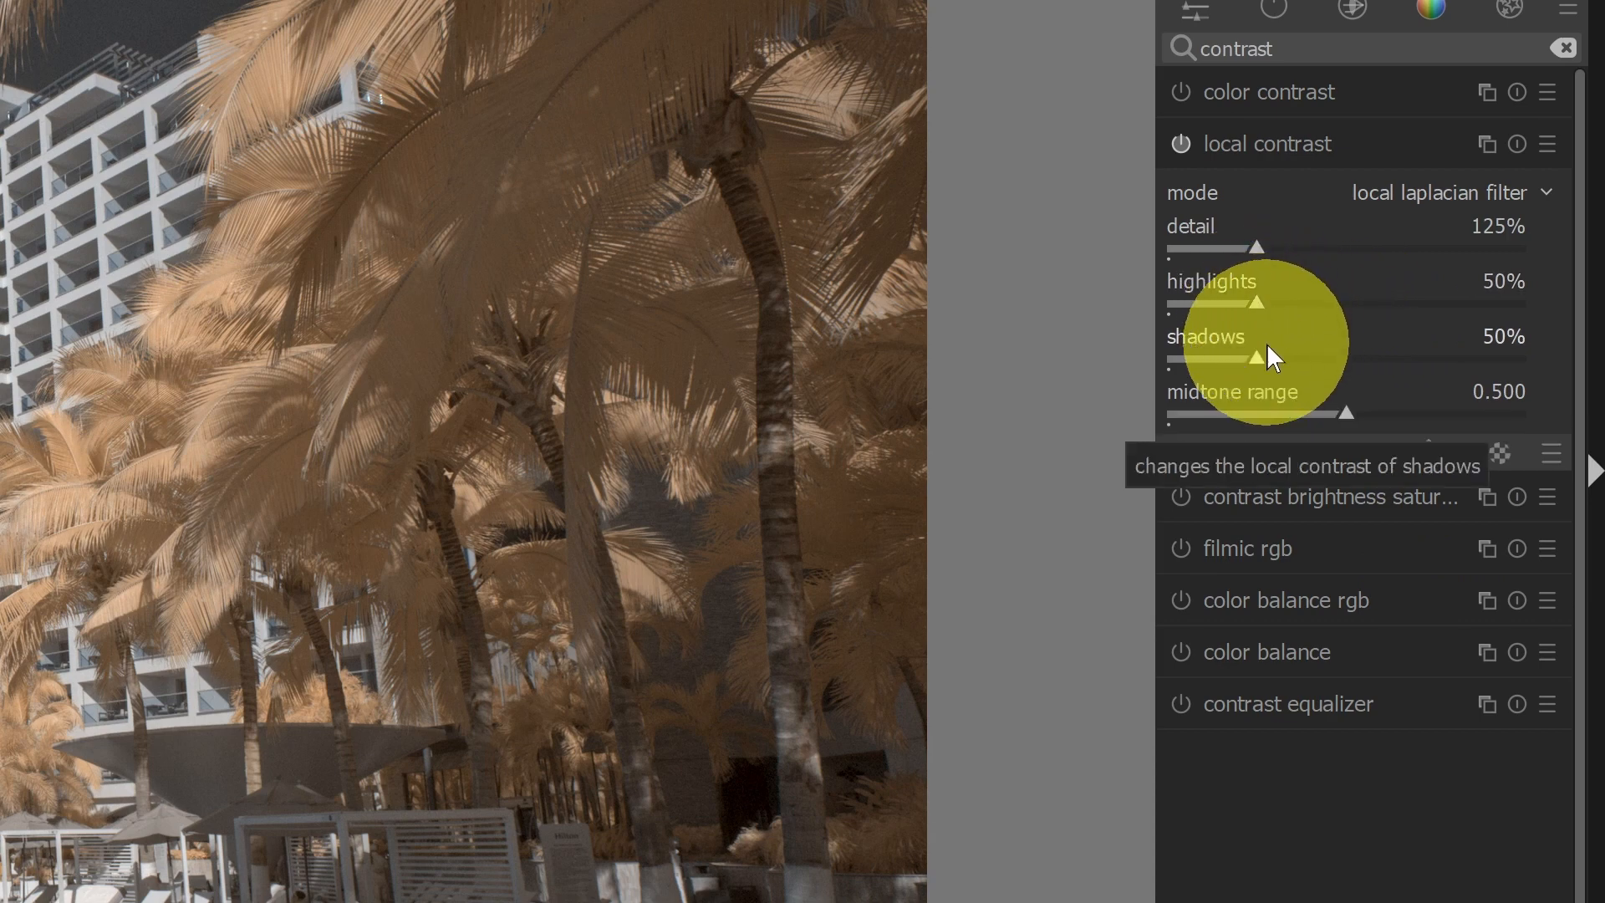
Set local contrast shadows to 157% and highlights to 149% after comparing lower values.
drag(1277, 358, 1319, 358)
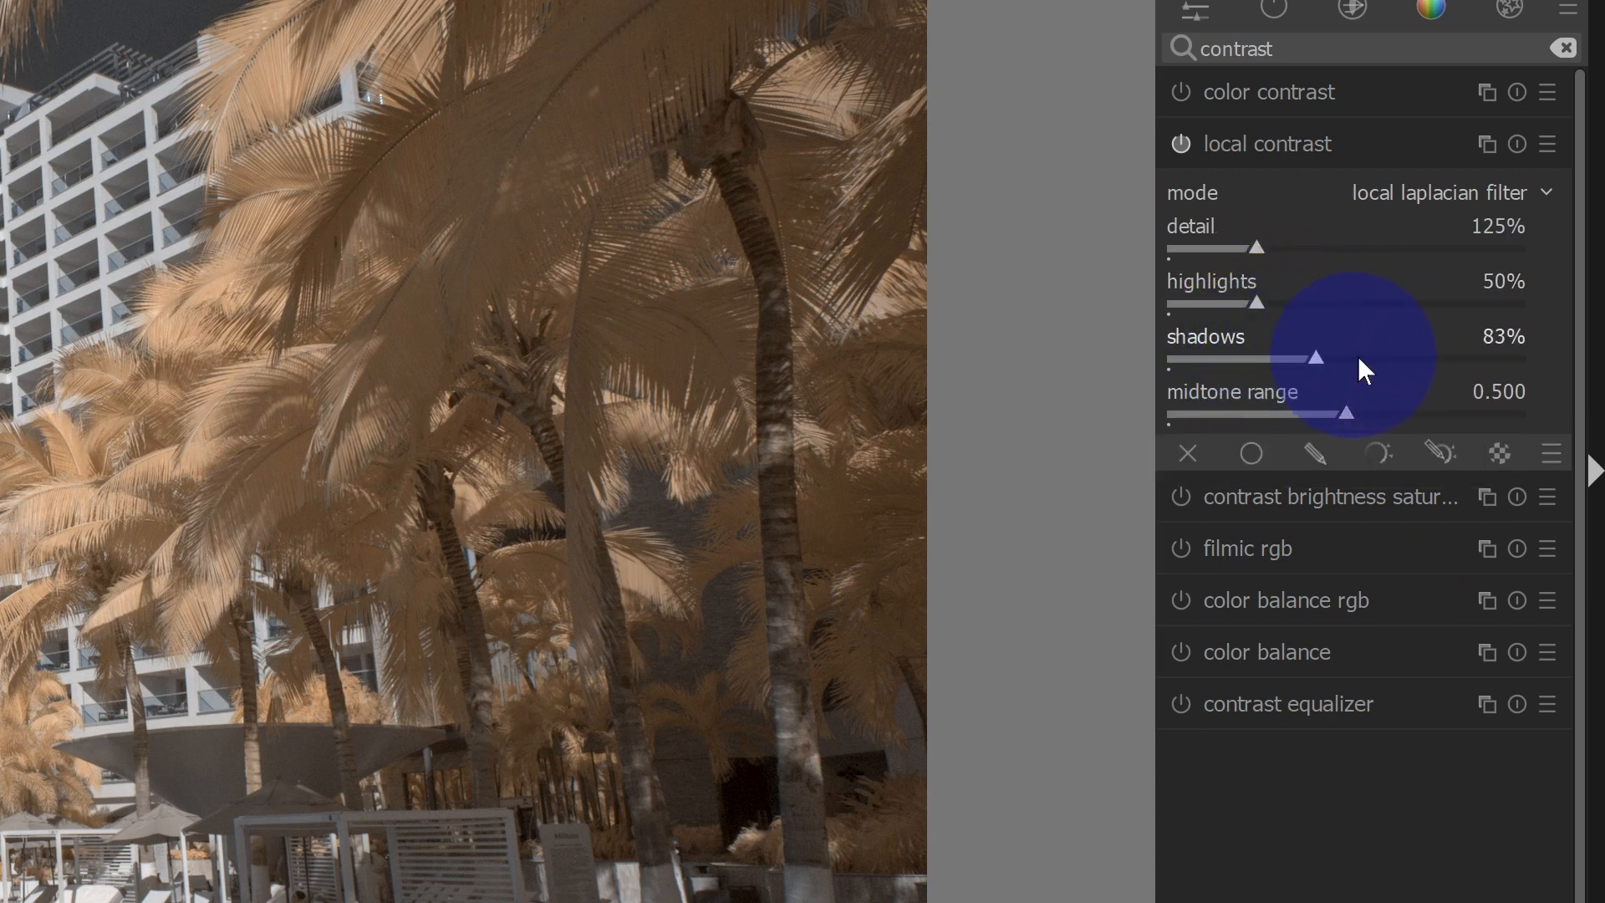
drag(1316, 356, 1443, 356)
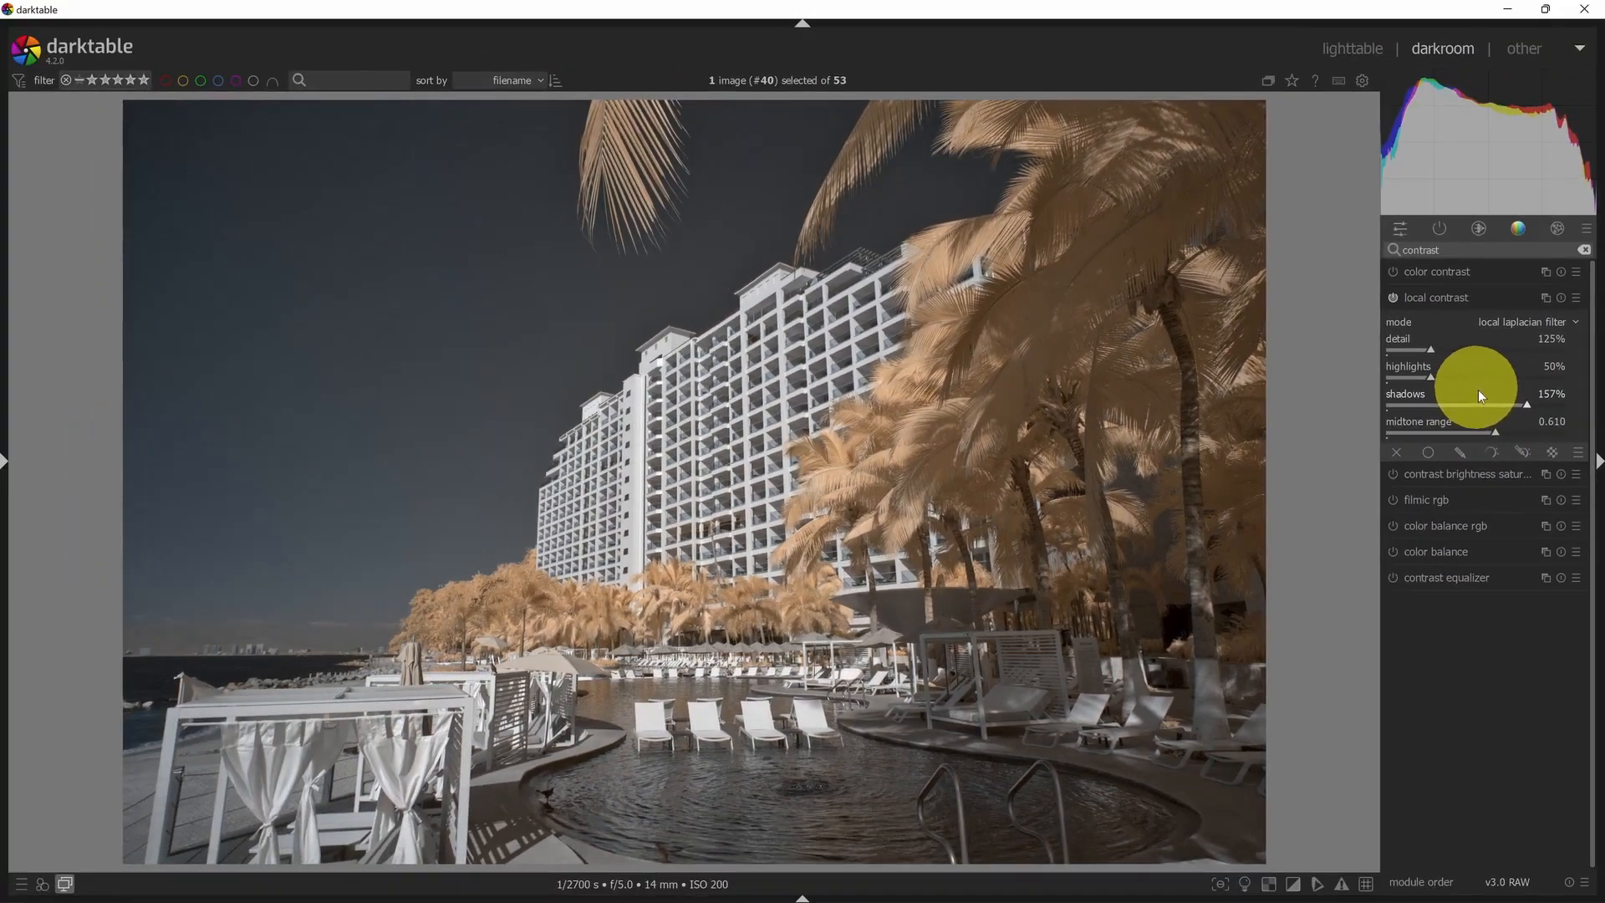
drag(1431, 376, 1476, 376)
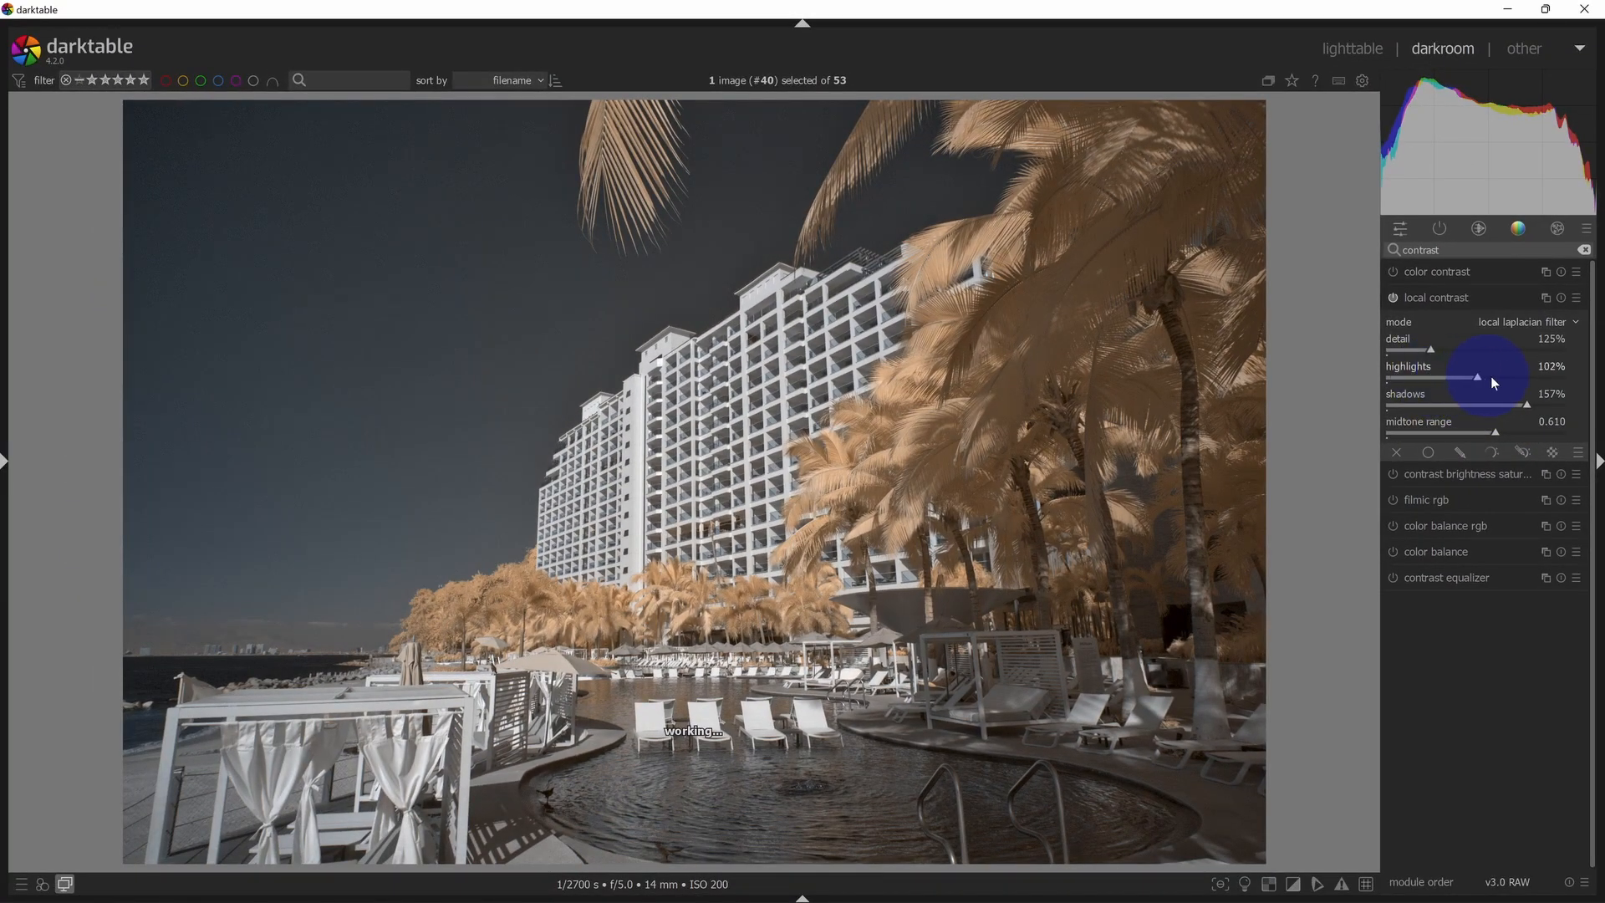
drag(1476, 378, 1404, 377)
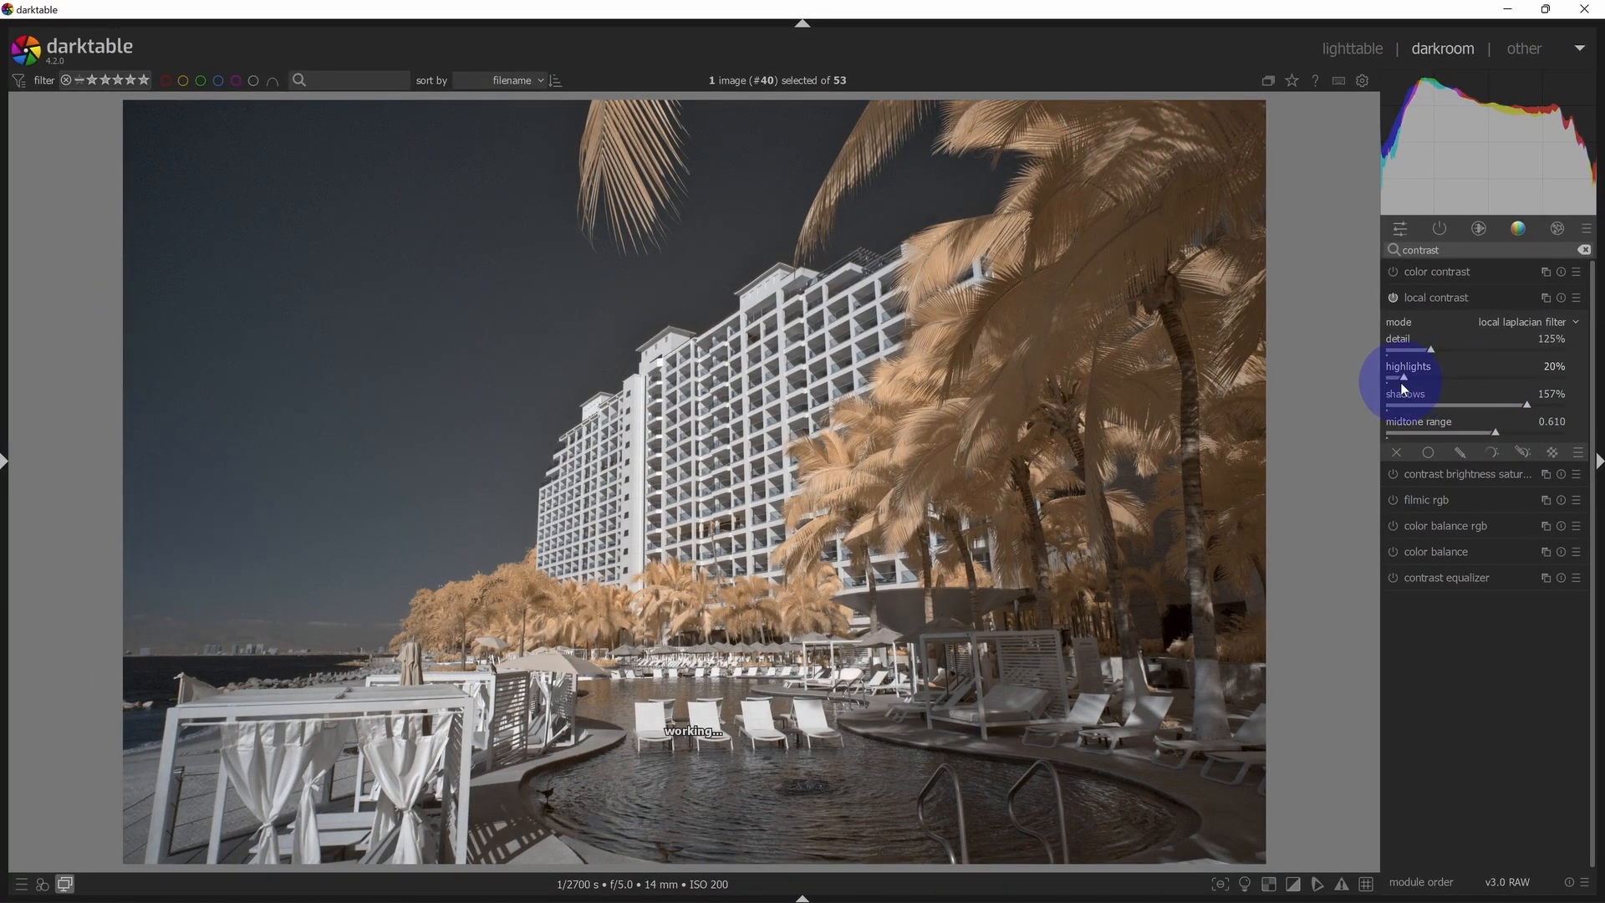
drag(1403, 376, 1529, 376)
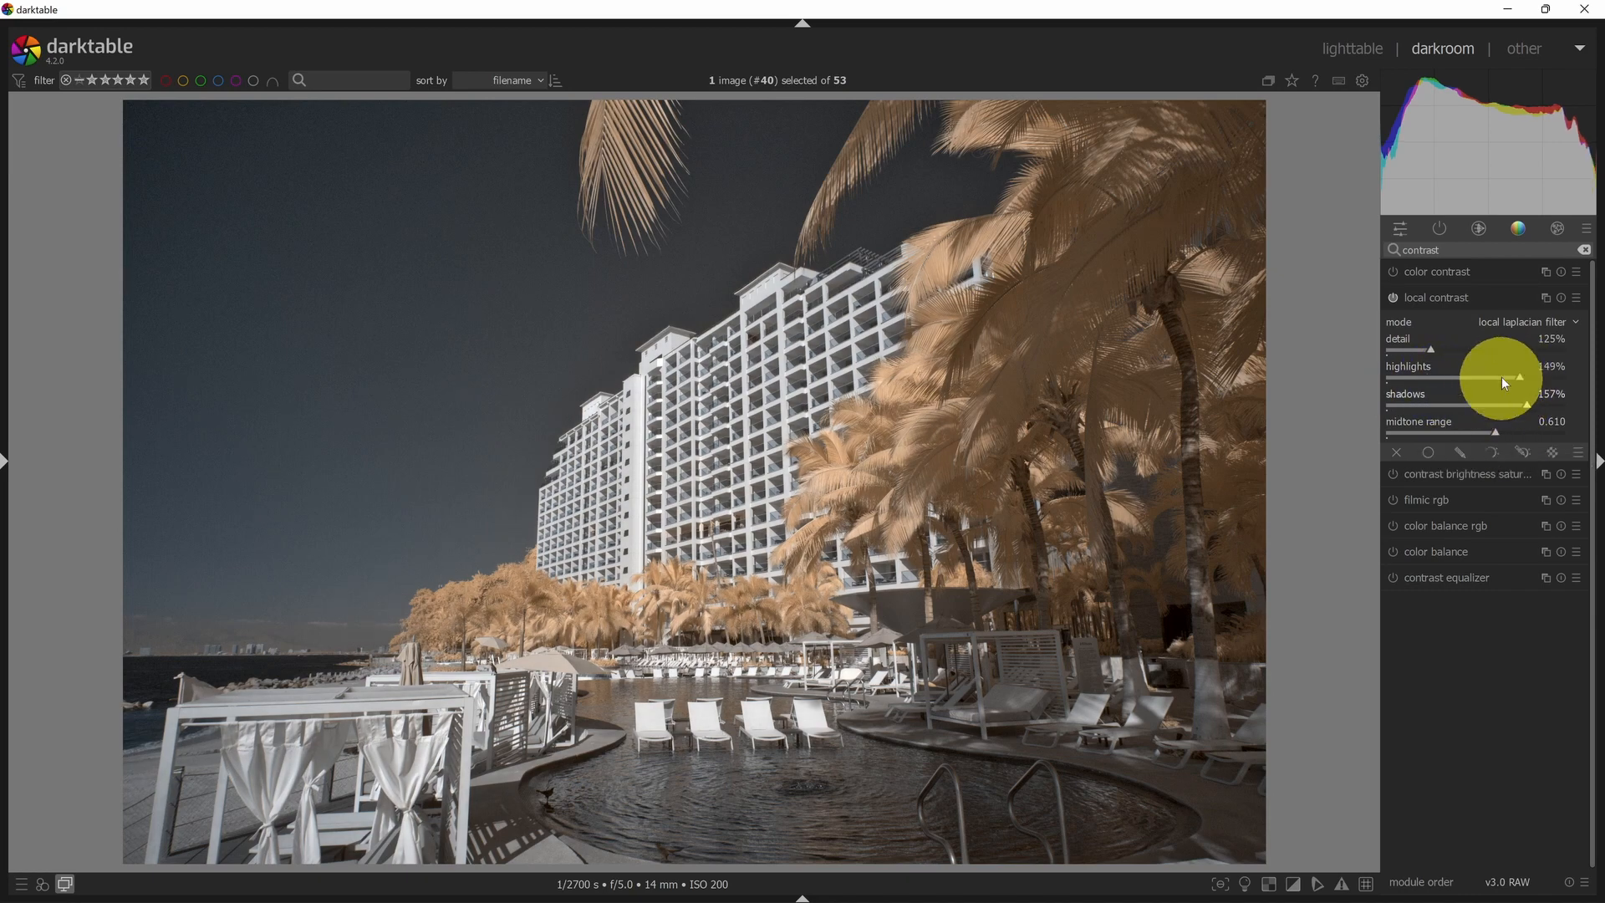
click(1392, 298)
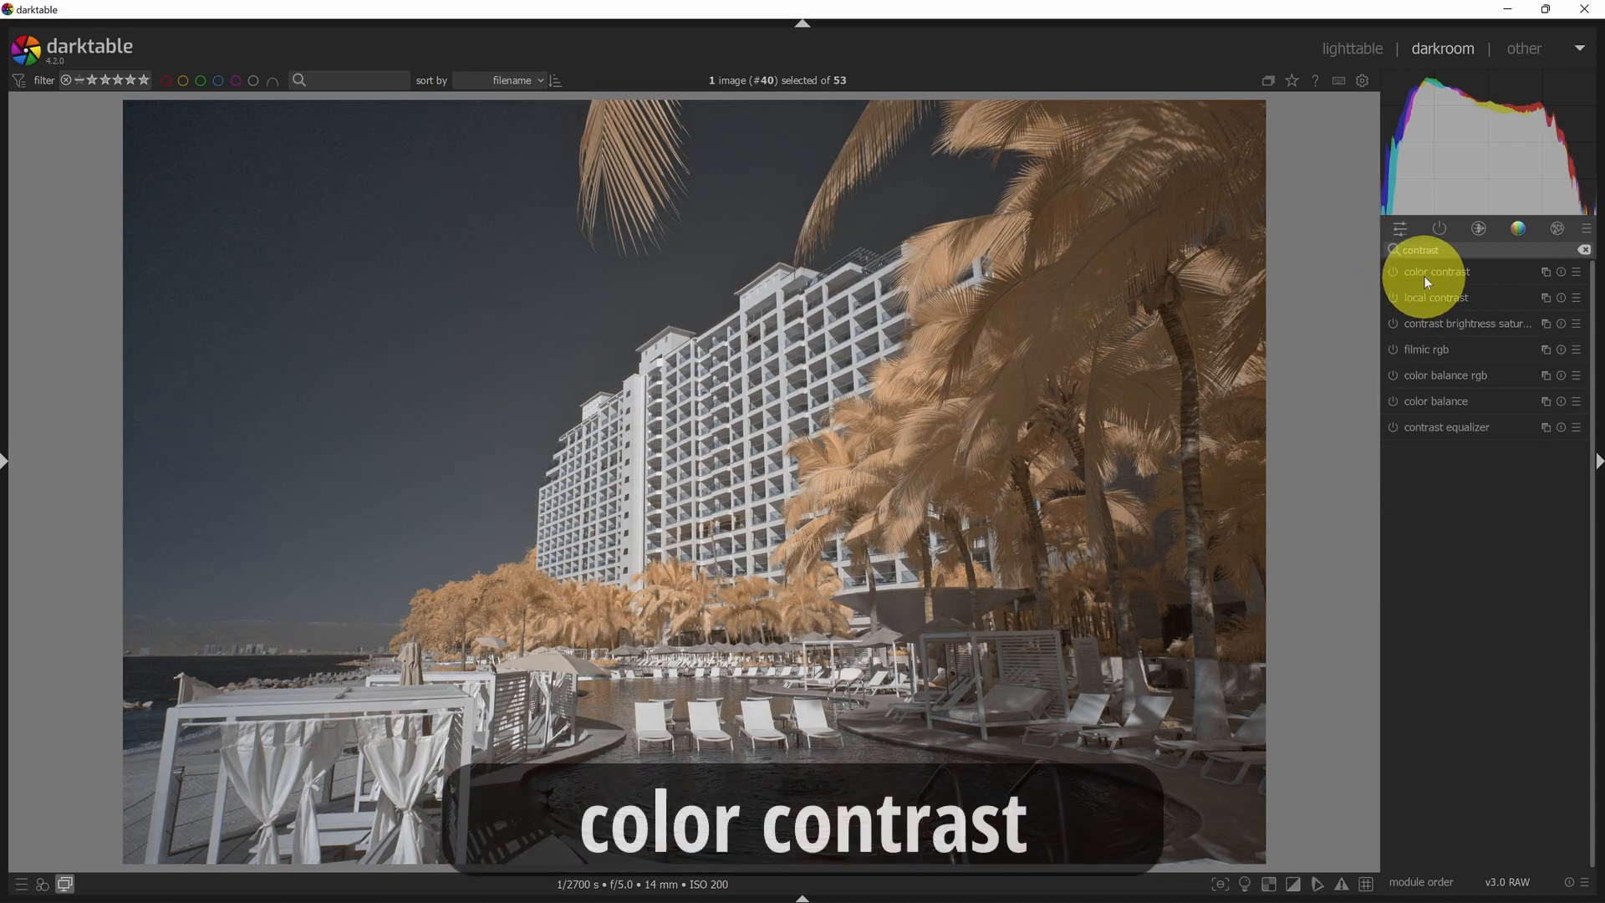
Try strong and near-zero green-magenta contrast, then return it to neutral 1.00.
click(1429, 271)
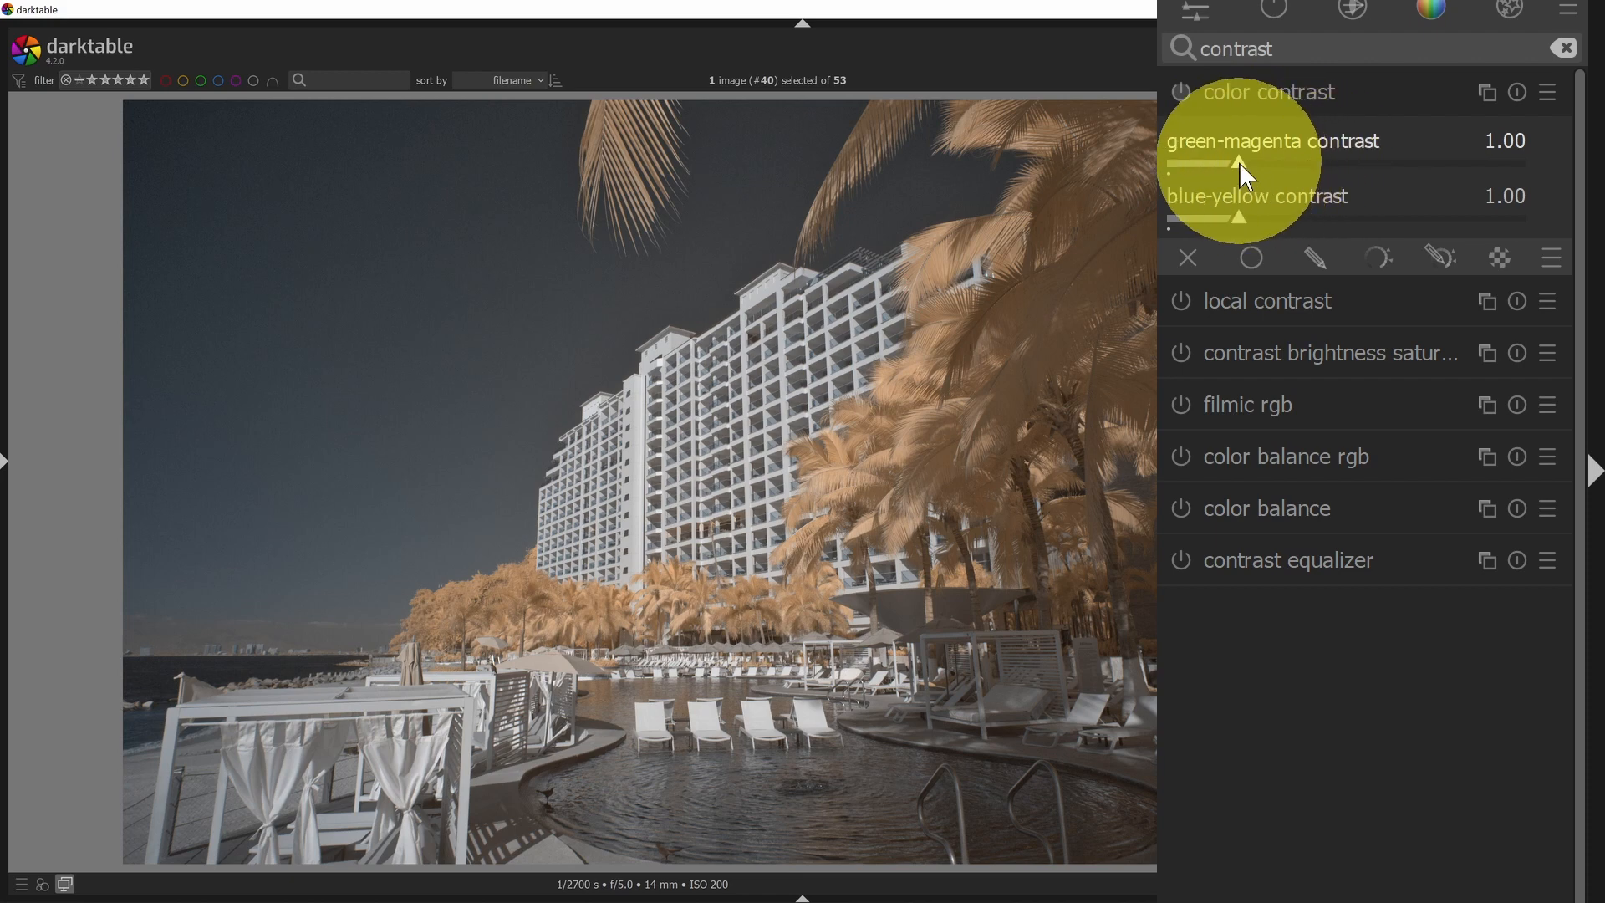
drag(1229, 162, 1274, 162)
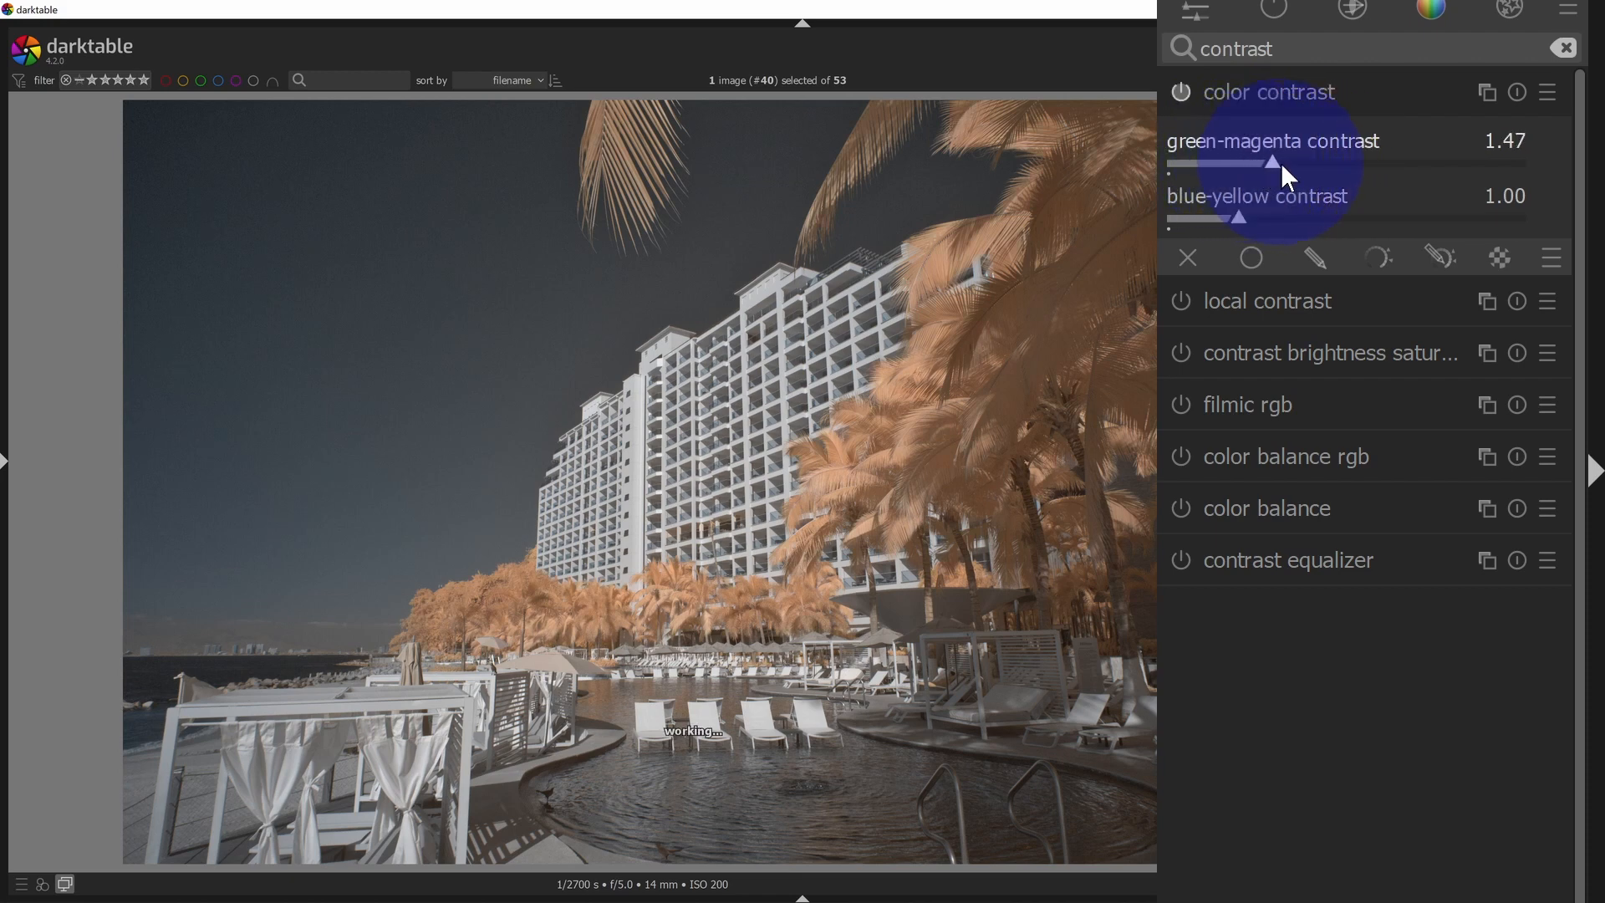
drag(1270, 164, 1318, 163)
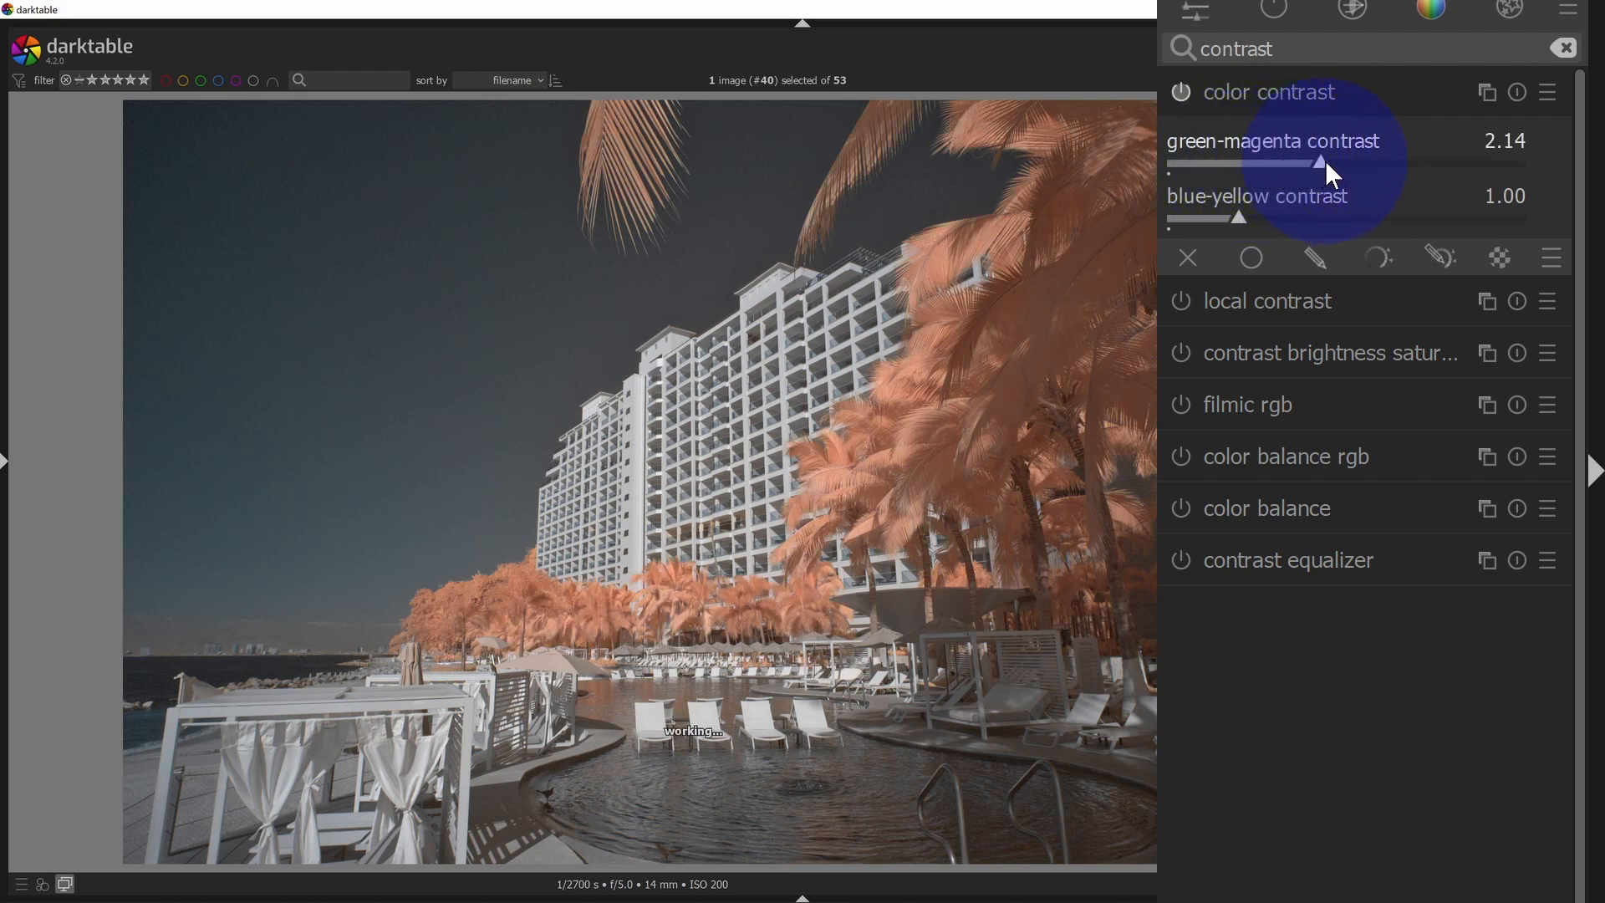
drag(1279, 162, 1350, 163)
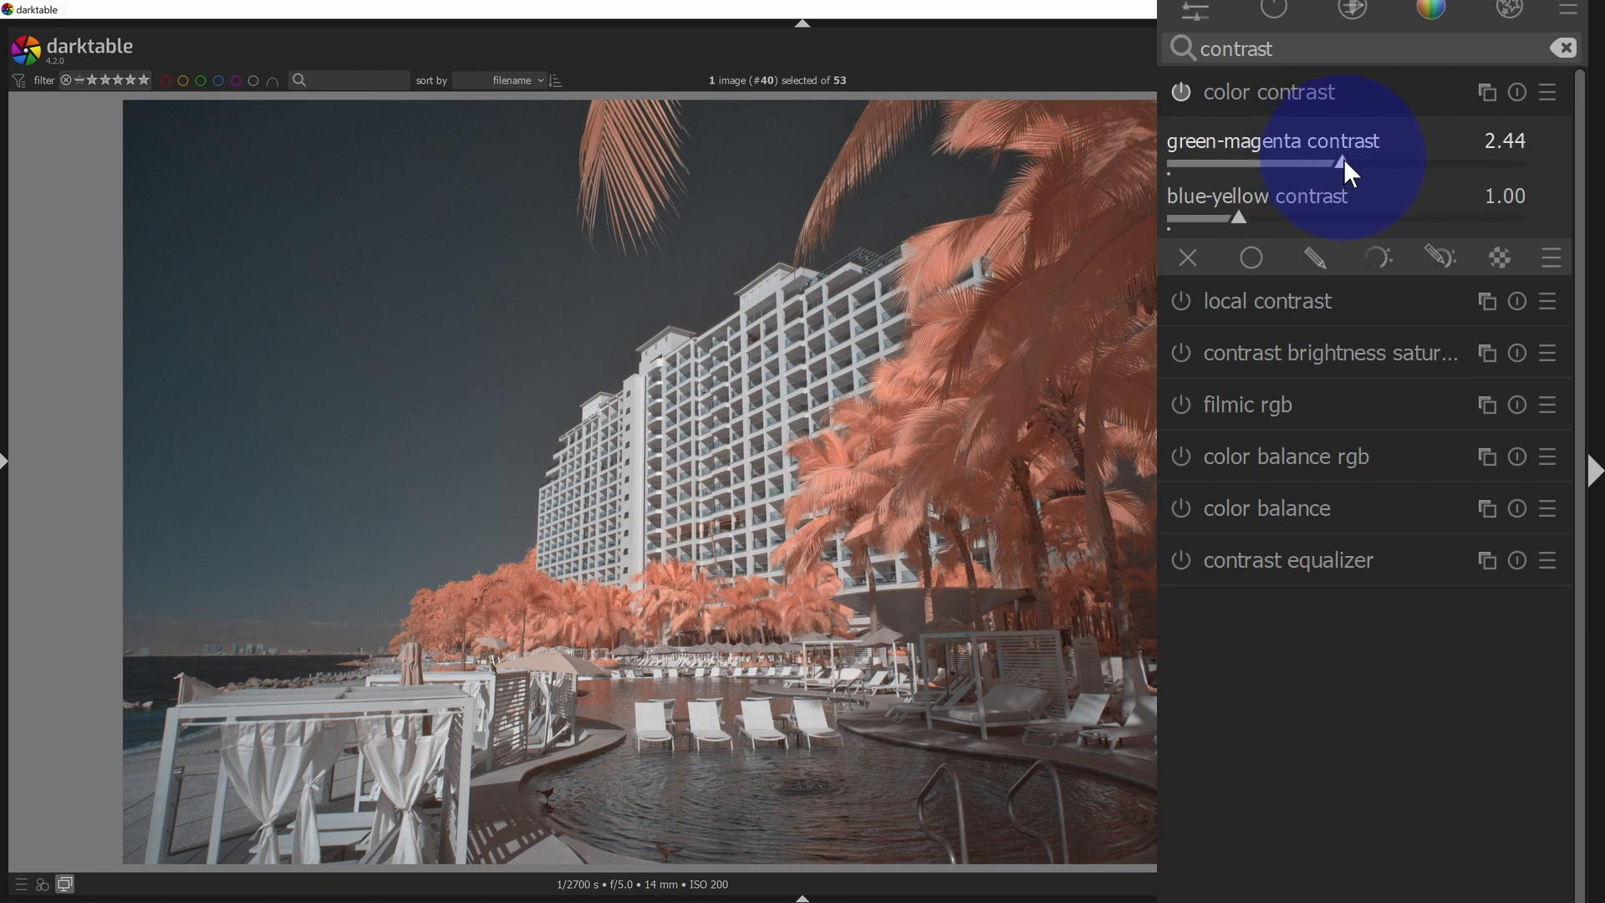
drag(1345, 164, 1375, 163)
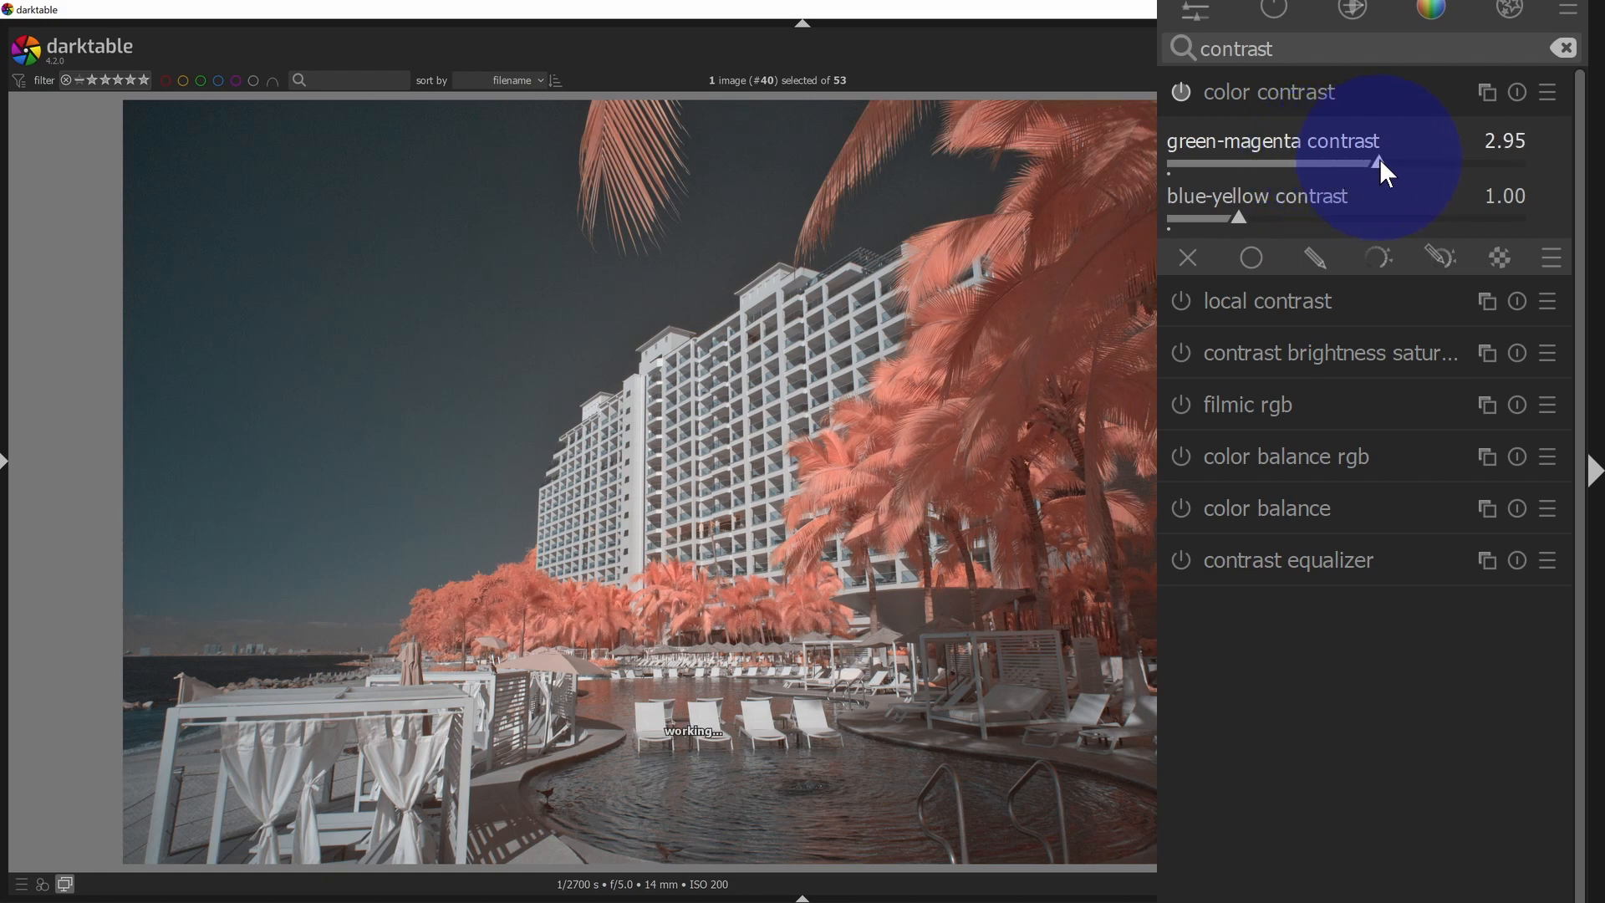
drag(1371, 164, 1403, 164)
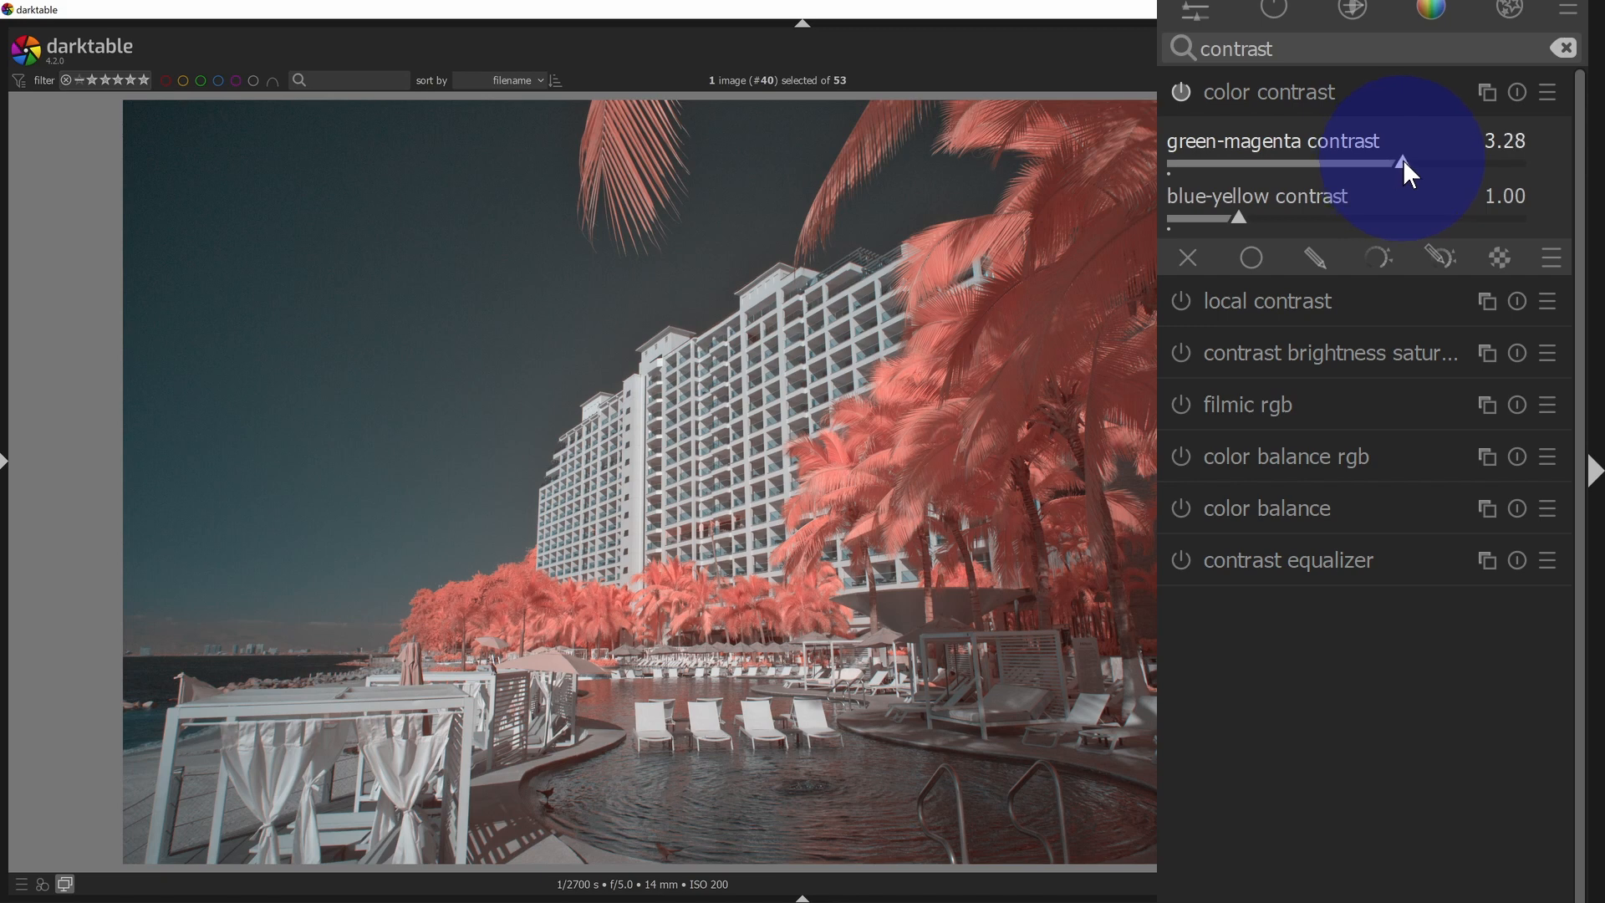
drag(1403, 163, 1310, 164)
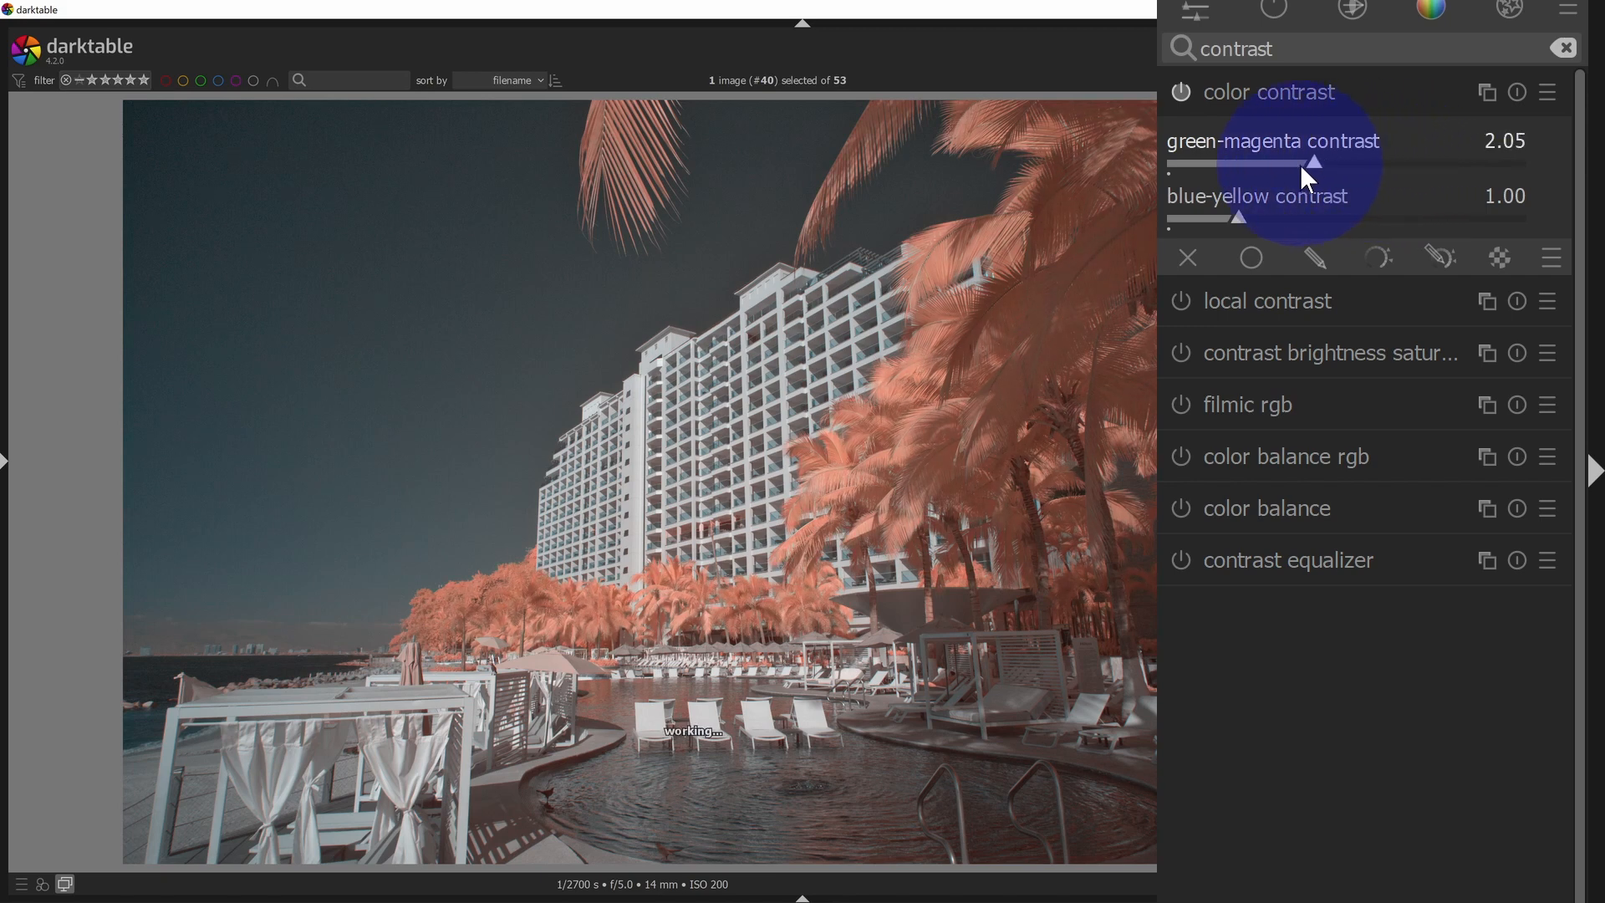
drag(1321, 162, 1196, 163)
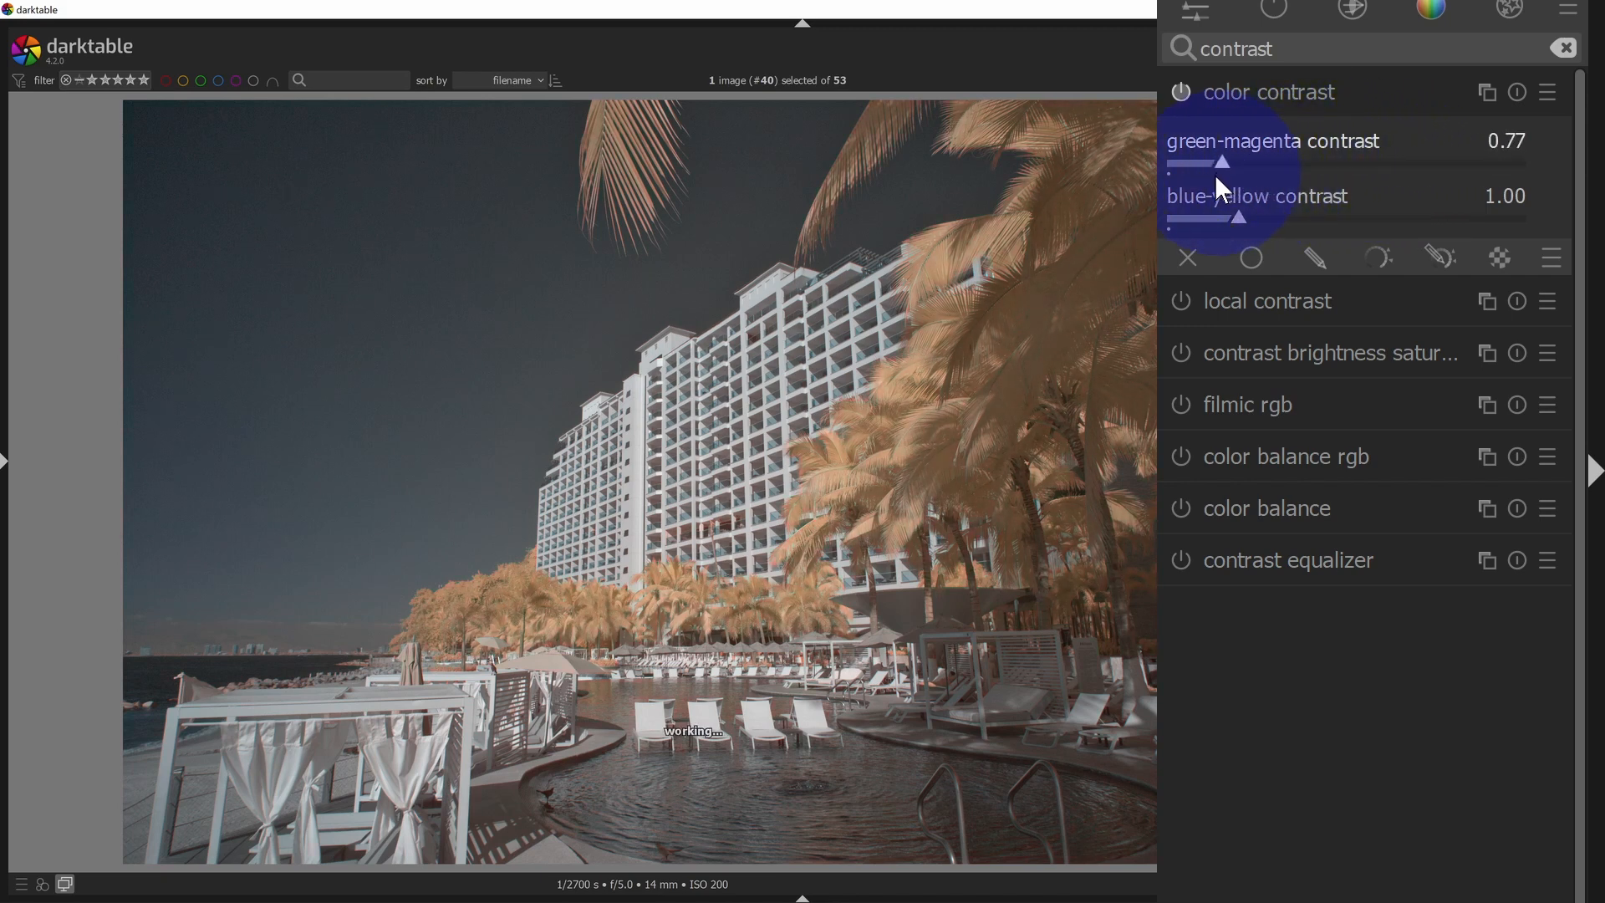
drag(1223, 164, 1174, 164)
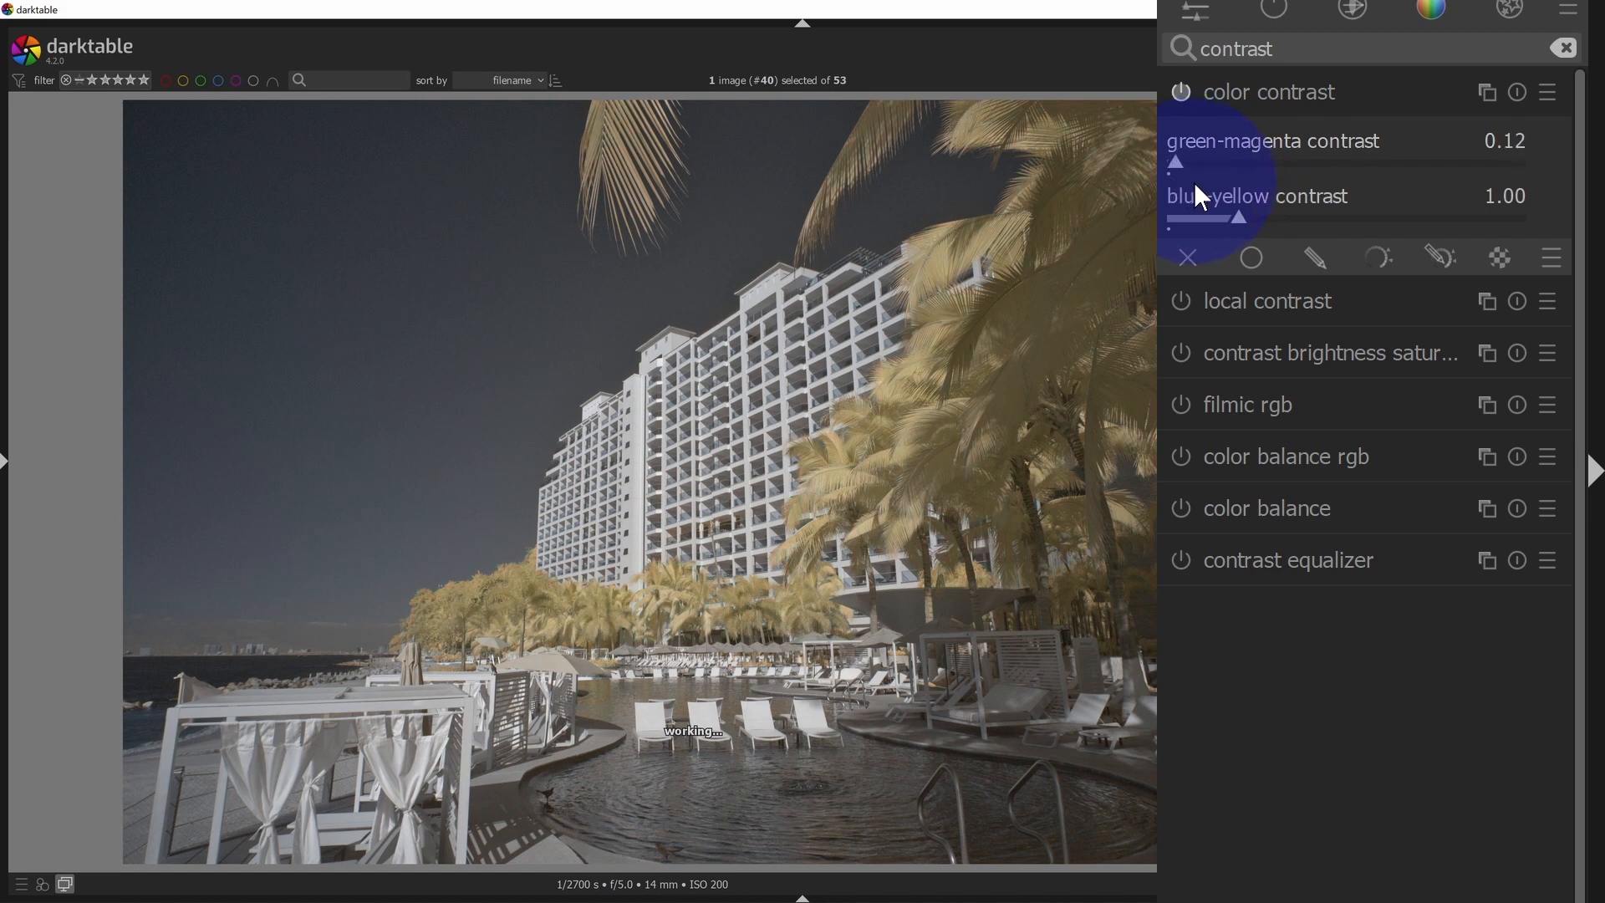
drag(1177, 162, 1336, 163)
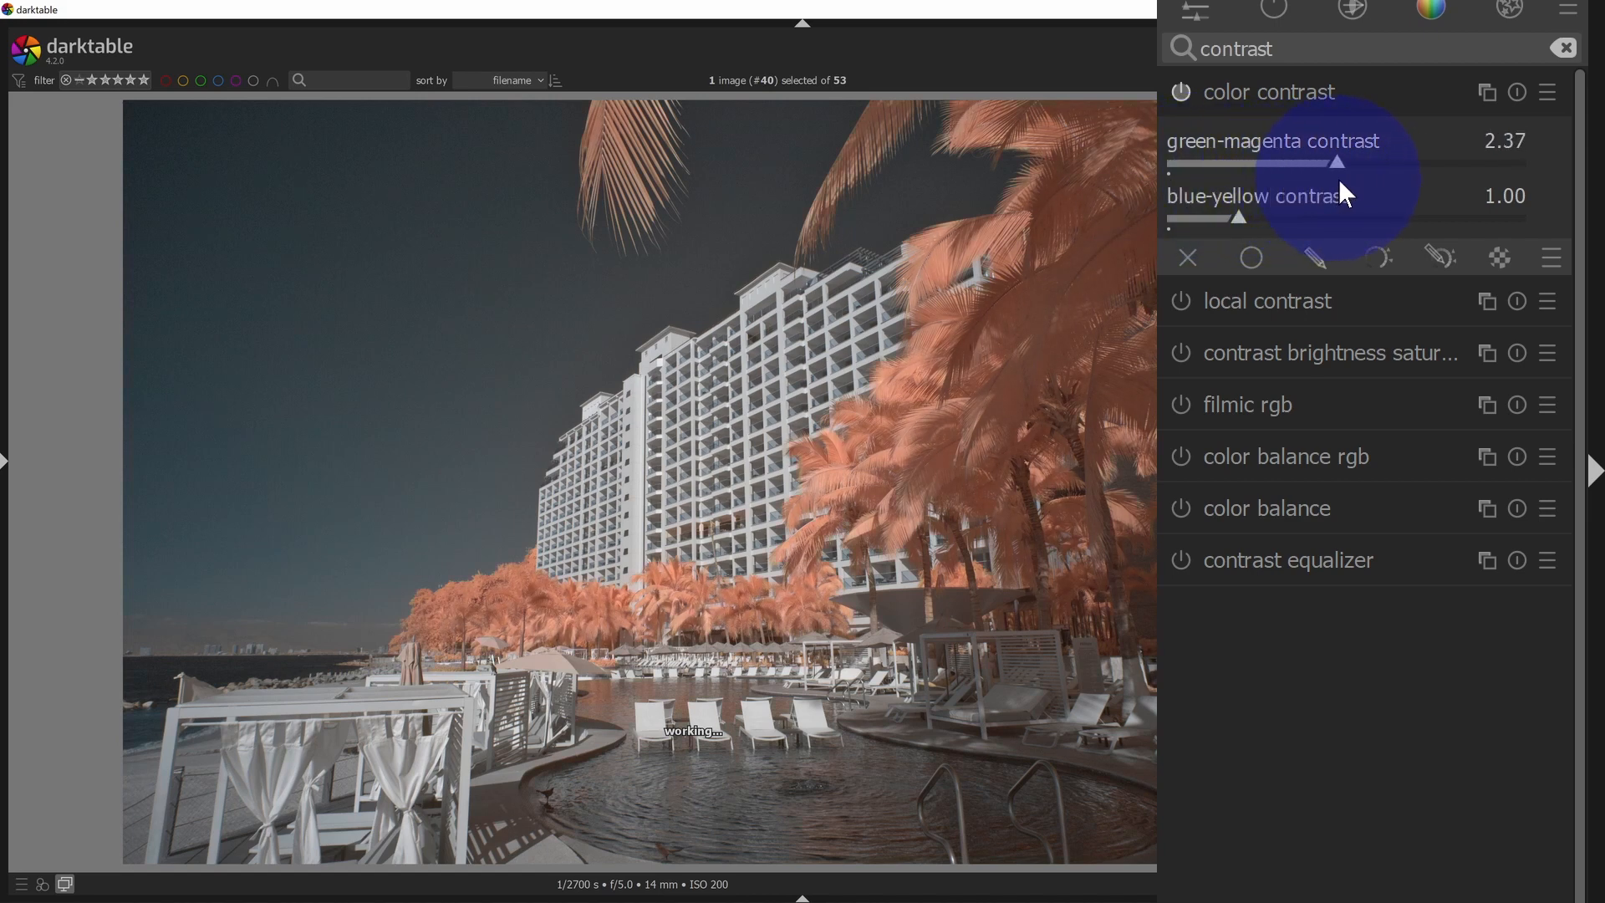
drag(1336, 164, 1268, 164)
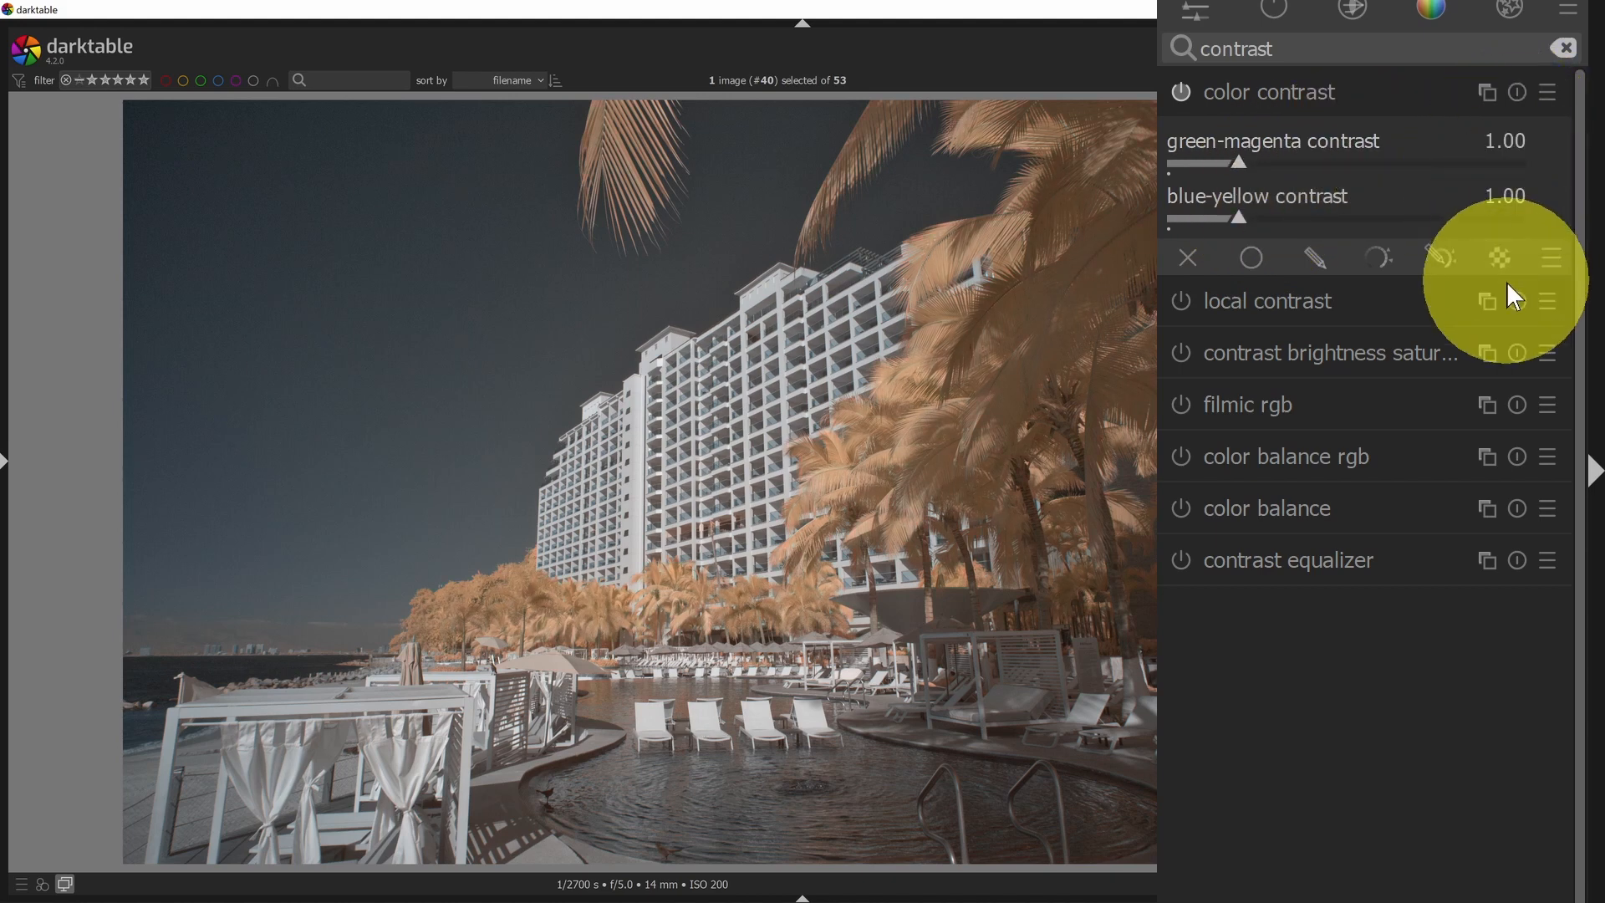
mouse_move(1244, 231)
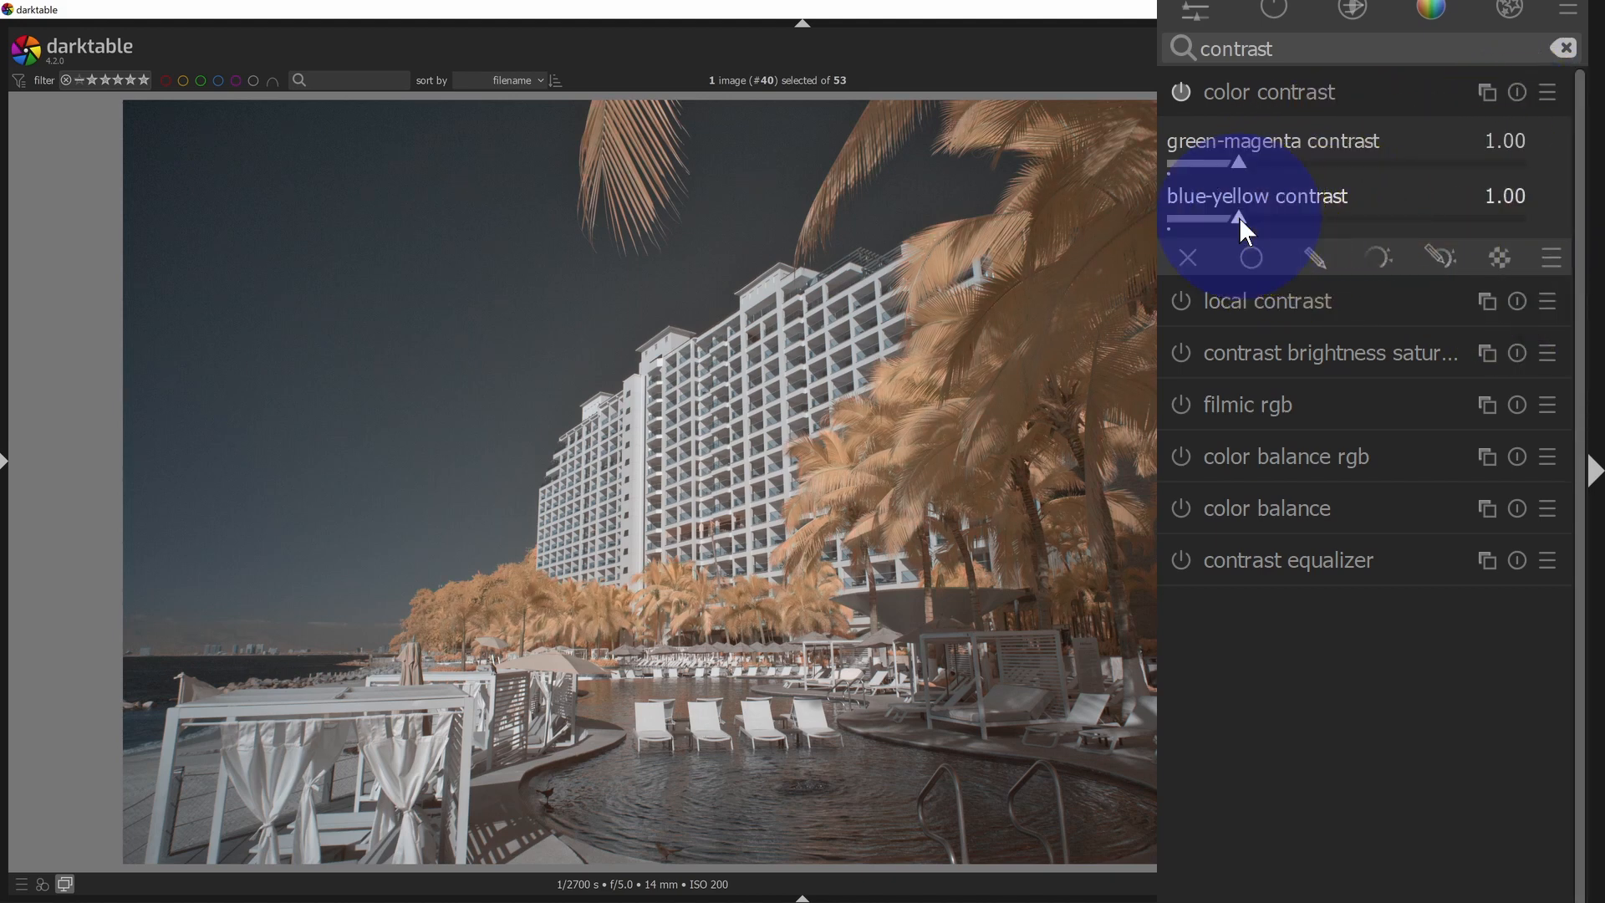
Try blue-yellow contrast up to about 1.47 and near zero, then return it to 1.00.
drag(1239, 217, 1292, 217)
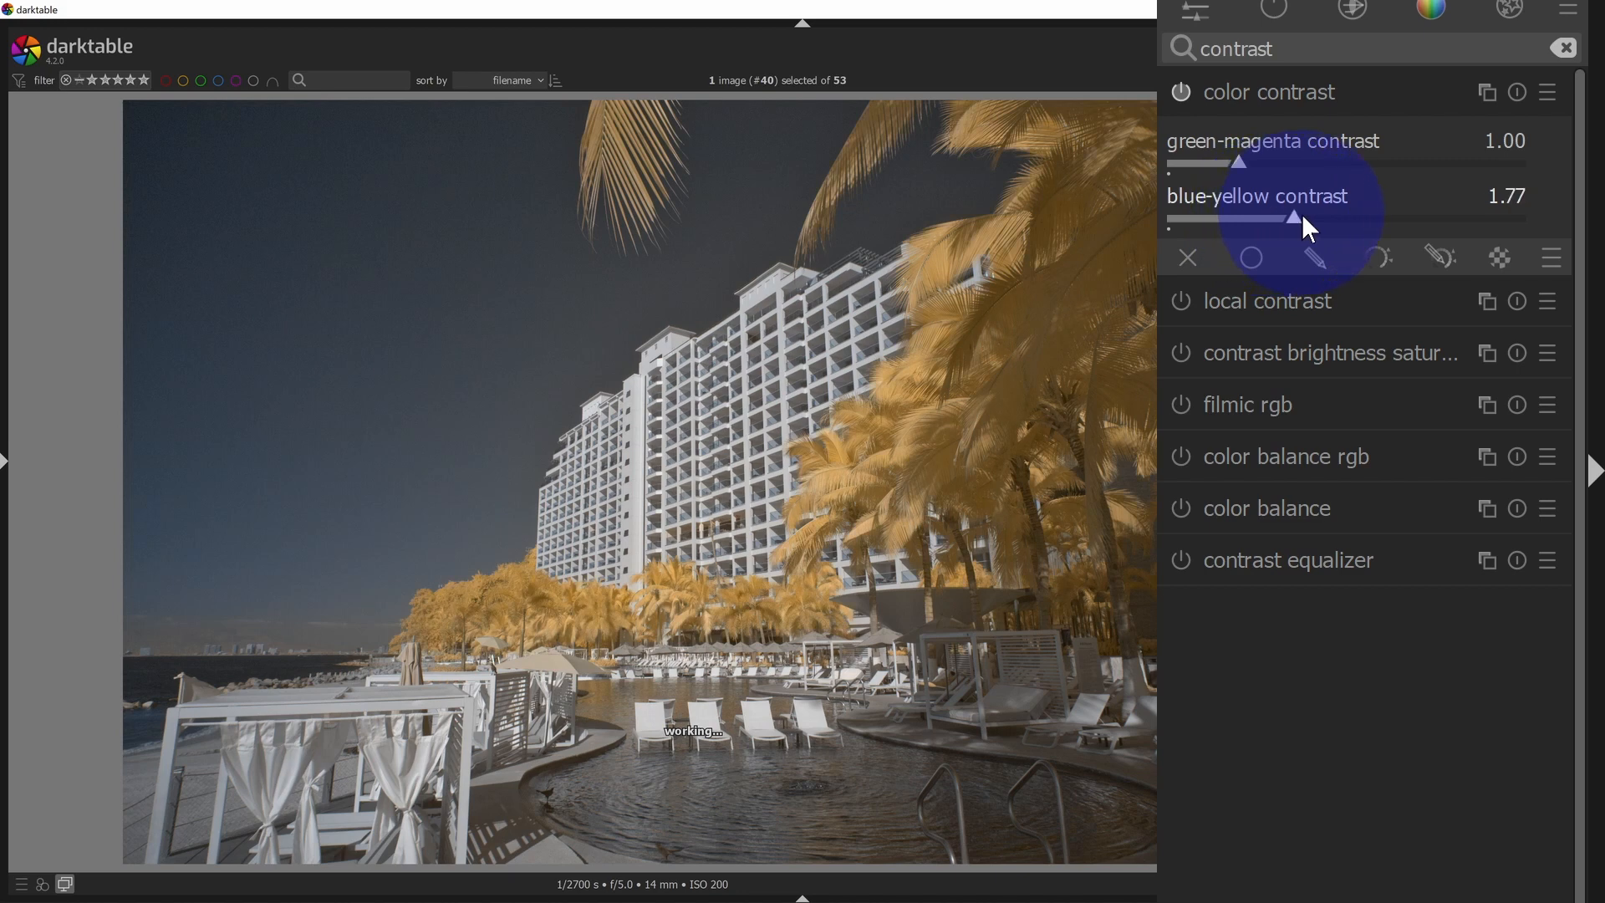
drag(1292, 217, 1376, 218)
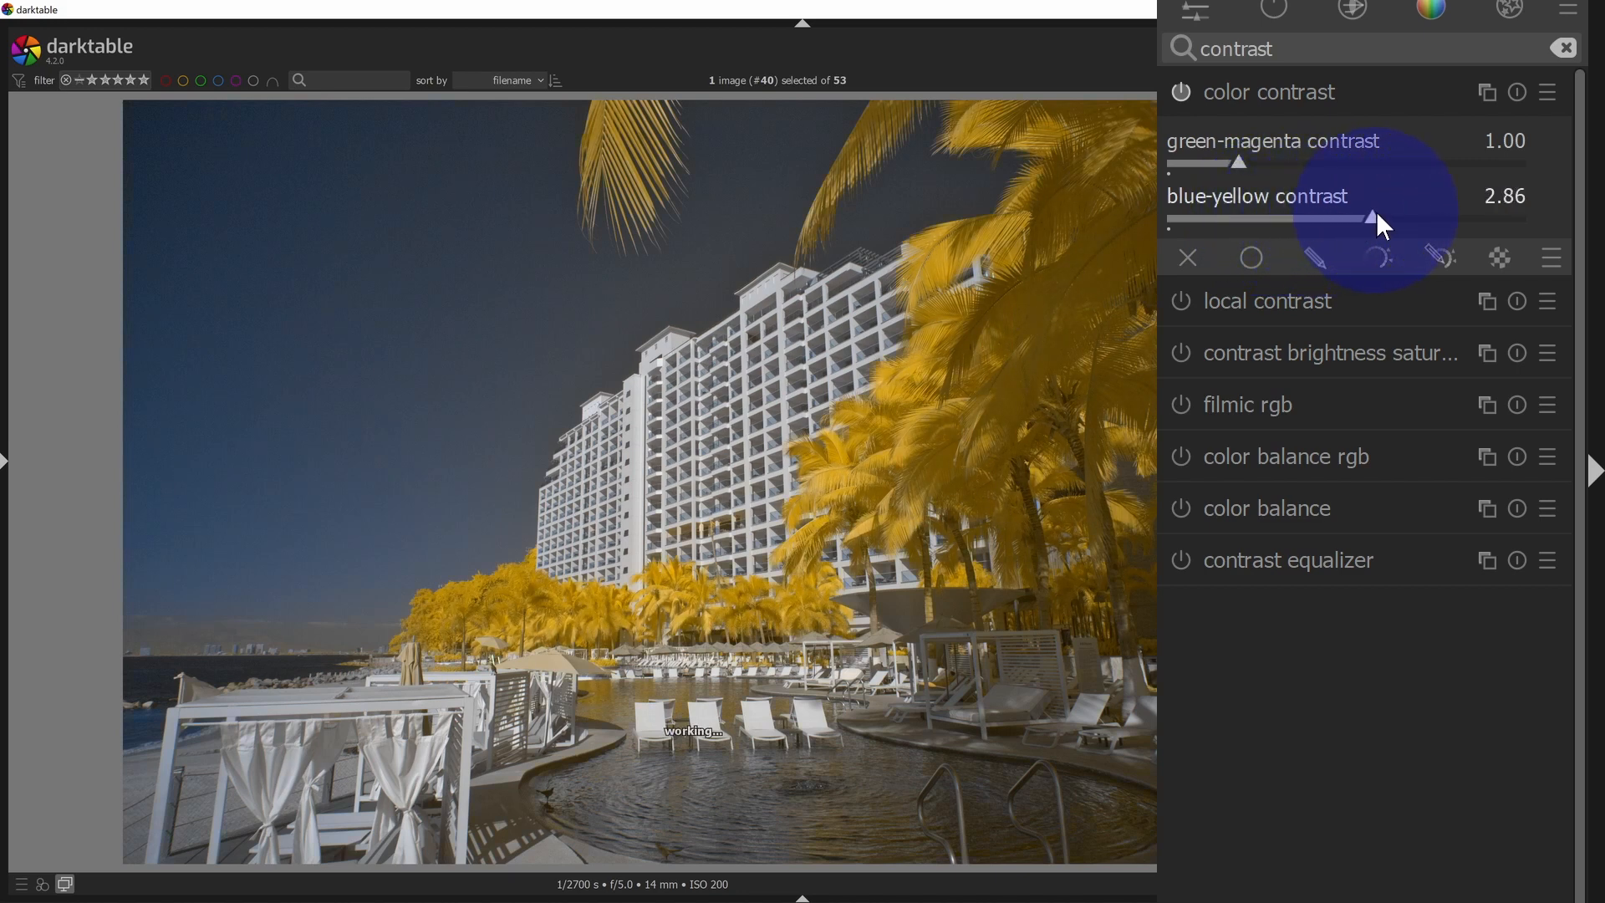
drag(1374, 218, 1257, 217)
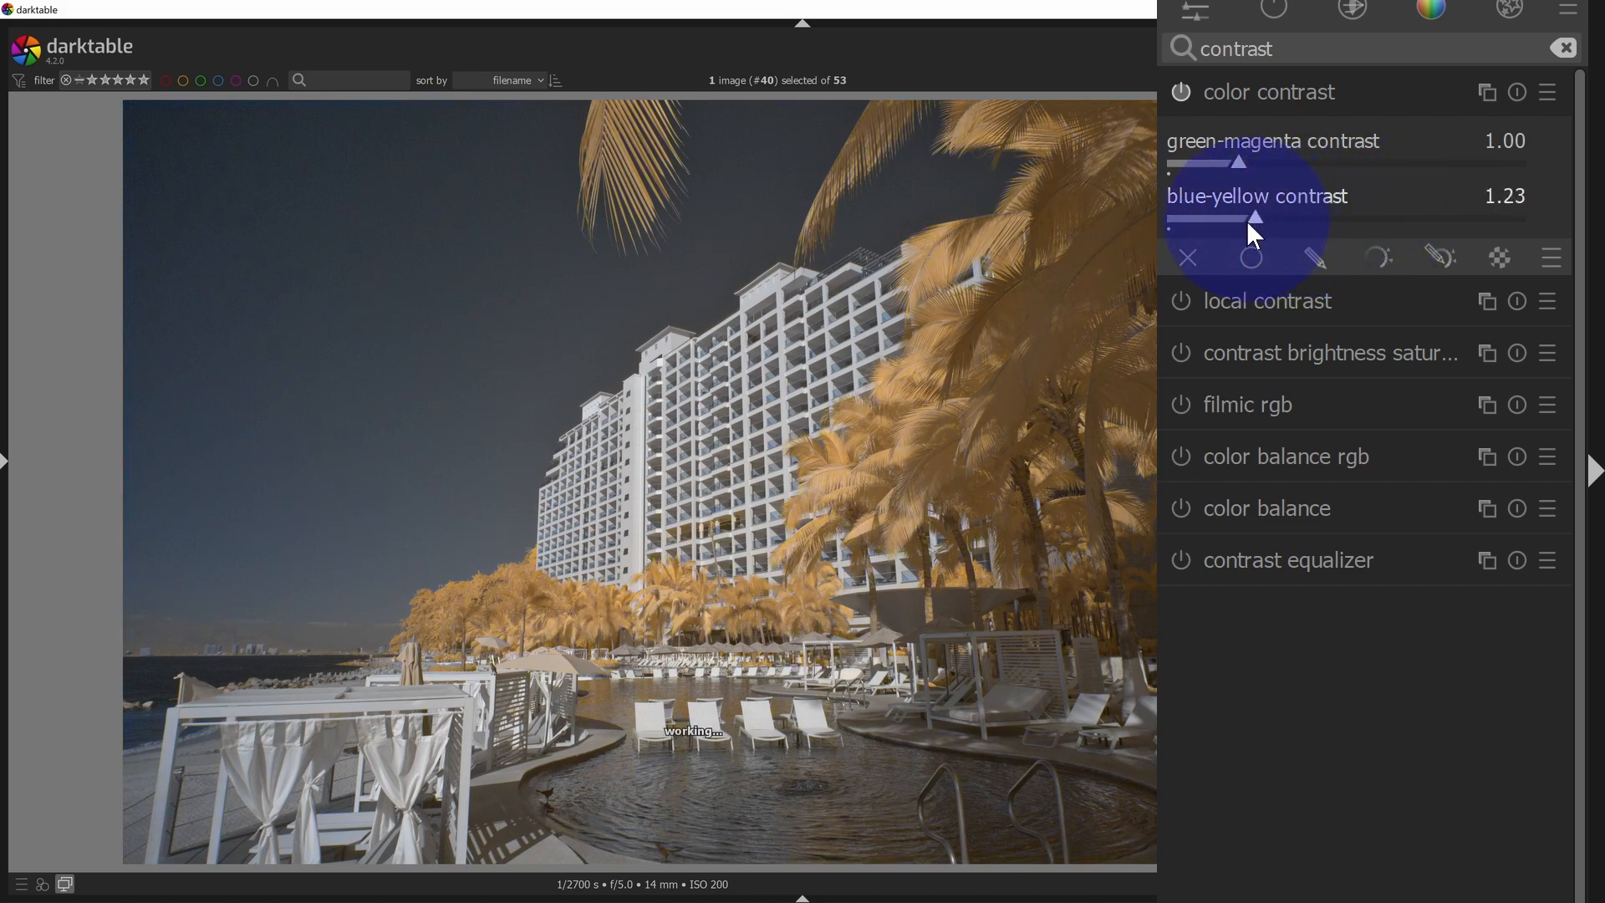
drag(1257, 215, 1176, 216)
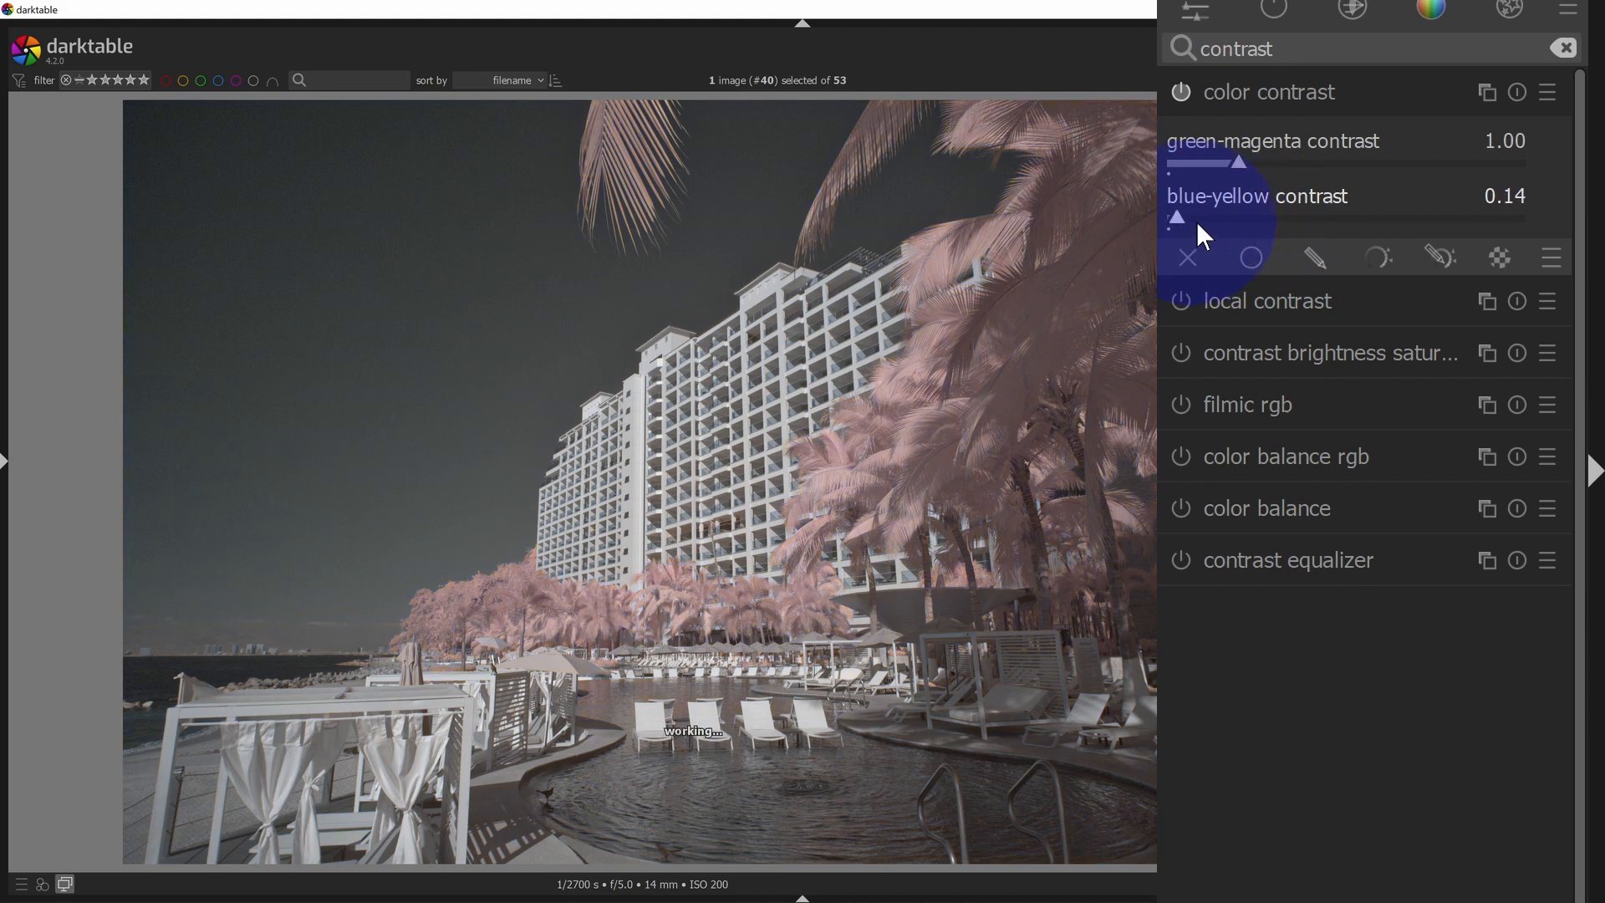
drag(1177, 217, 1274, 218)
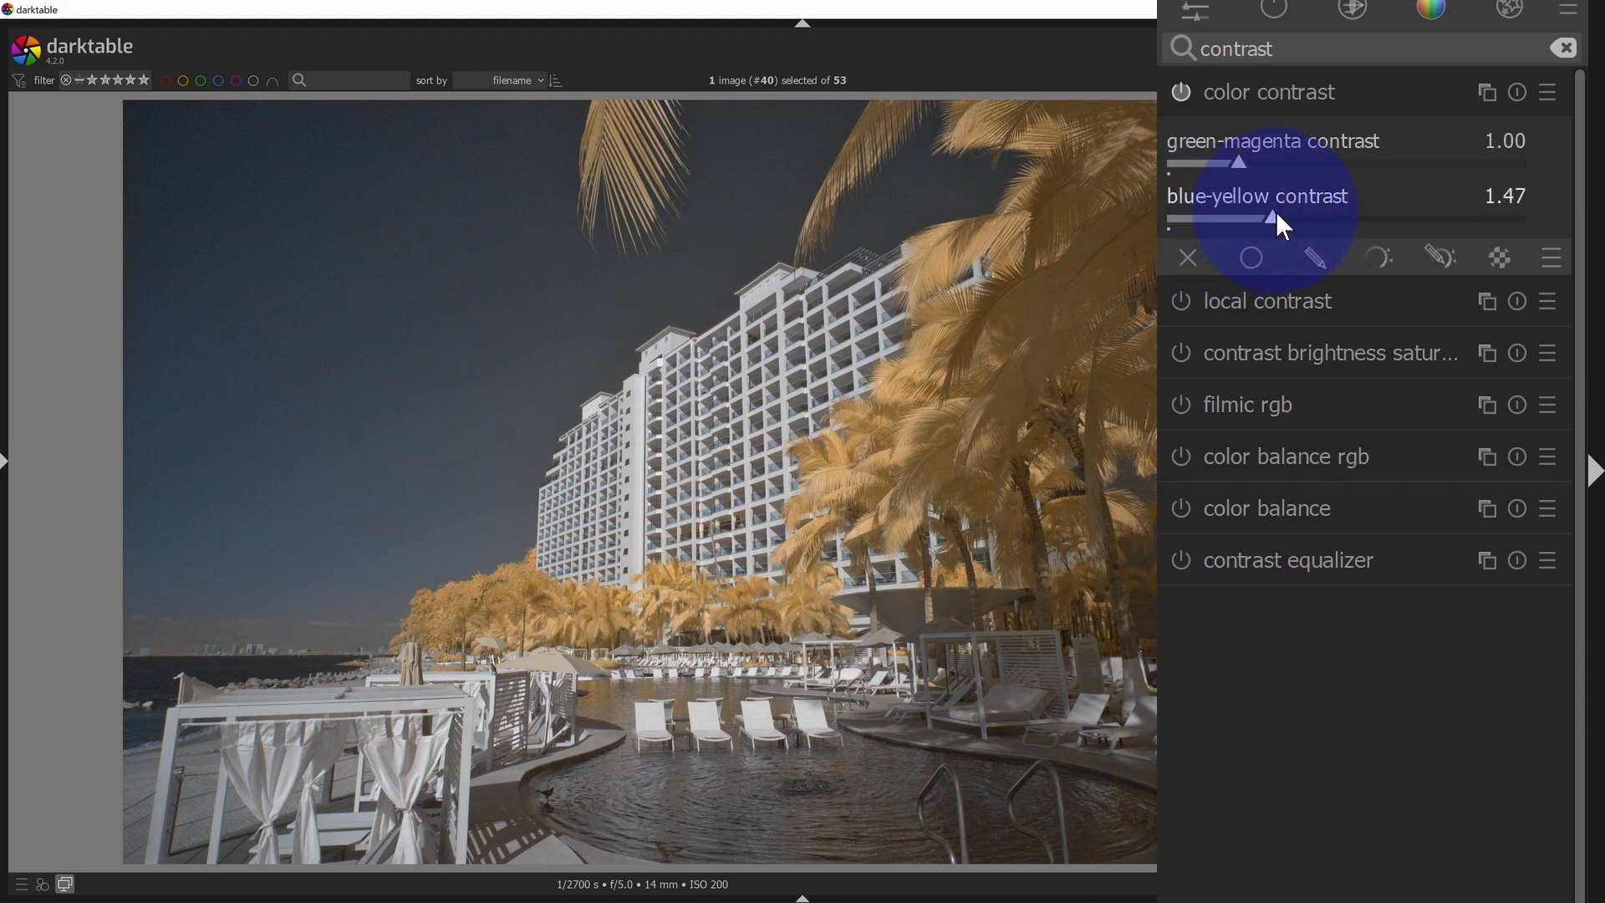
drag(1272, 216, 1279, 215)
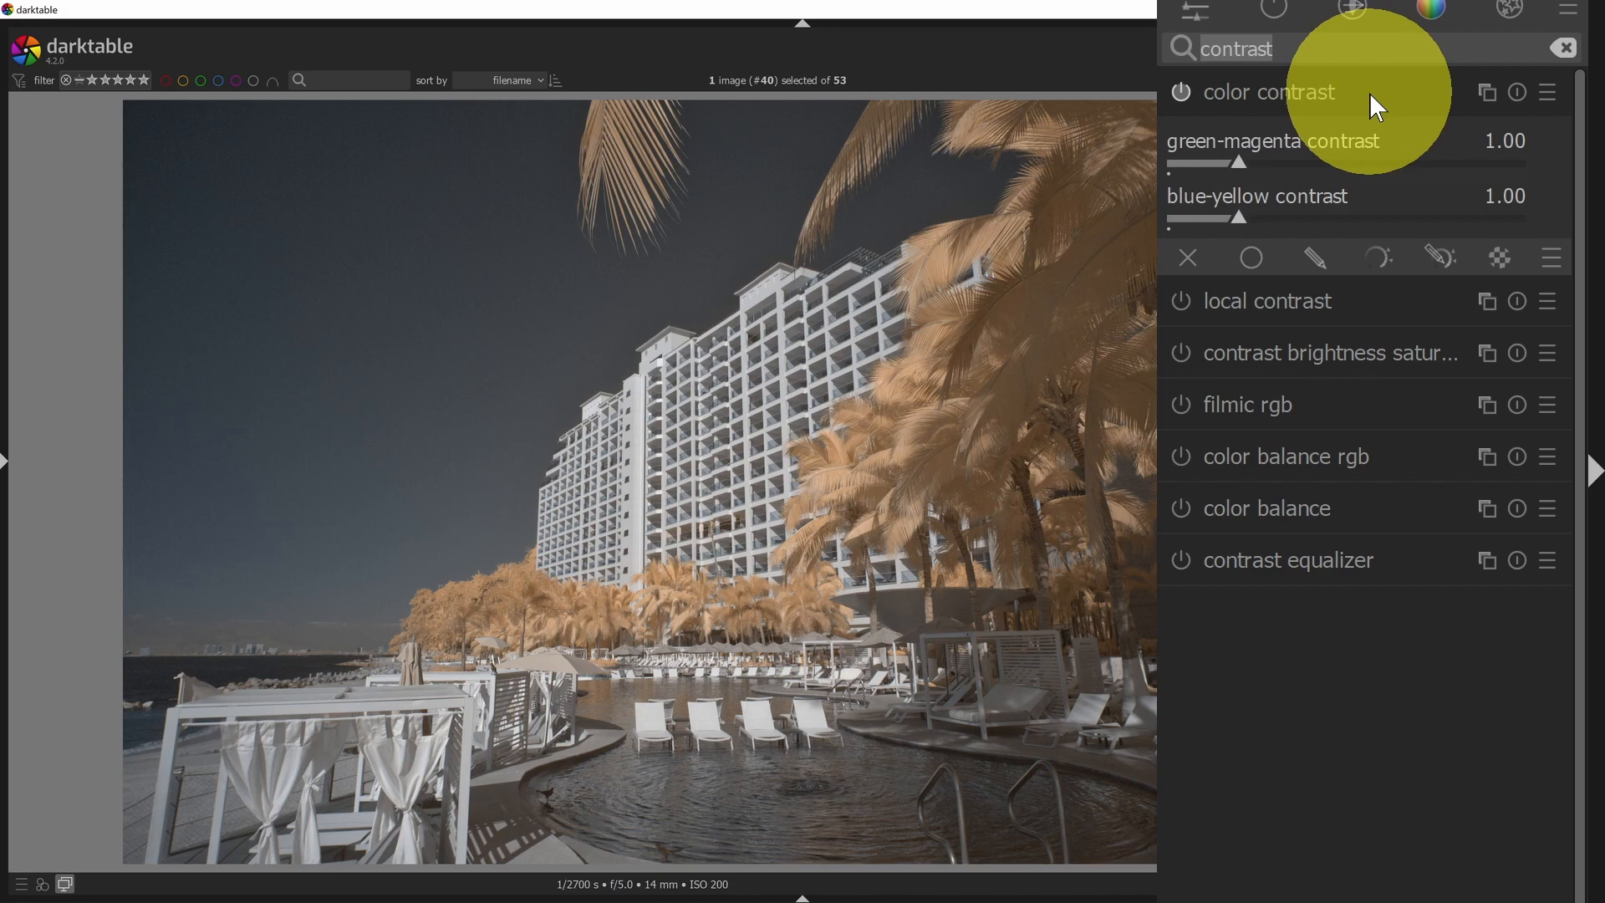
Find the tone curve module via 'curve' search and enable it.
text(curve)
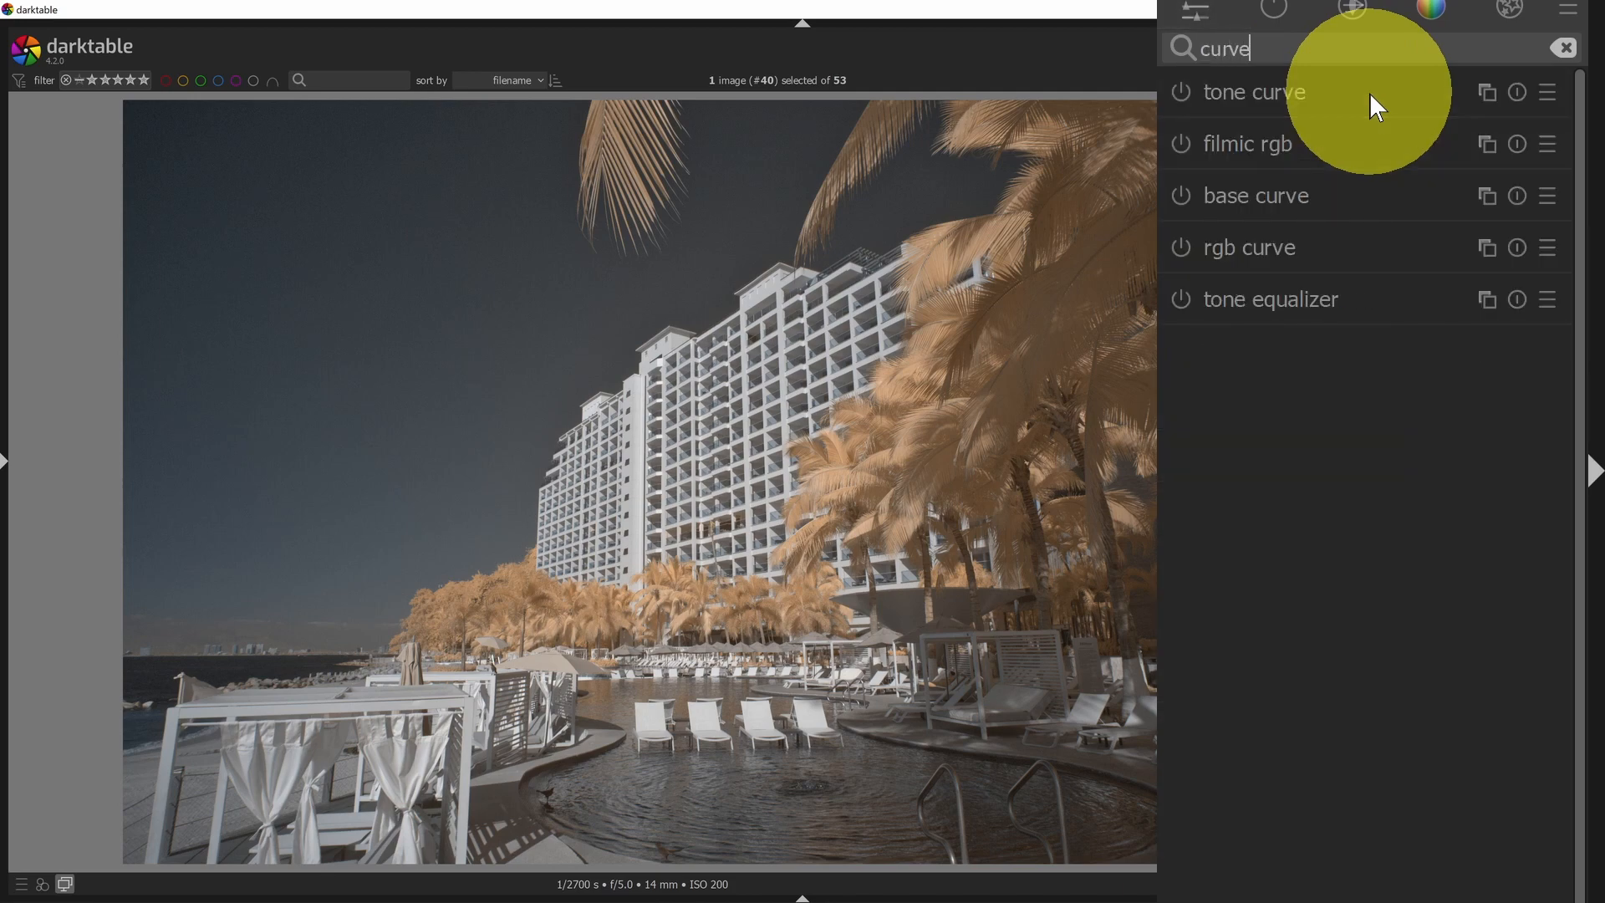
click(1252, 91)
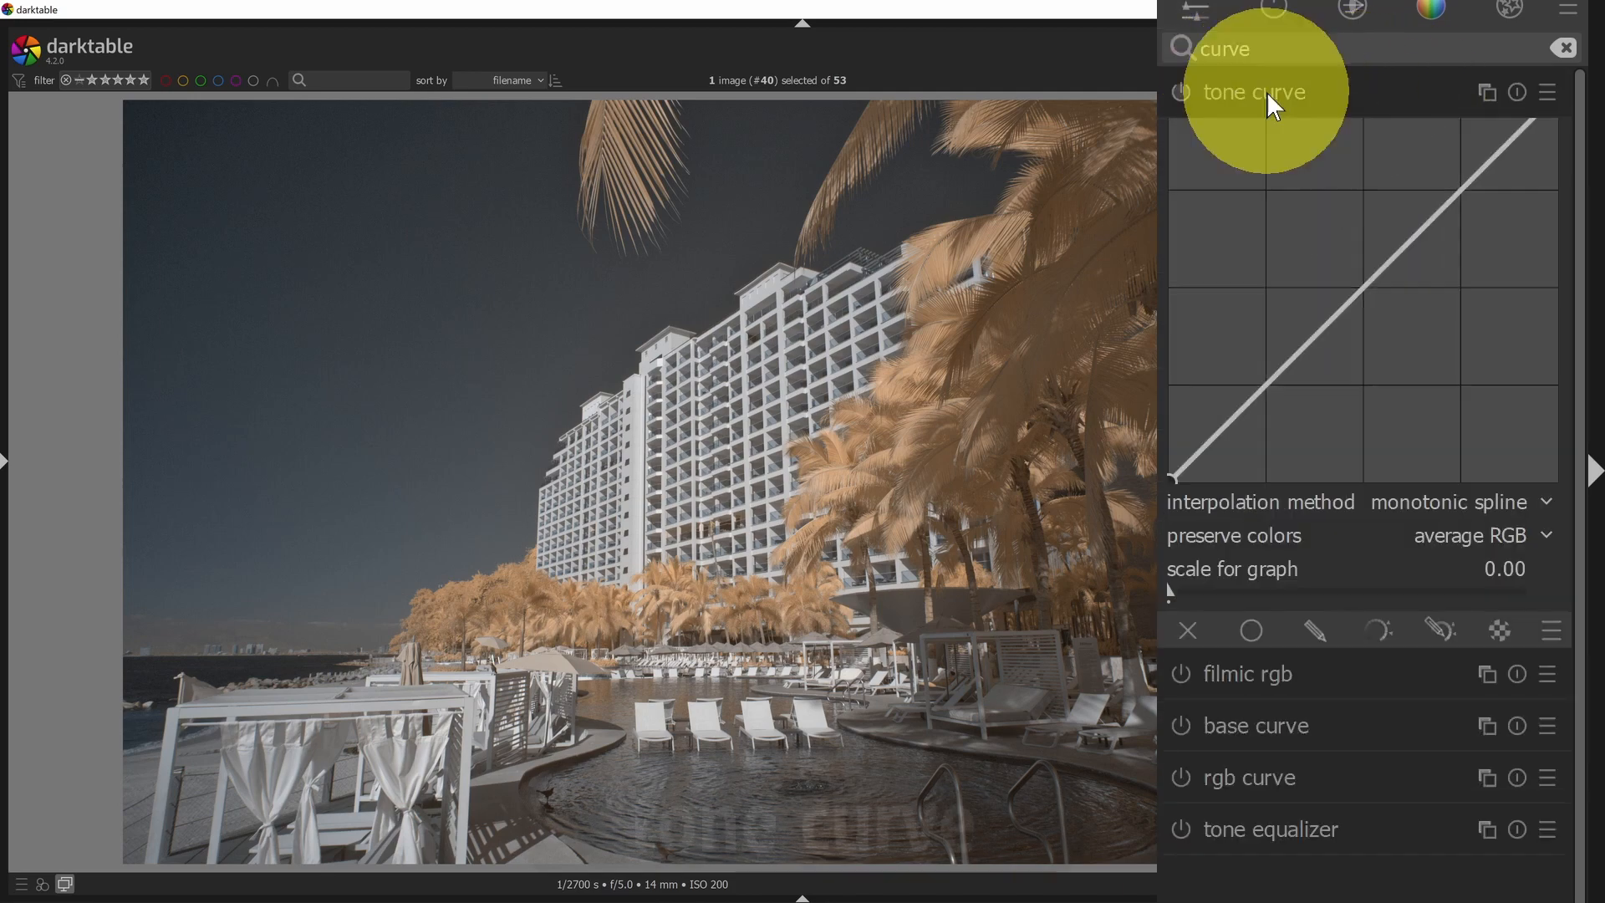
click(1254, 92)
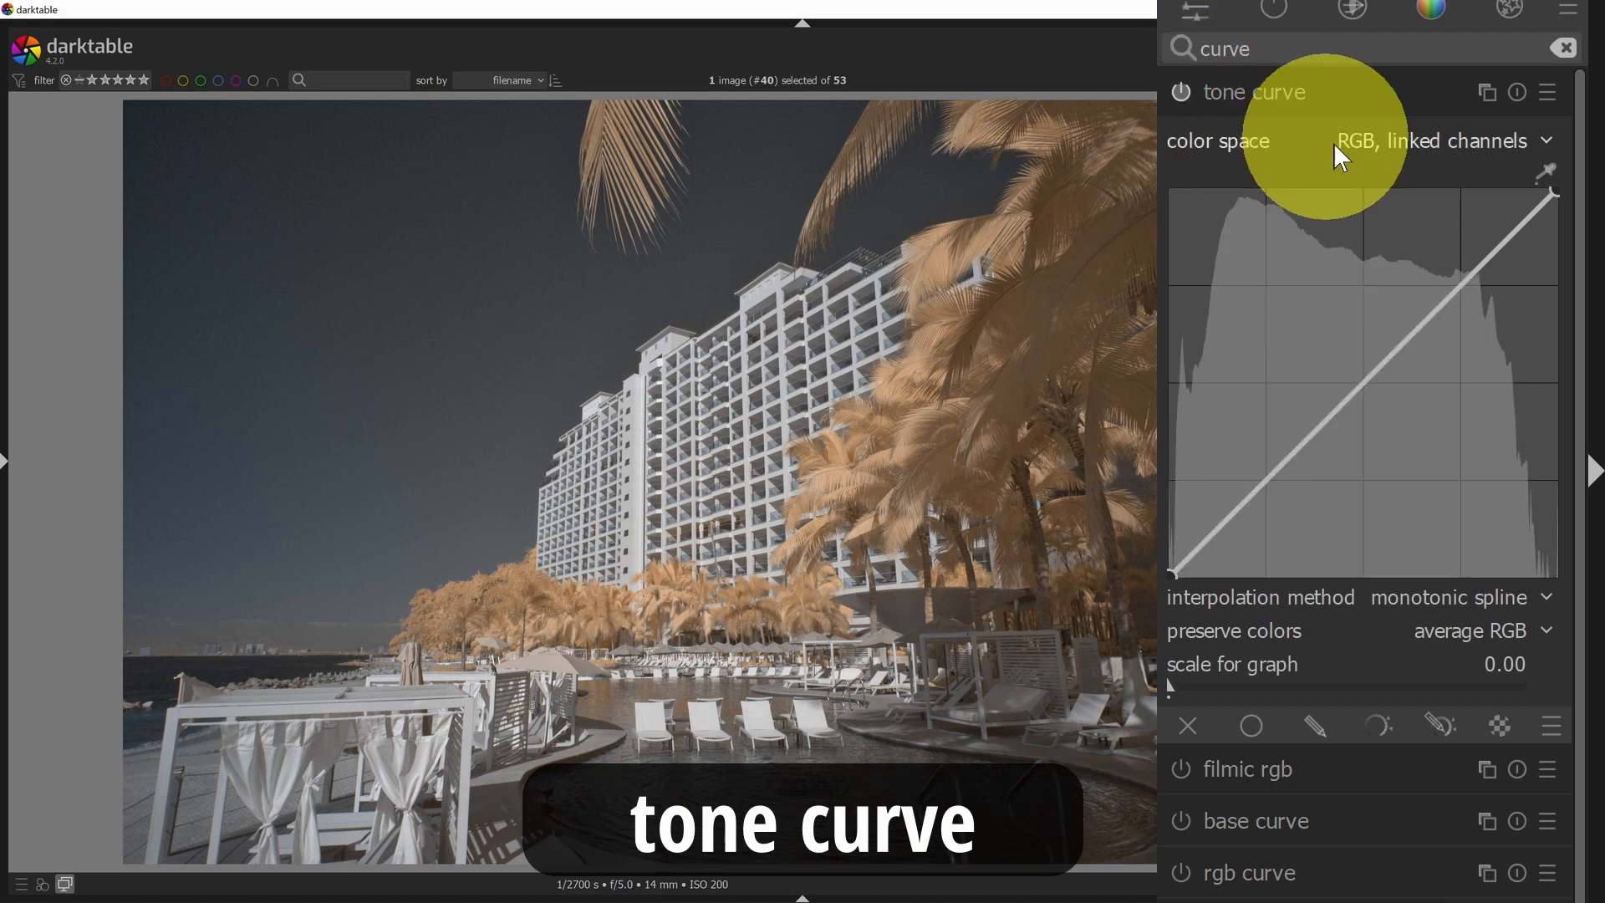
mouse_move(1486, 314)
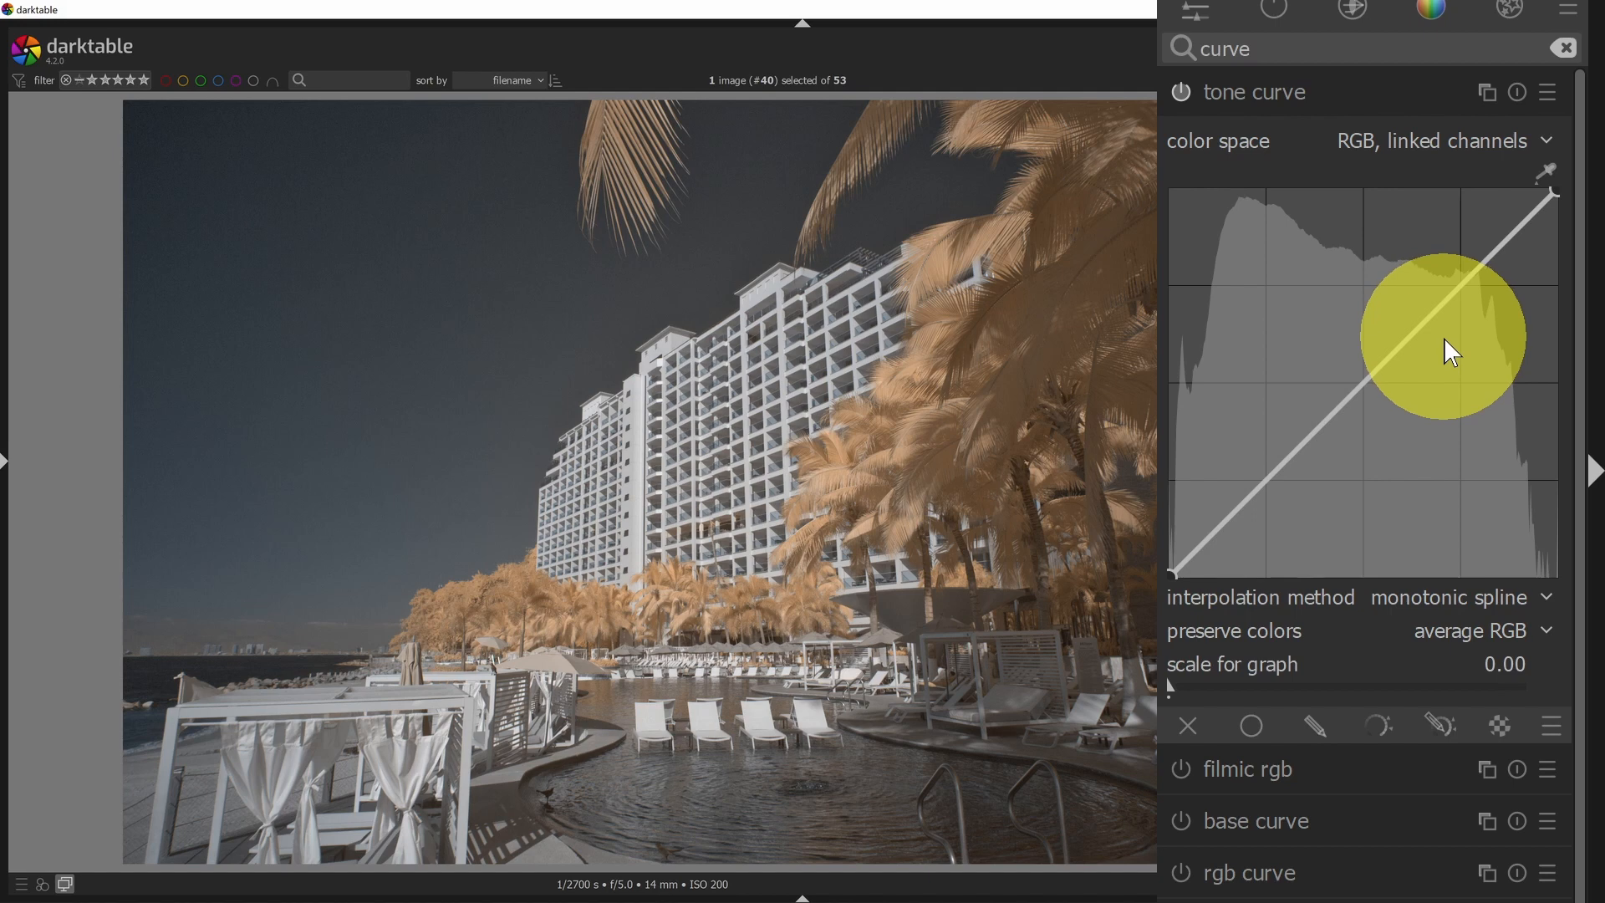
mouse_move(1471, 289)
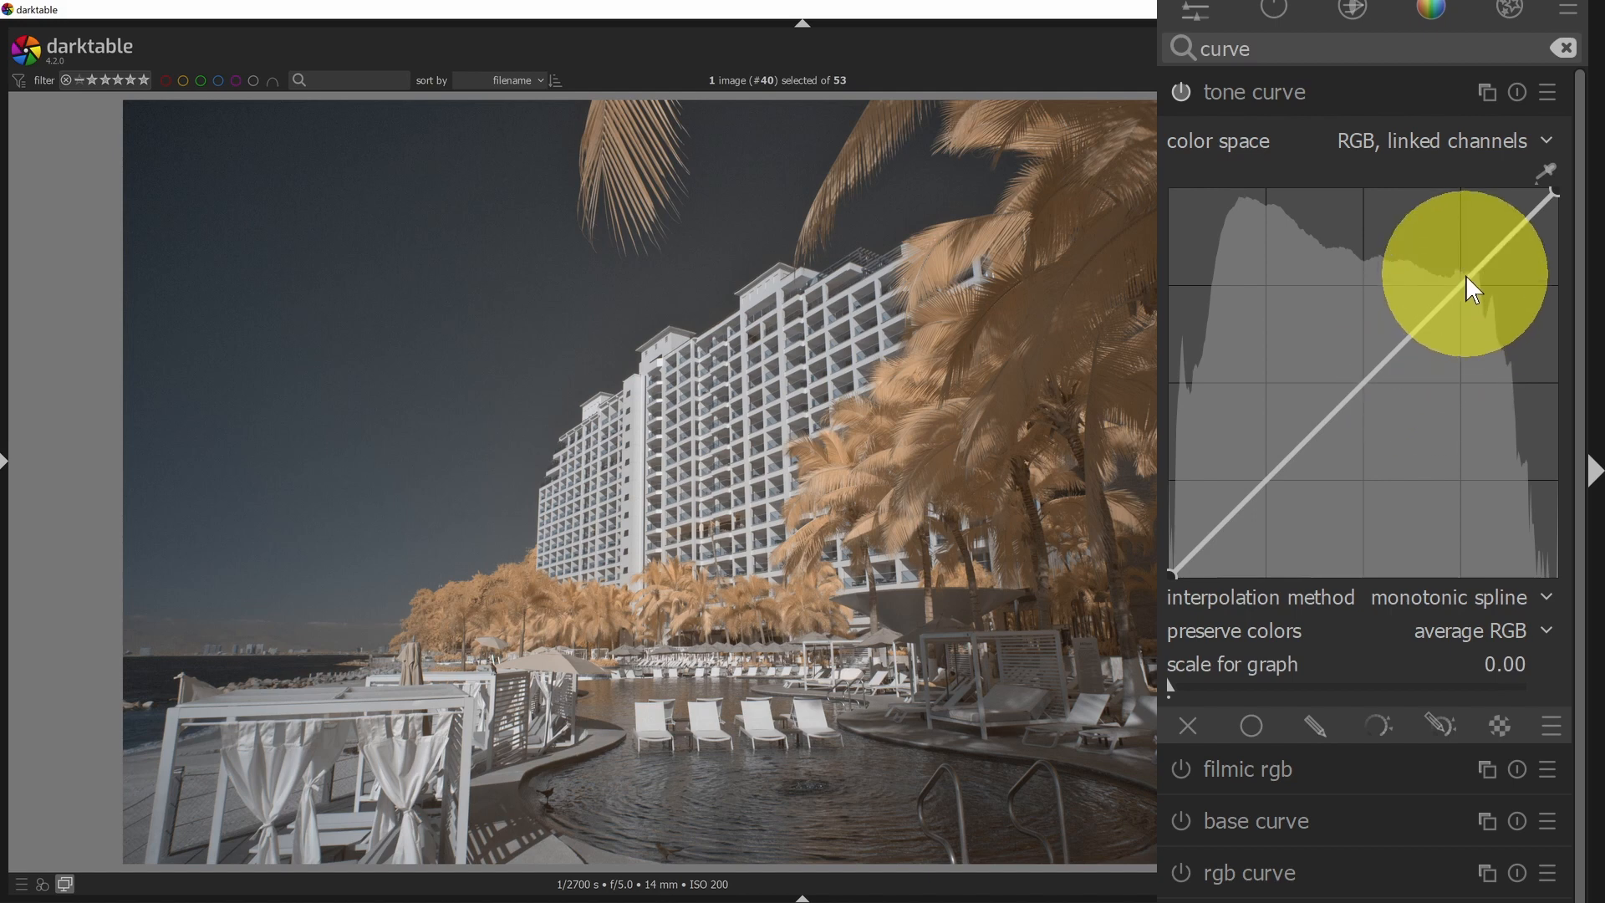
Shape the tone curve into an S that darkens shadows and lifts highlights, trying steeper variants.
drag(1466, 274, 1330, 466)
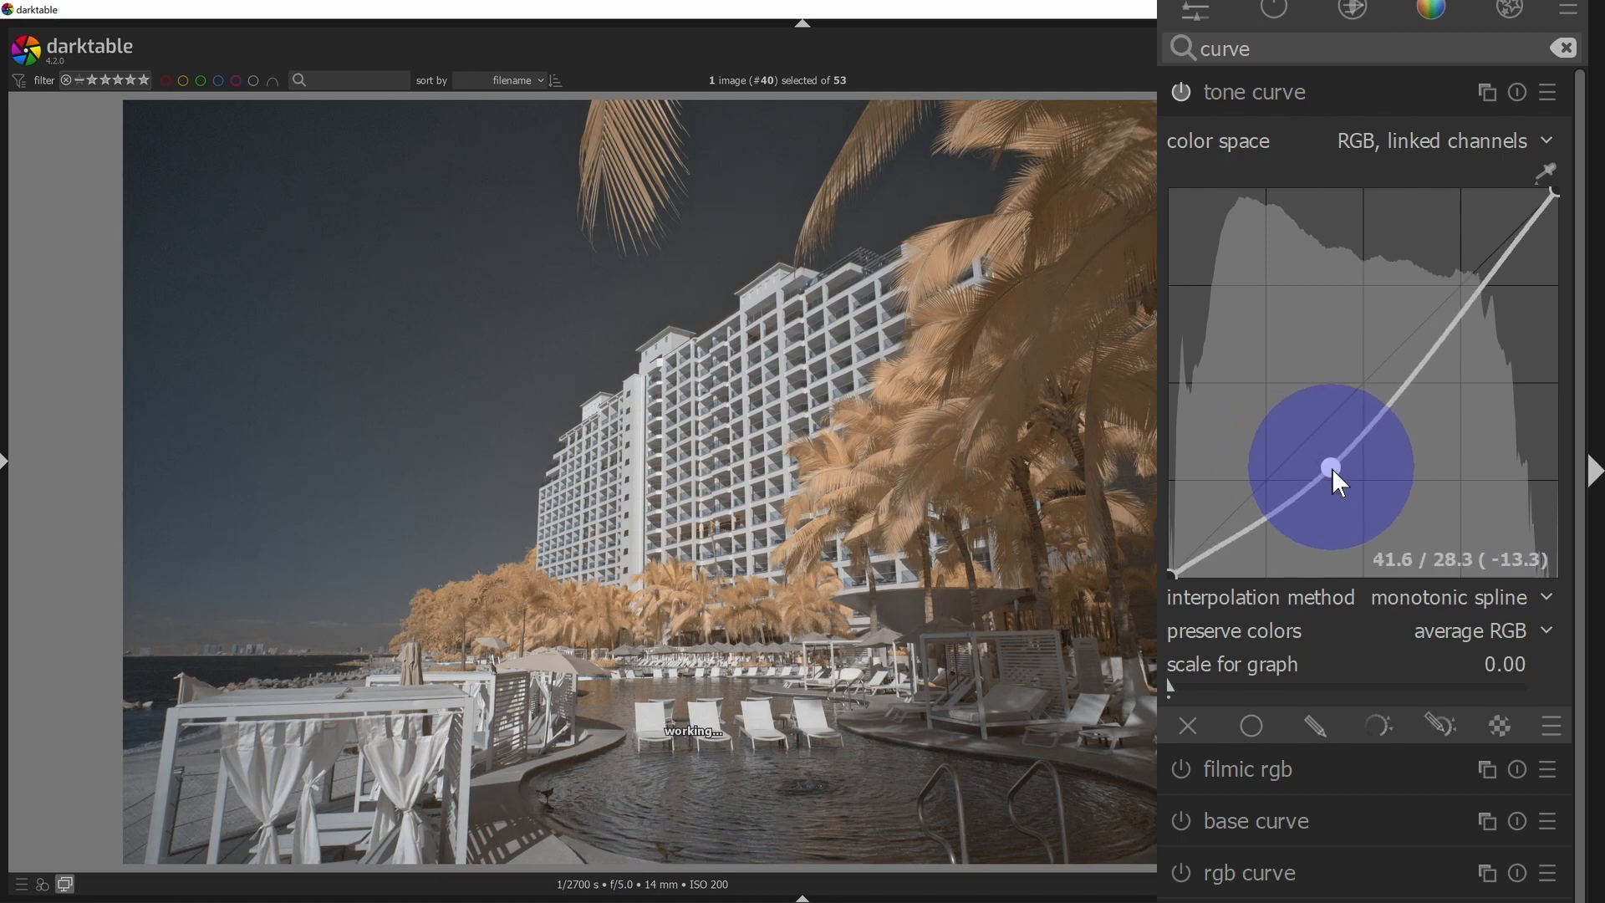
drag(1329, 467, 1267, 500)
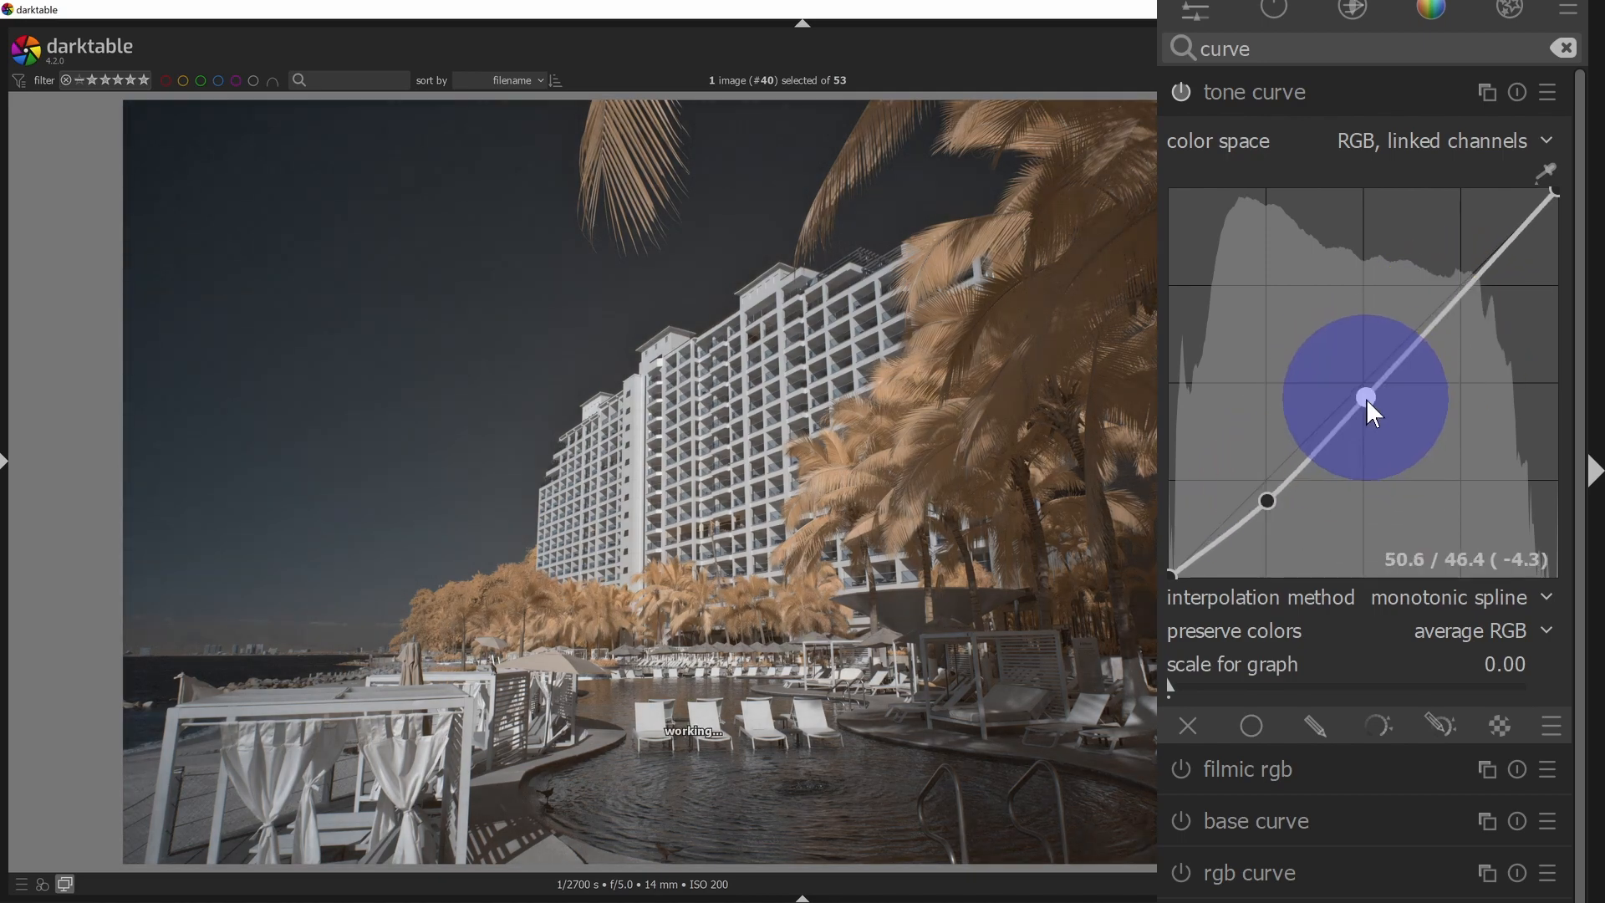
drag(1367, 397, 1466, 259)
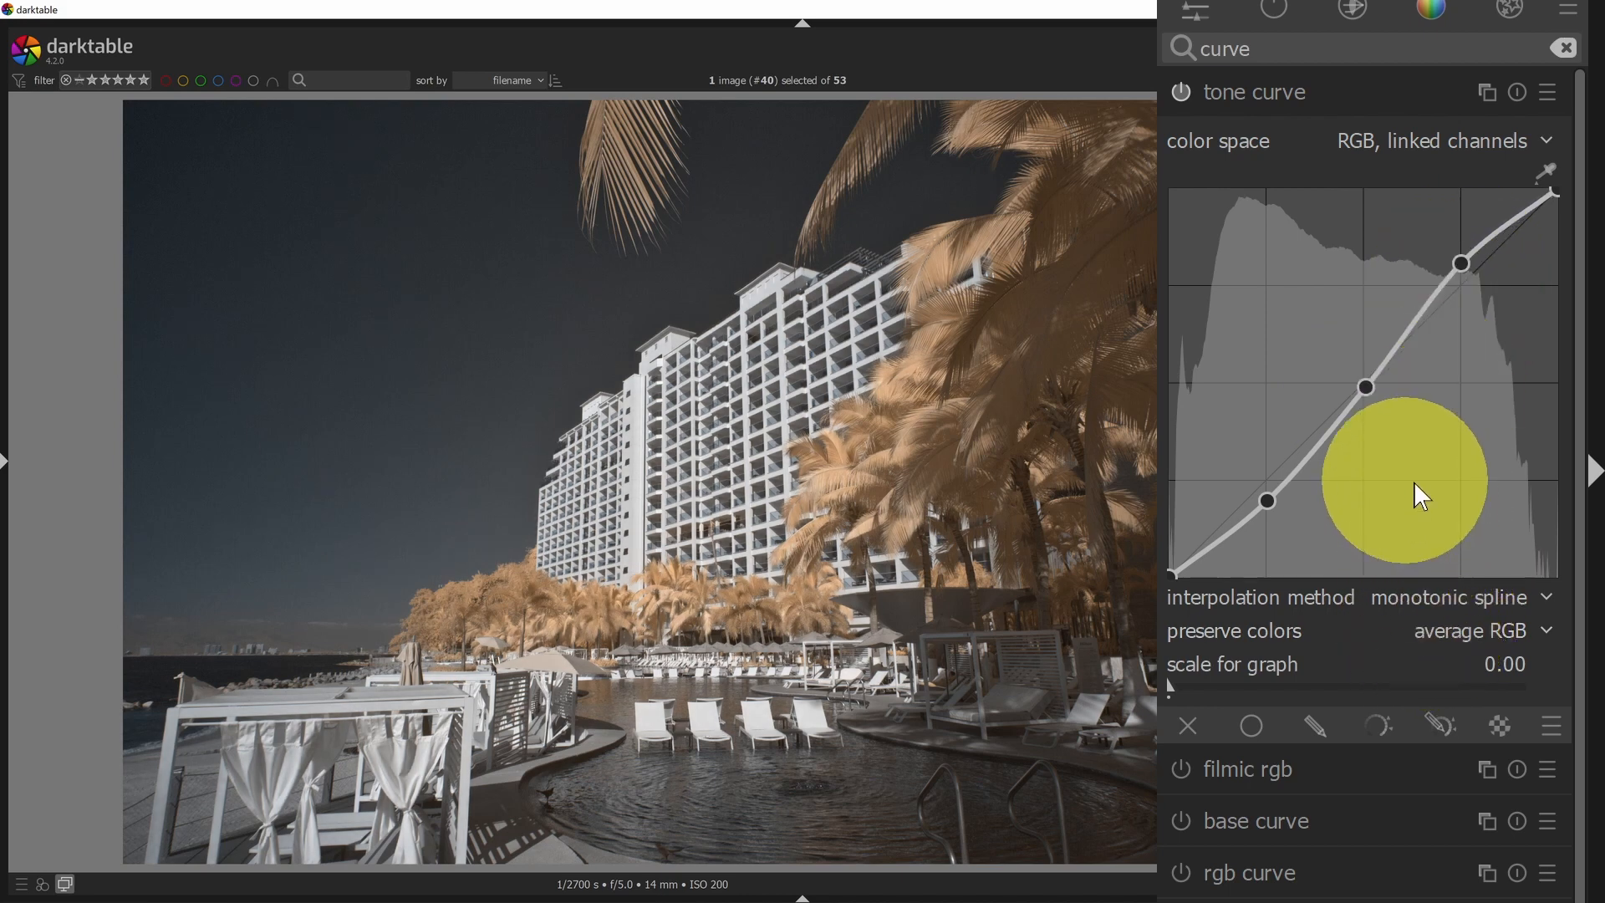
click(1548, 92)
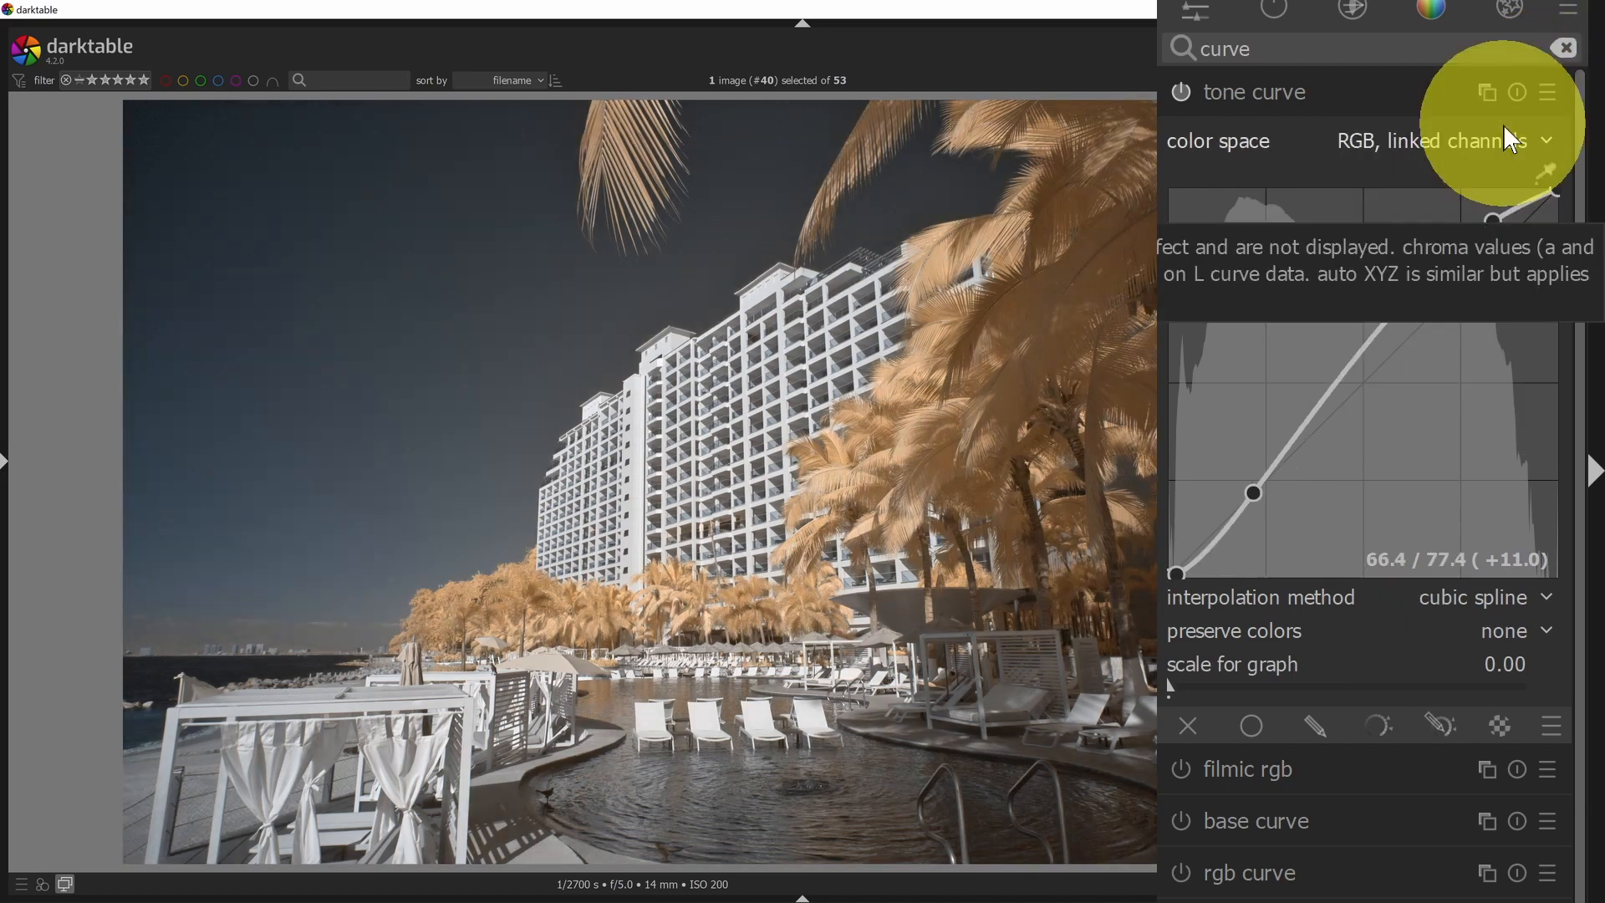
click(1548, 92)
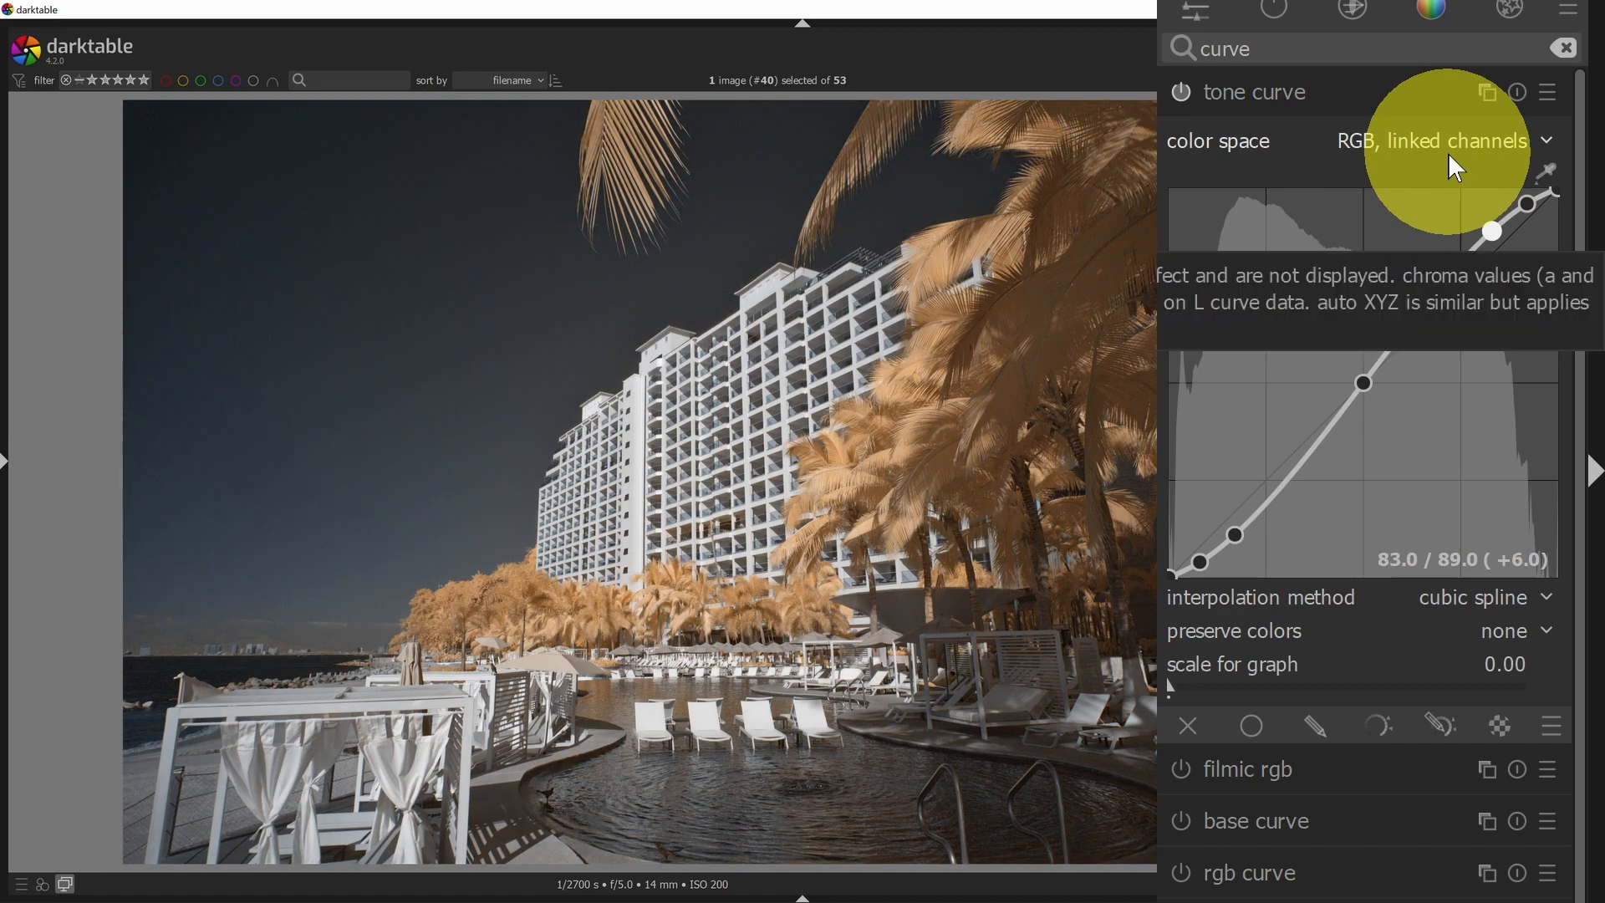
click(1548, 92)
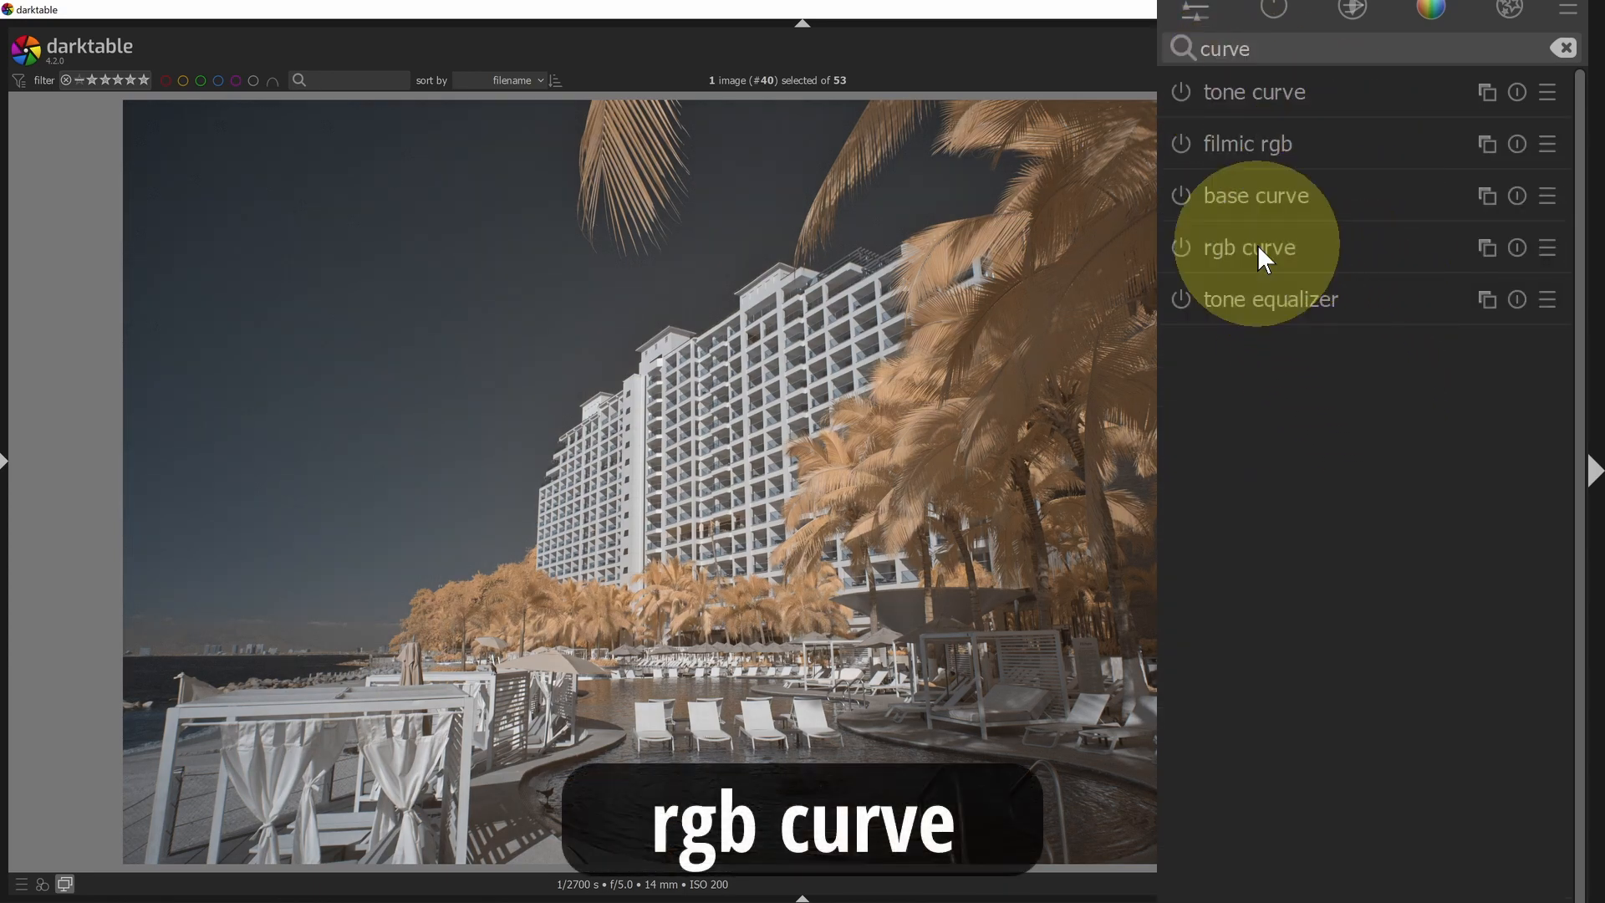
Enable the rgb curve module and reset it to a neutral linked-channels curve.
click(1247, 248)
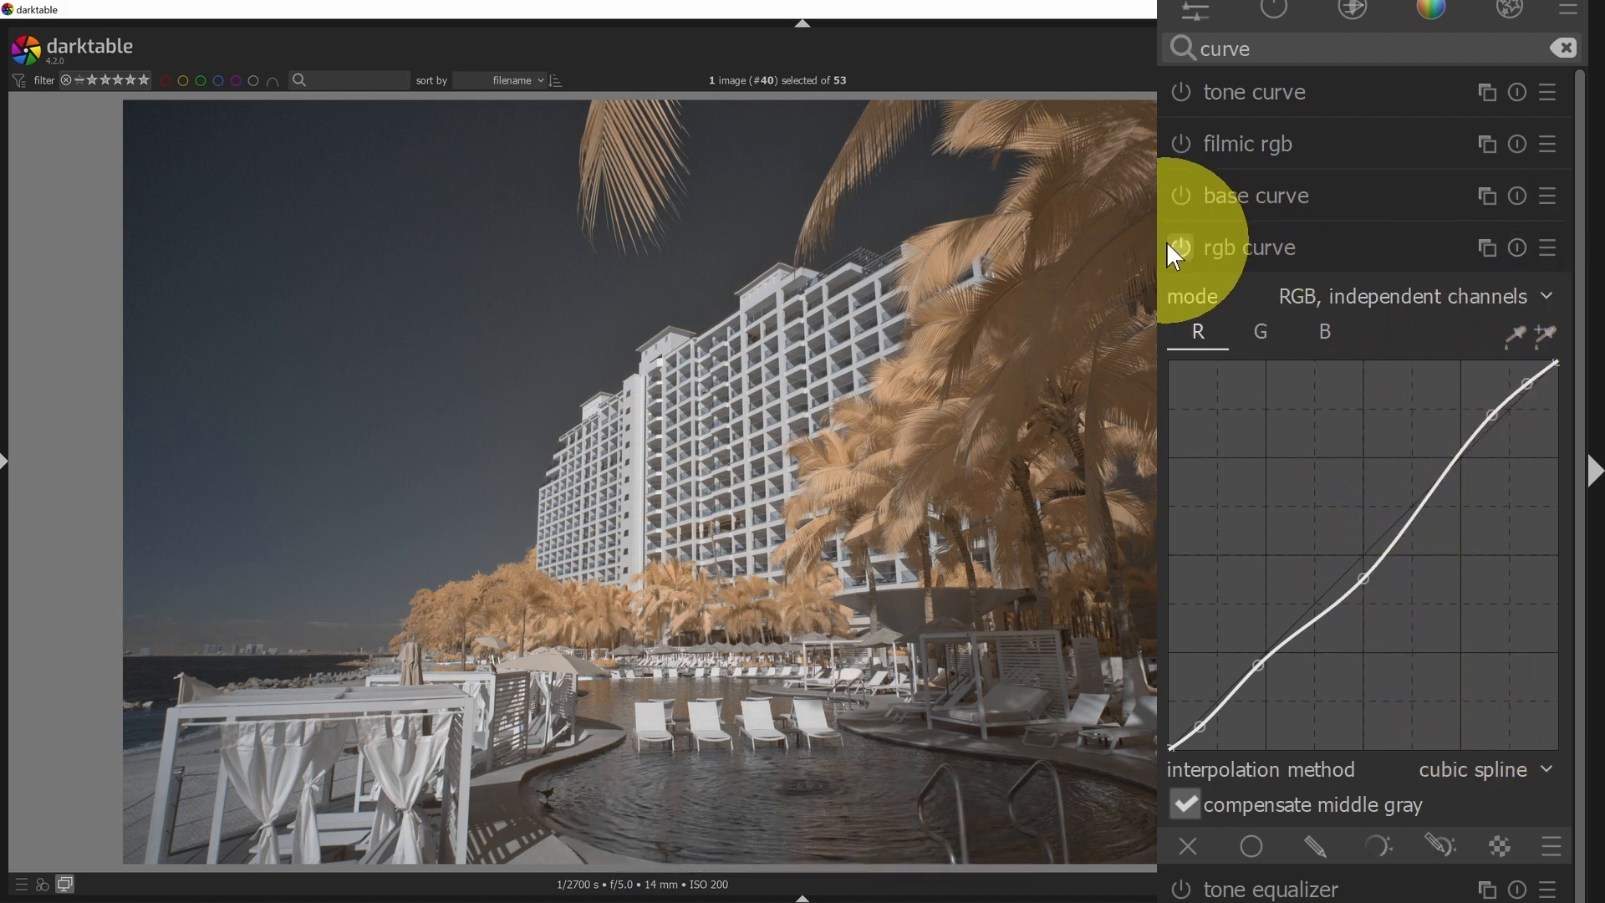
click(1181, 247)
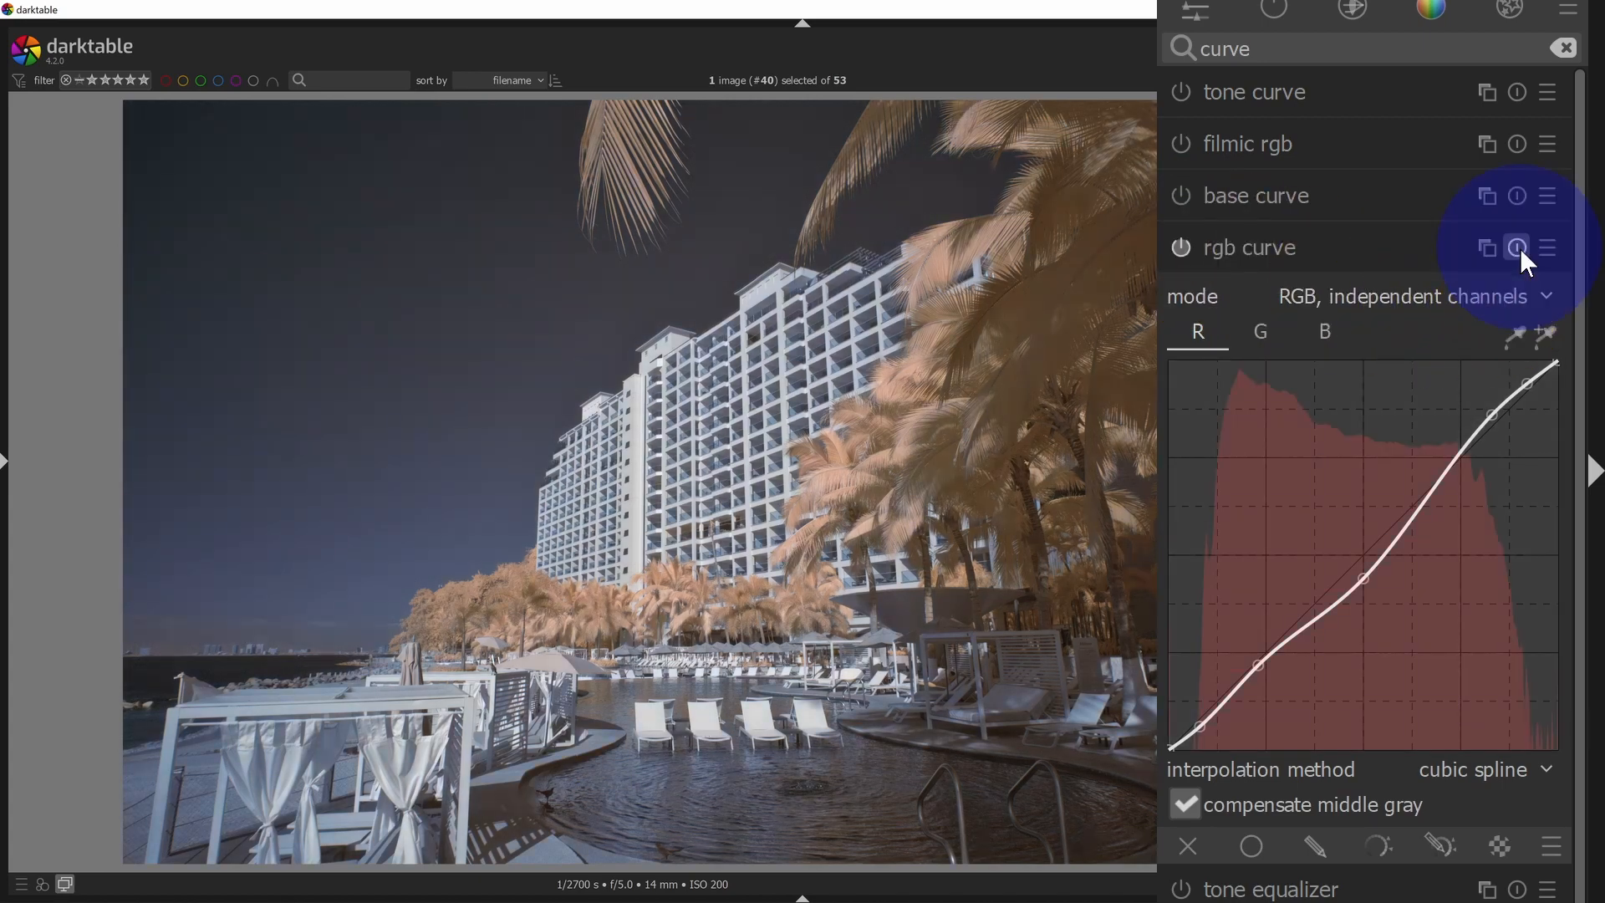
click(1517, 248)
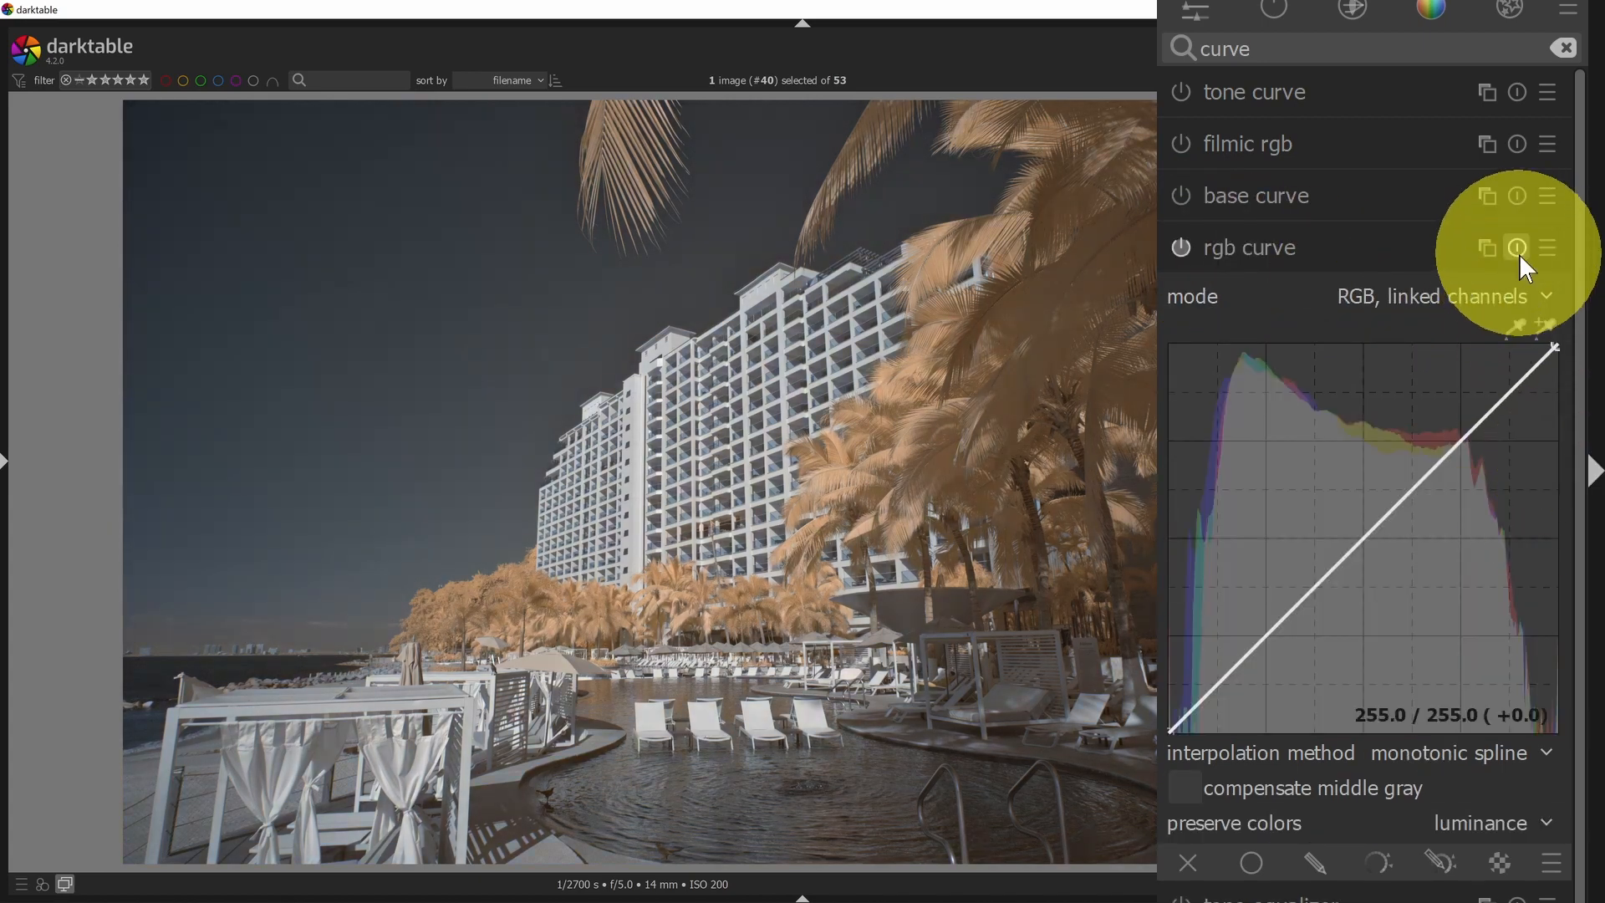
mouse_move(1548, 247)
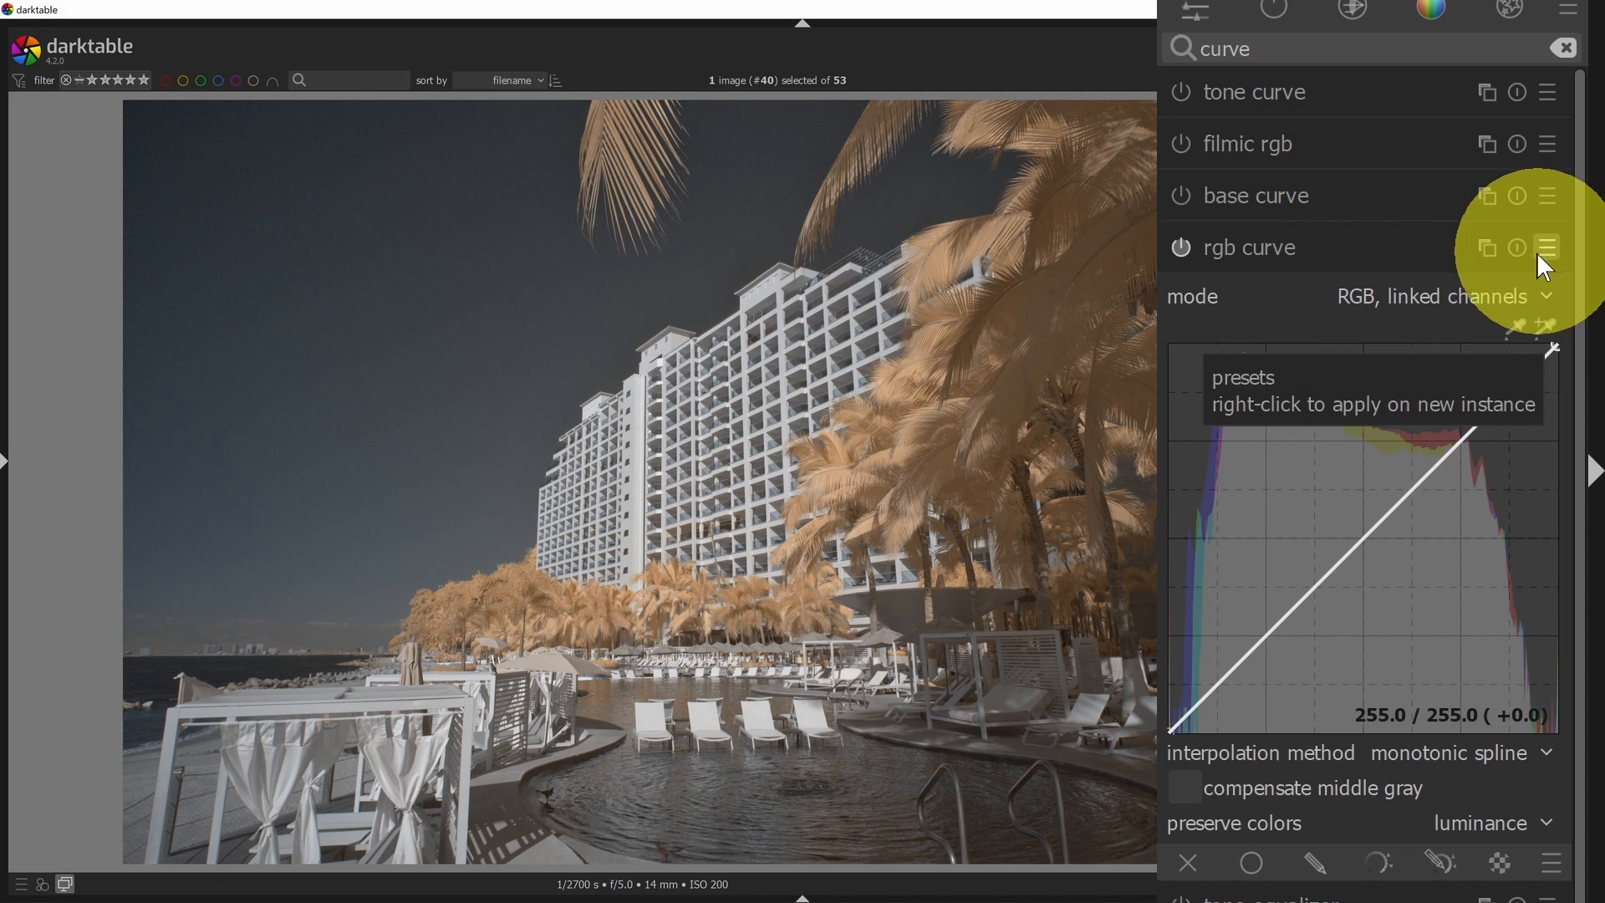
mouse_move(1518, 251)
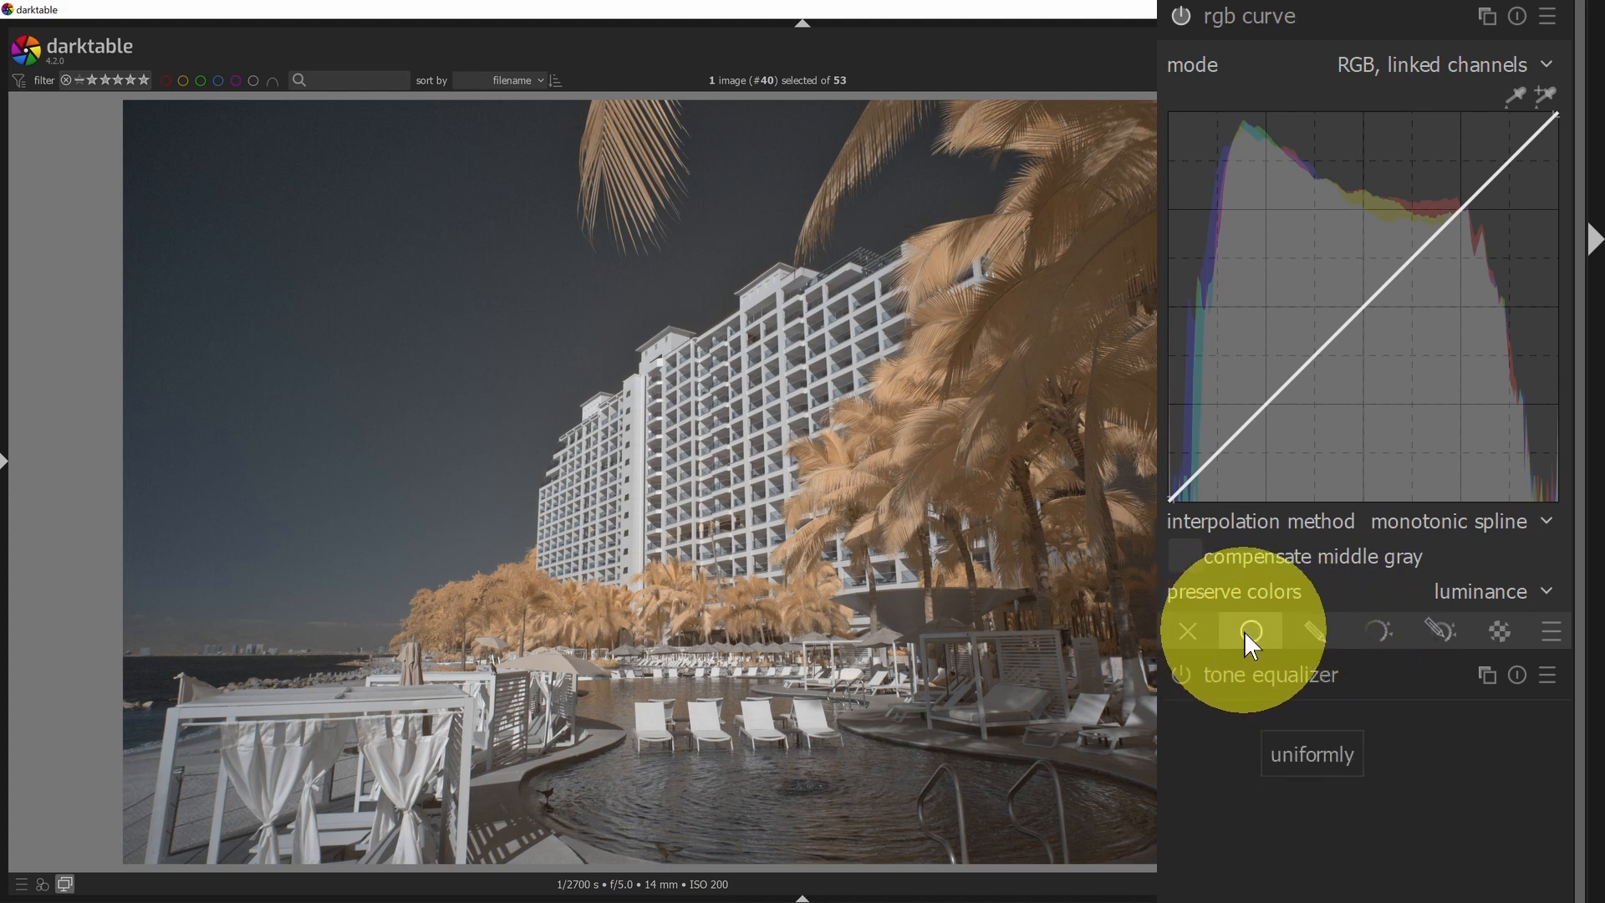
Show the drawn-mask blending options for the rgb curve.
click(1314, 477)
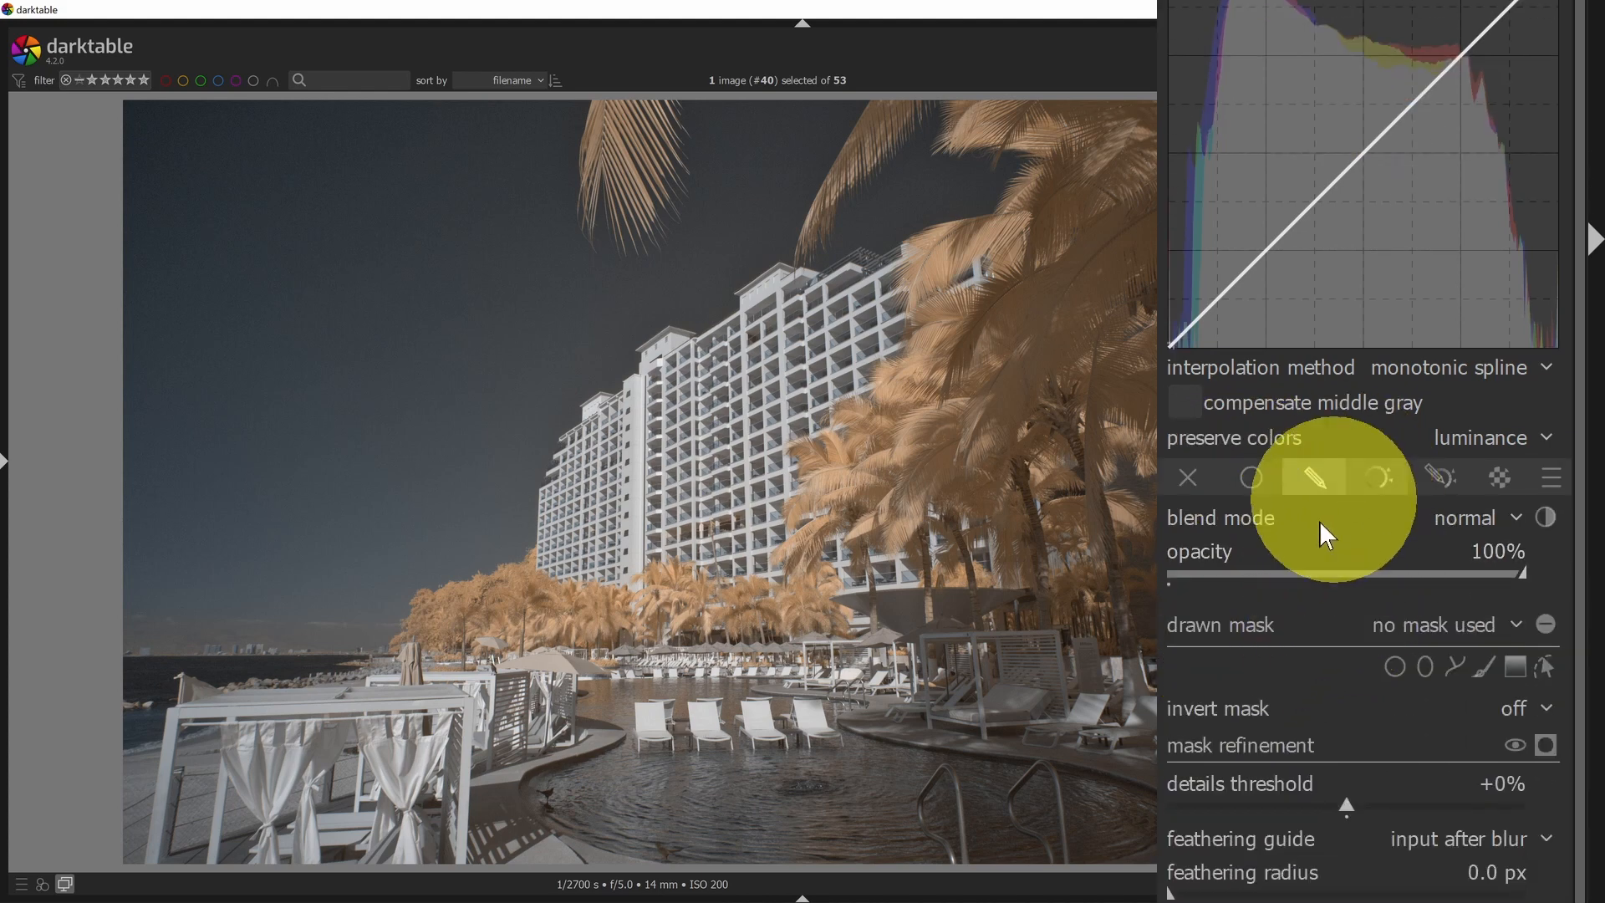
mouse_move(1424, 667)
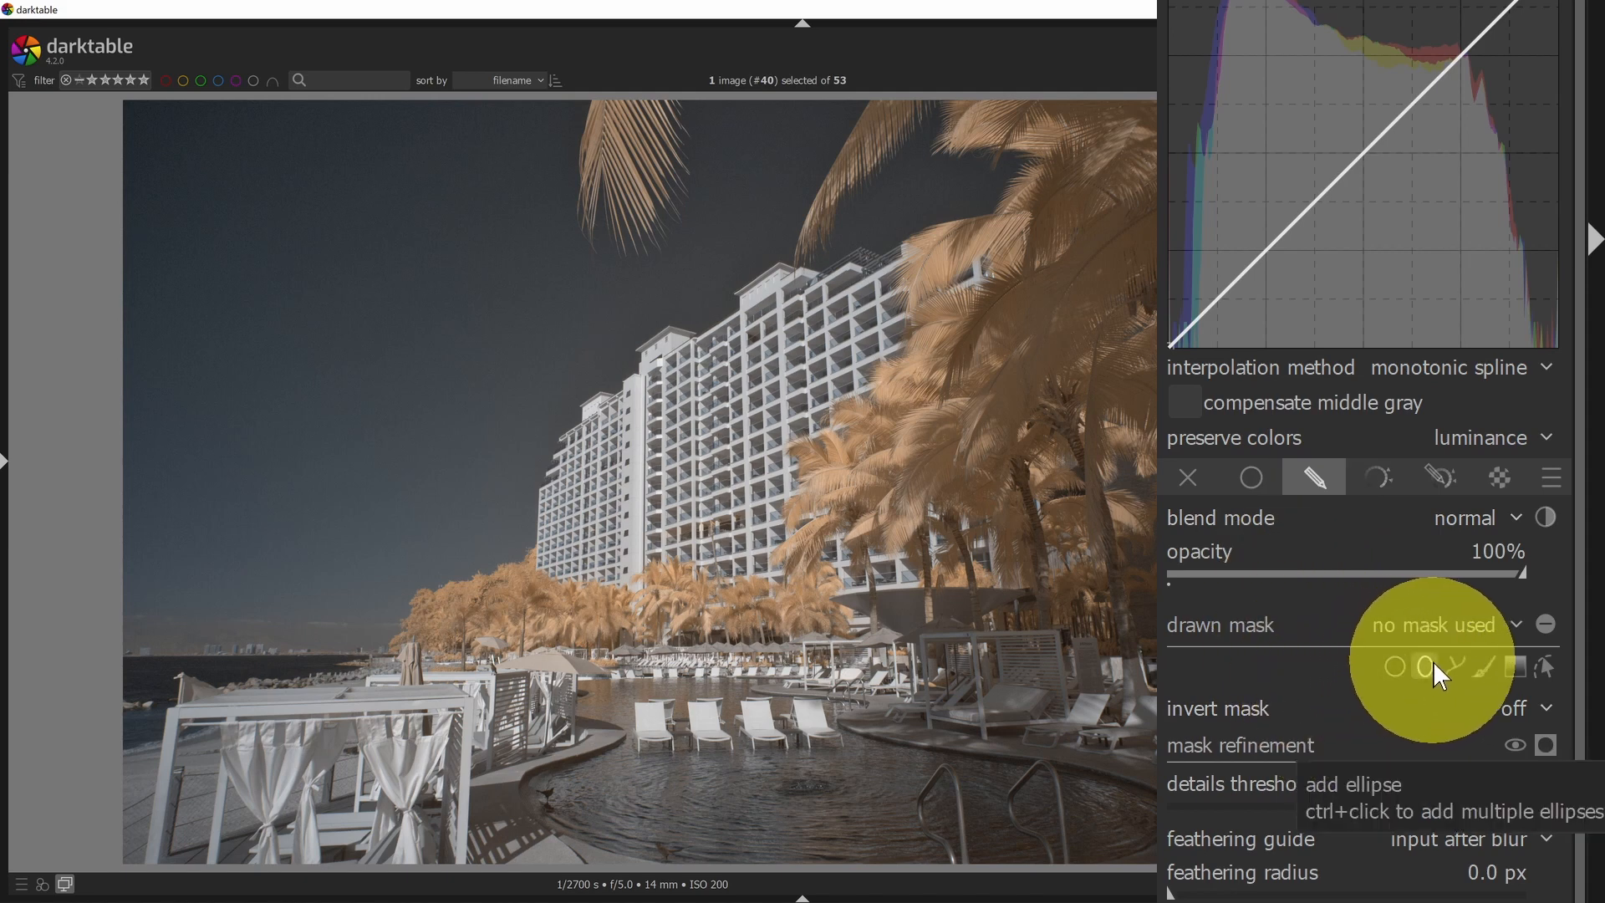
mouse_move(1488, 675)
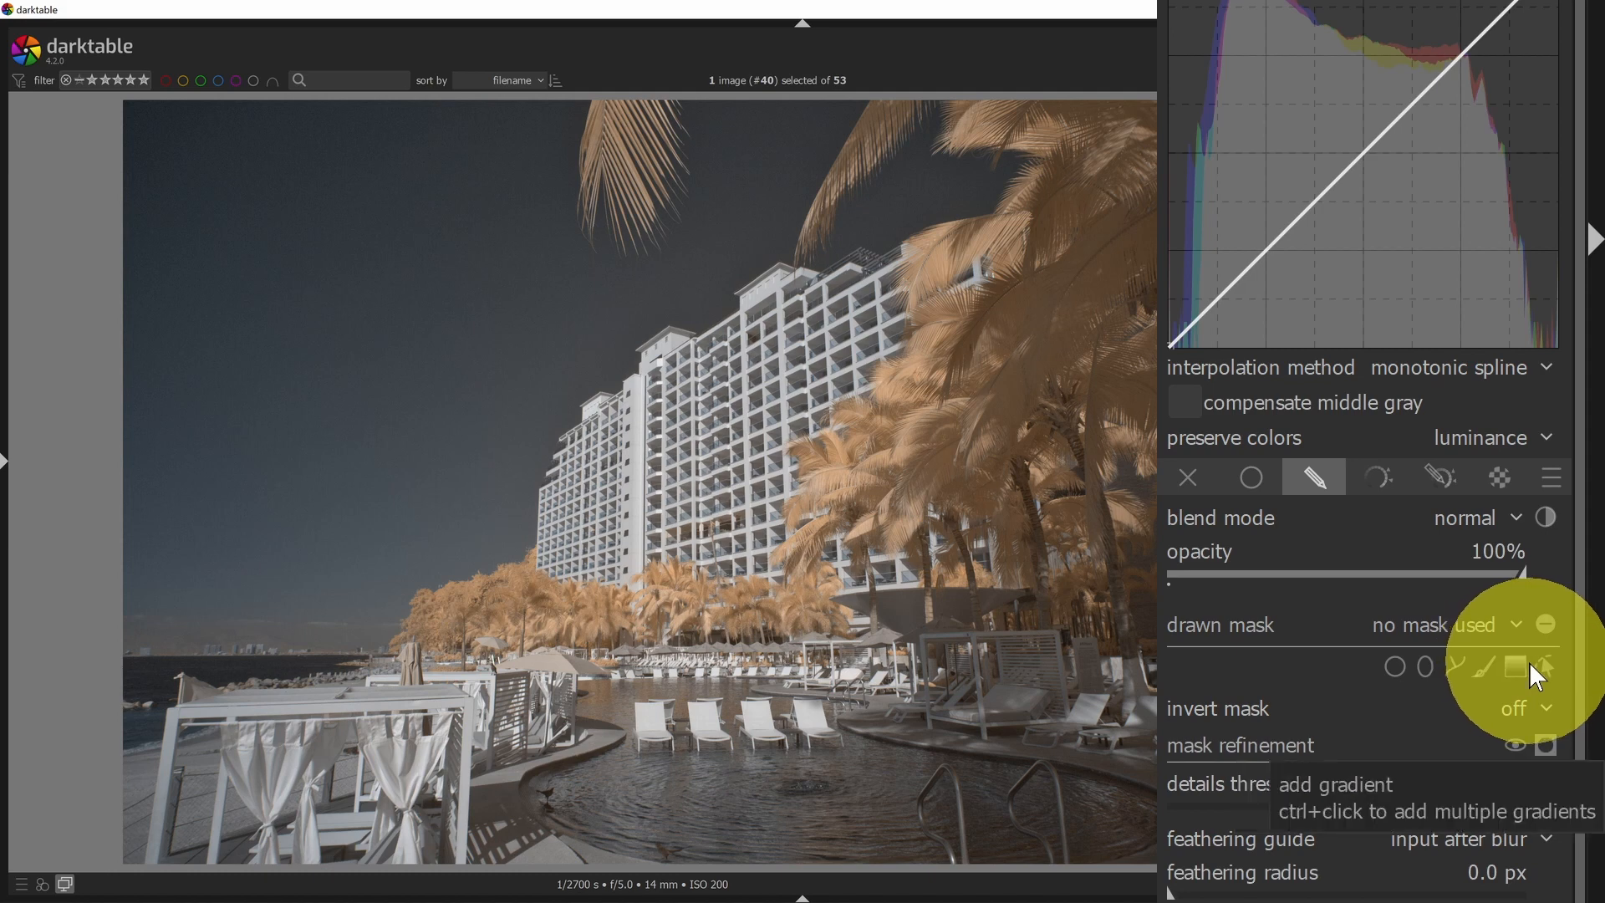
mouse_move(1428, 604)
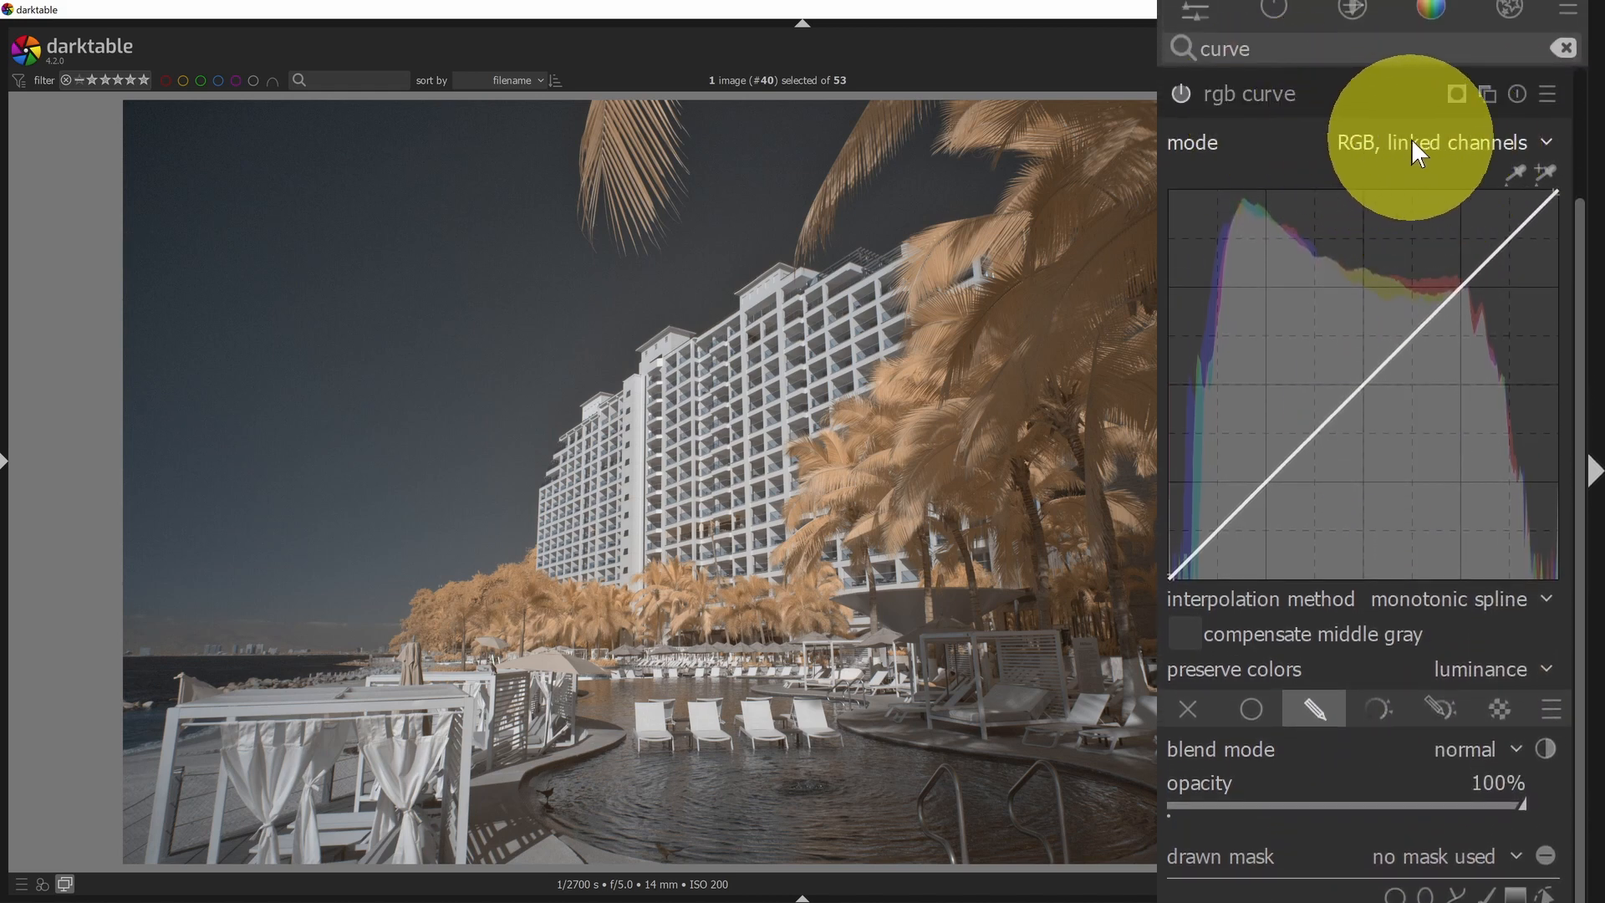
mouse_move(1398, 281)
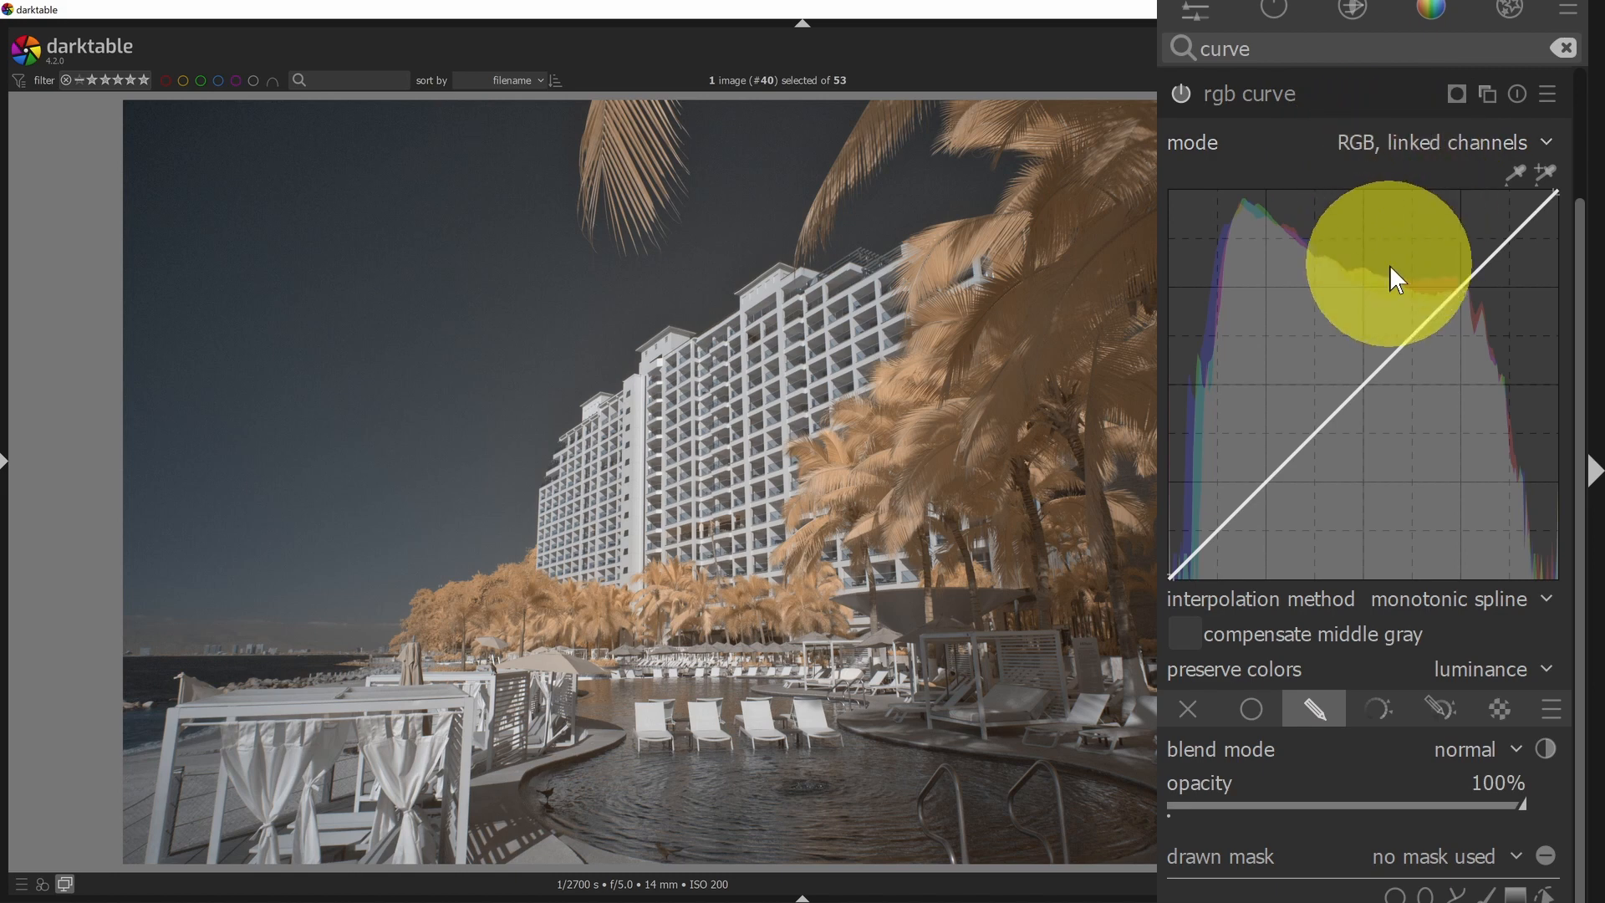
Switch the rgb curve to independent RGB channels and select the blue channel.
click(1441, 140)
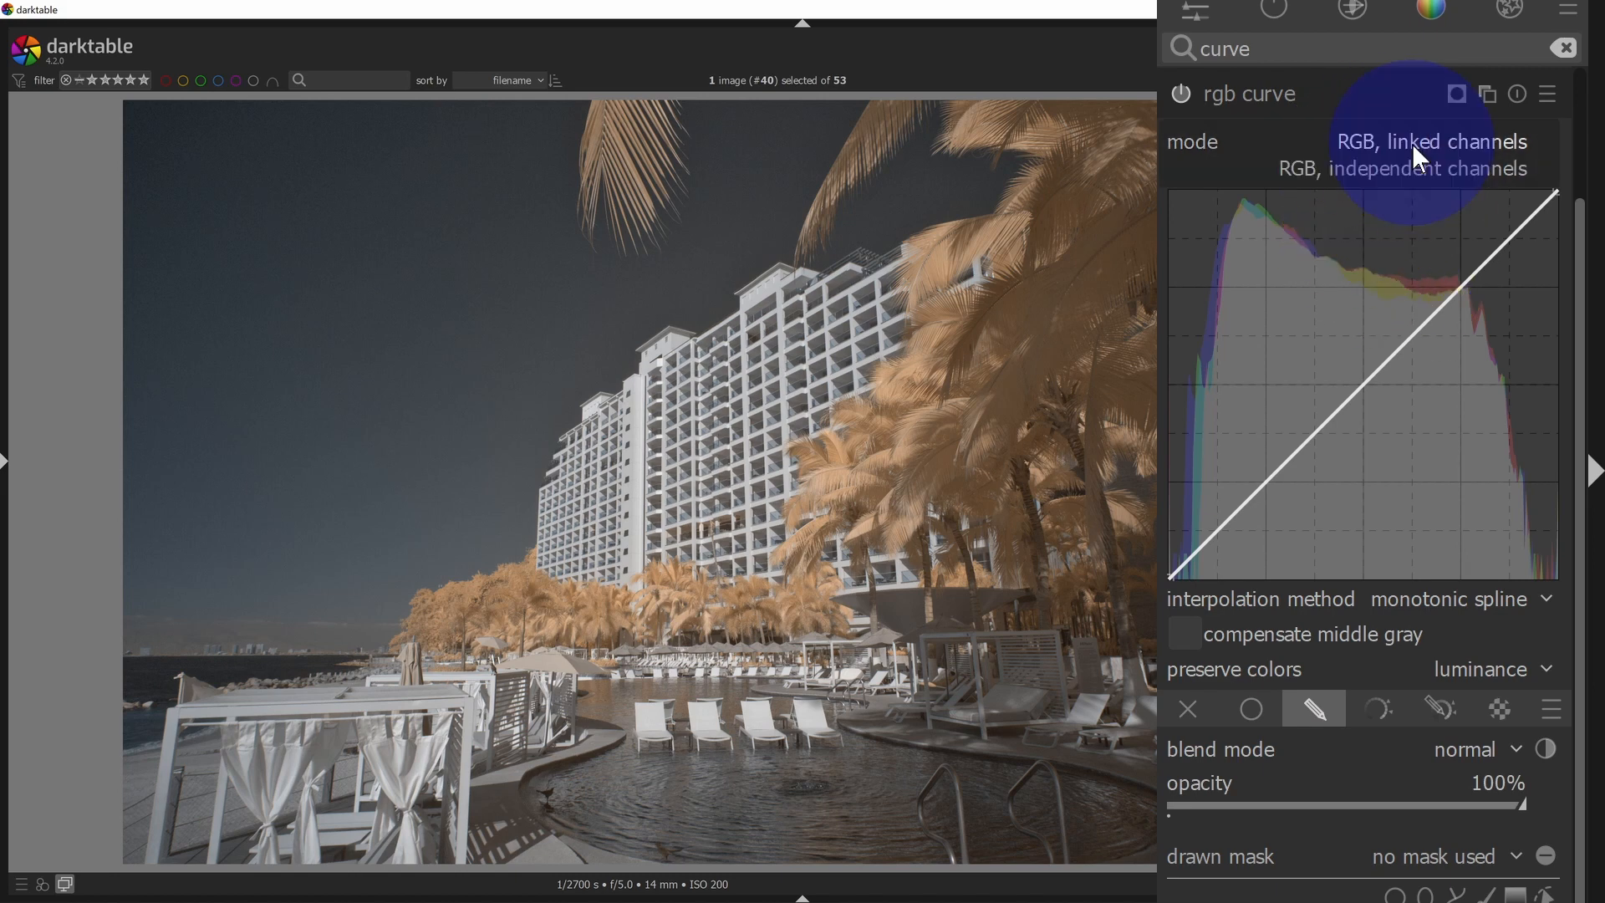
mouse_move(1402, 169)
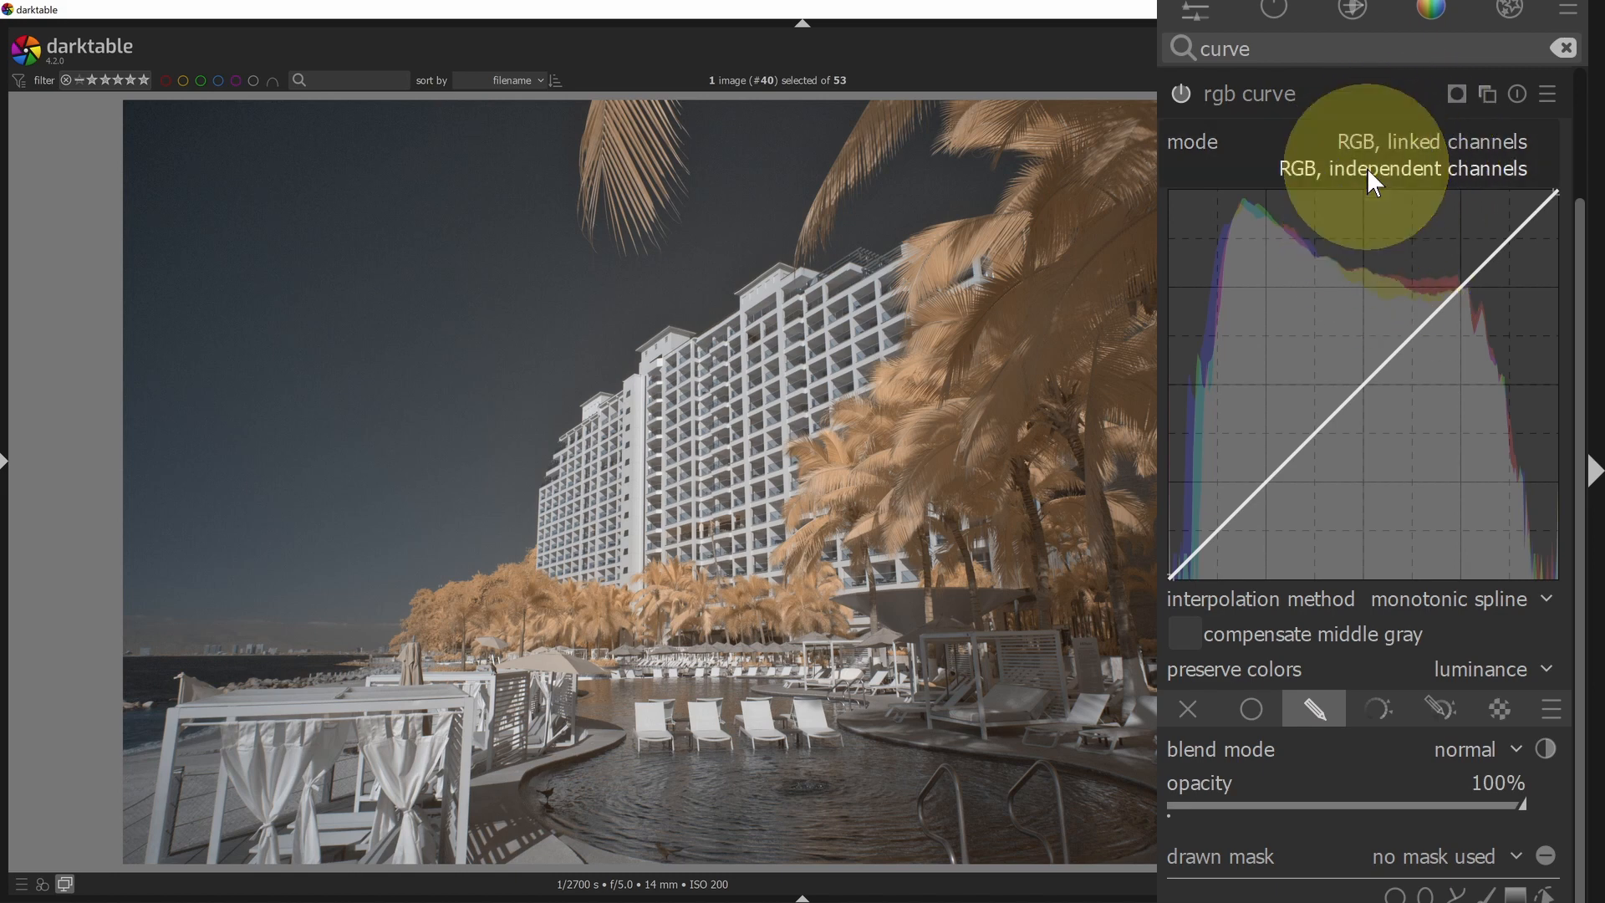
click(1425, 167)
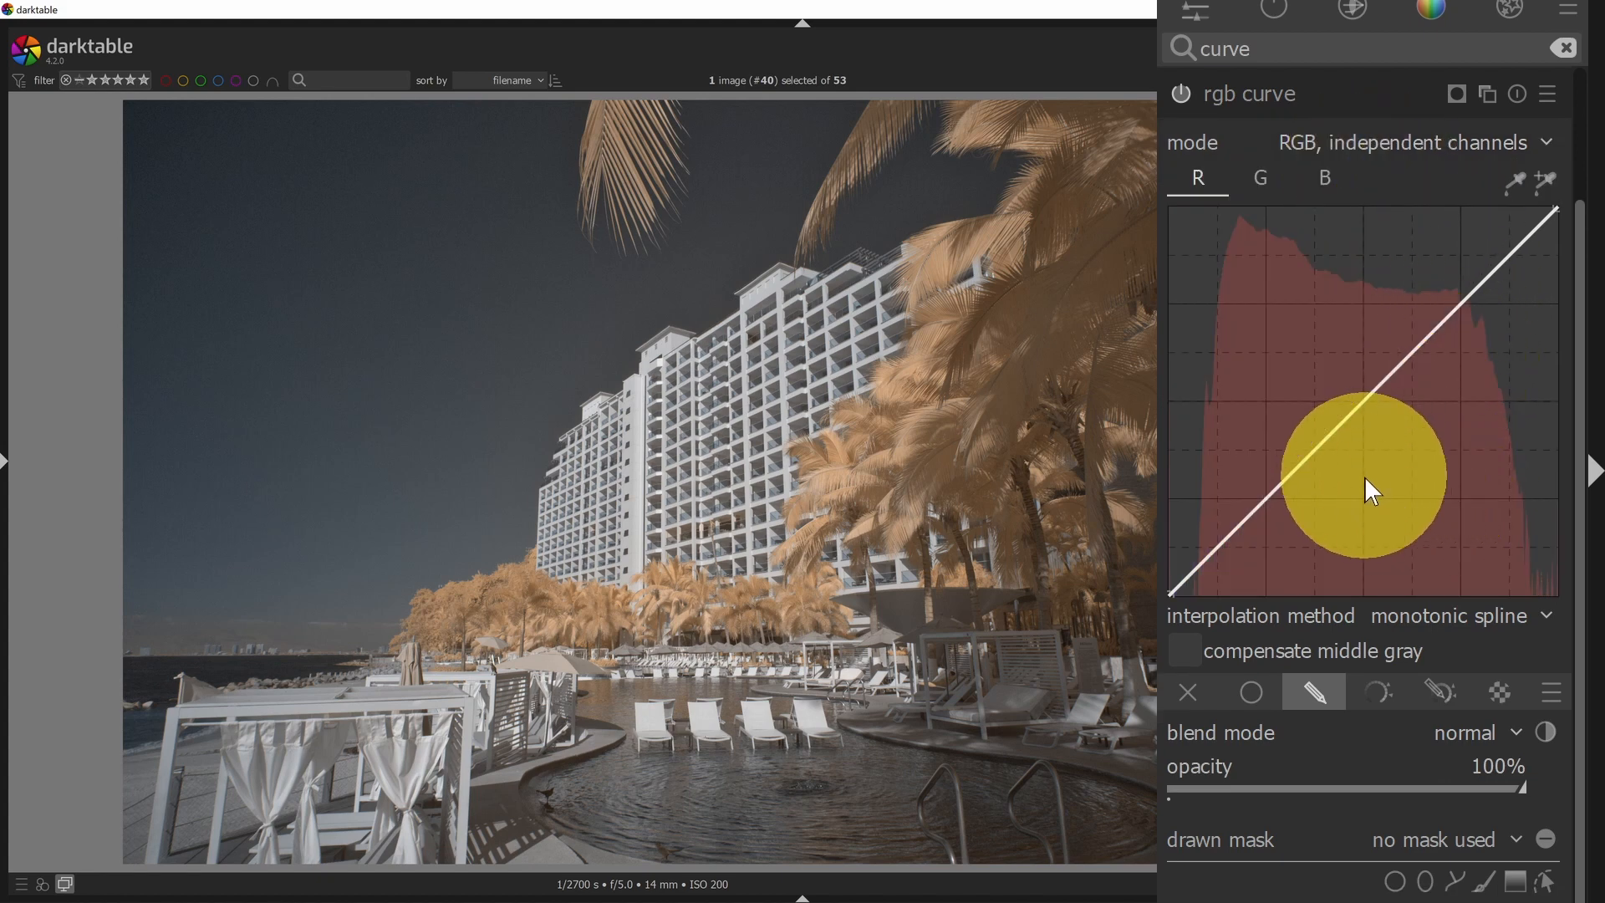
click(1324, 177)
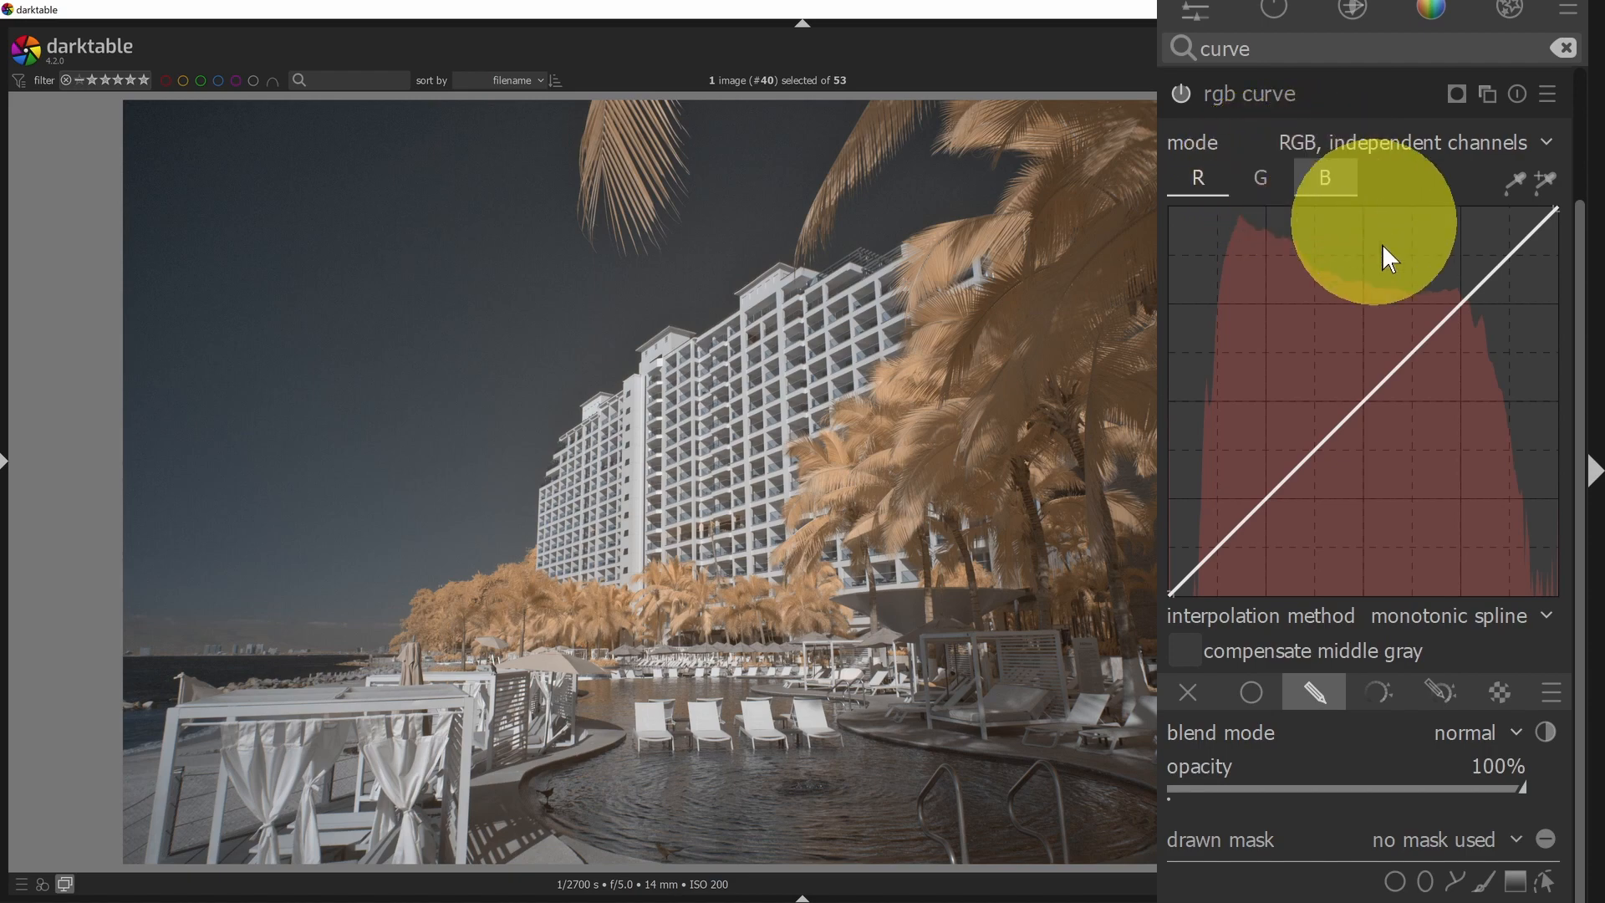
Move the blue channel midtone point down then up to shift the colour cast warmer.
click(1366, 400)
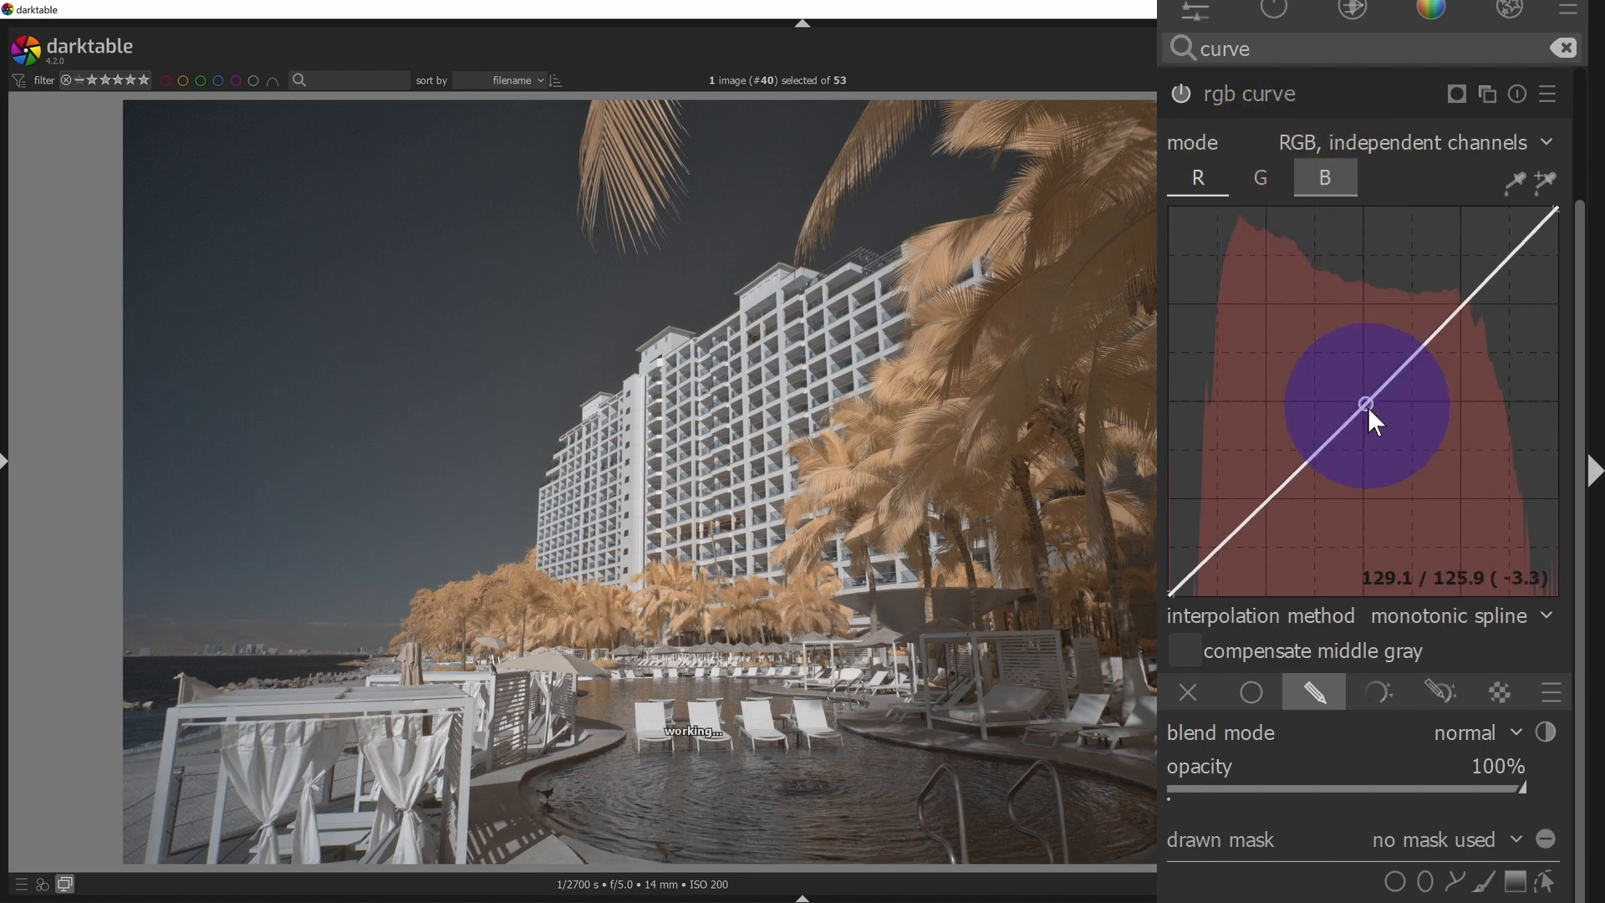
drag(1366, 399, 1389, 436)
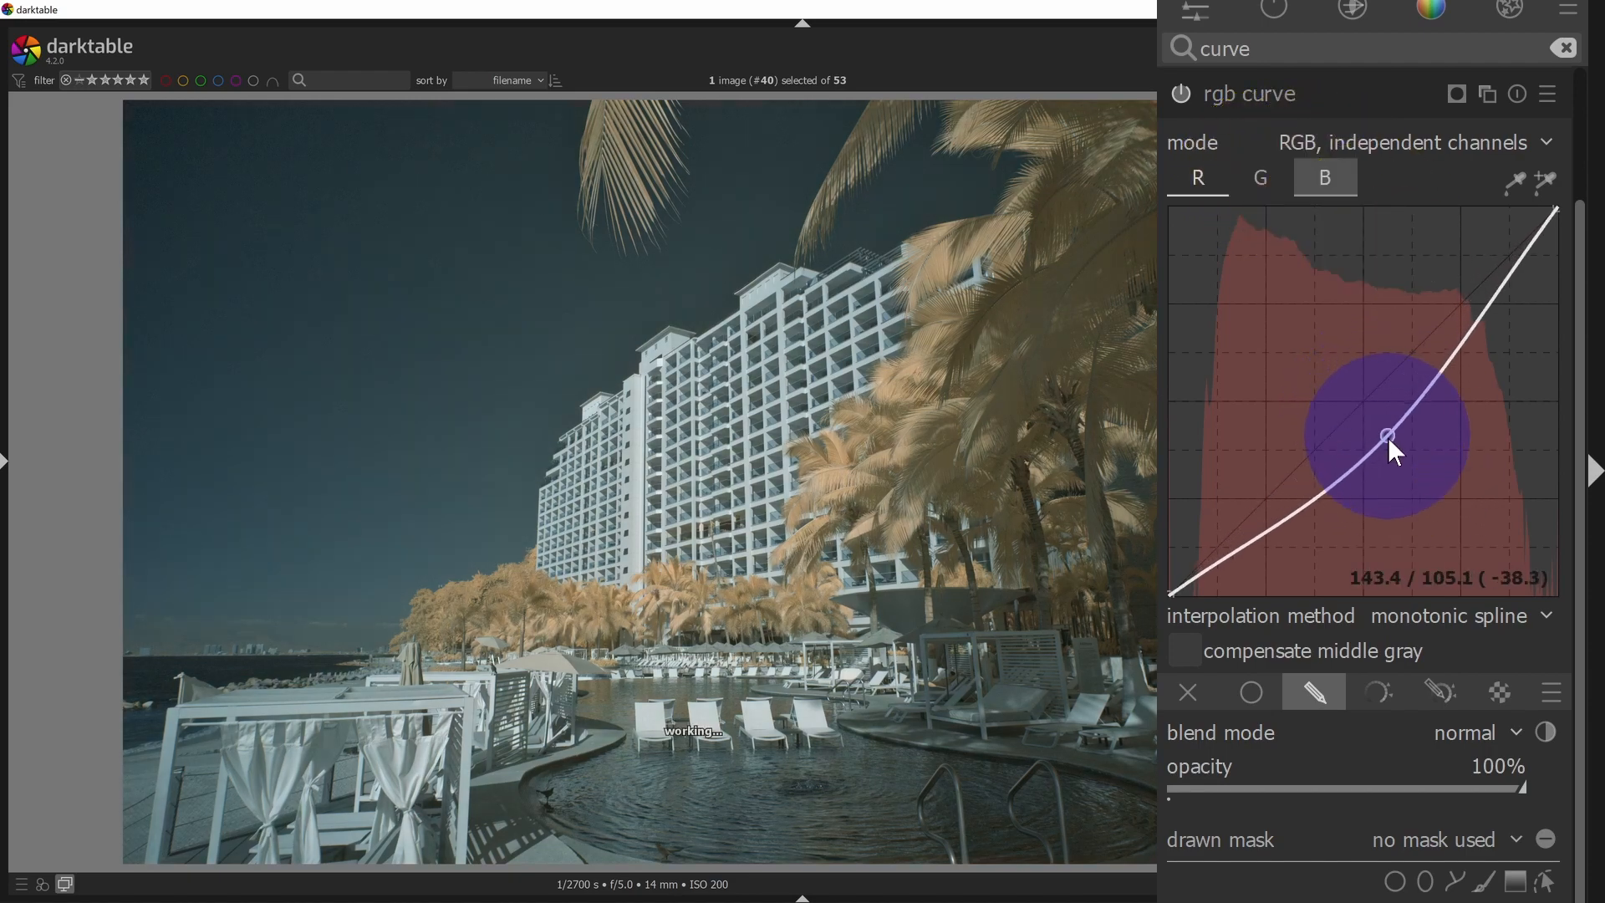
drag(1387, 435, 1347, 392)
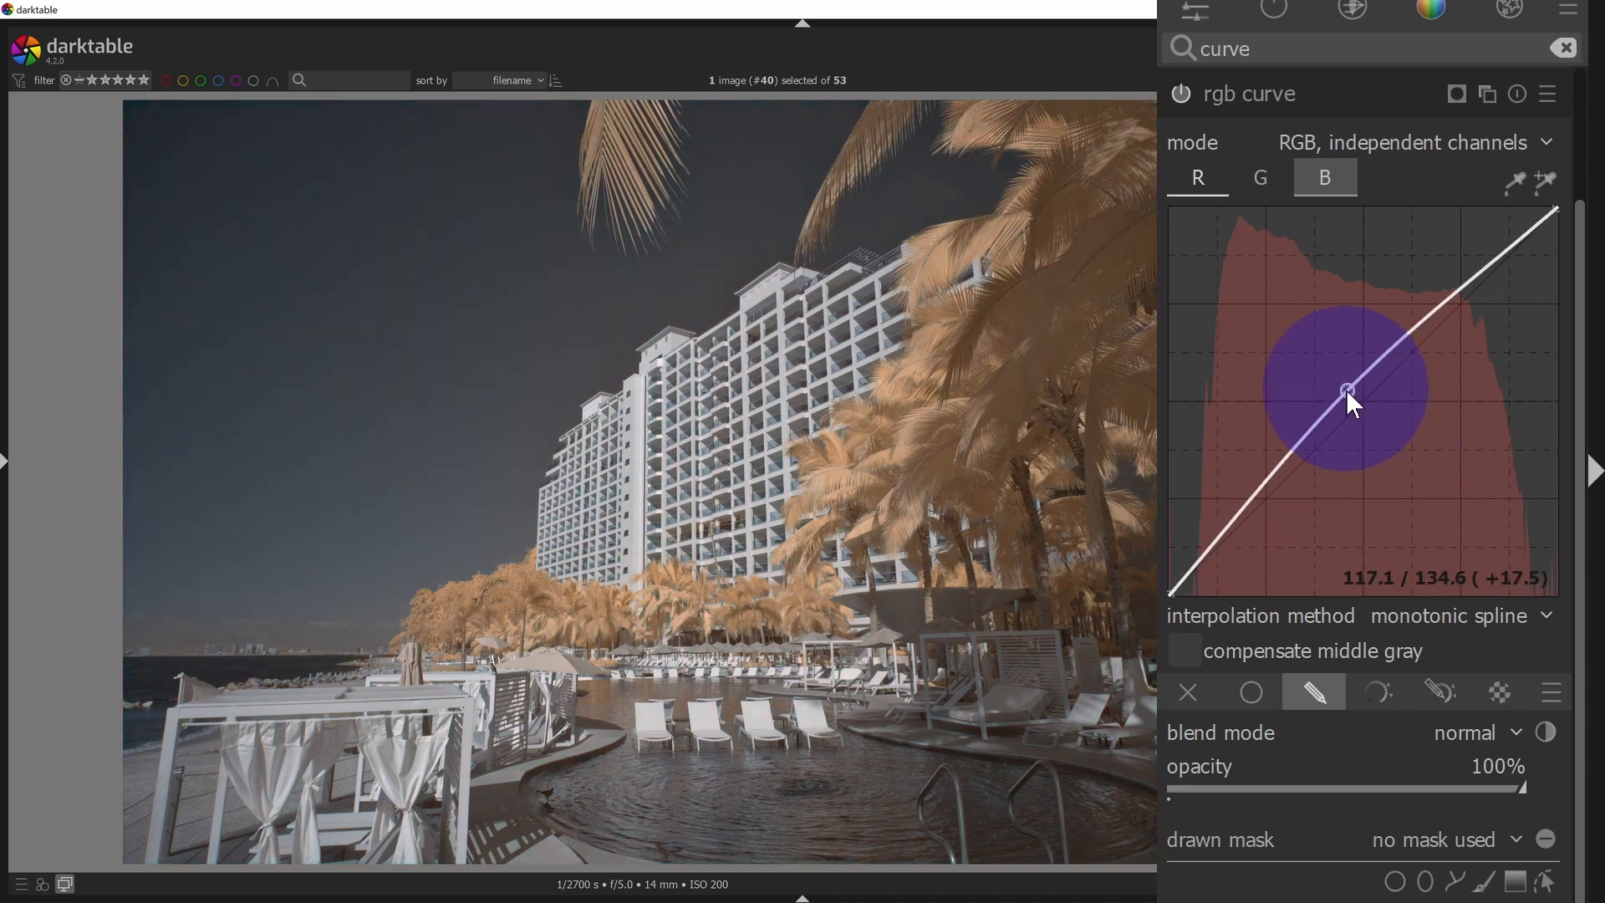
drag(1349, 392, 1348, 392)
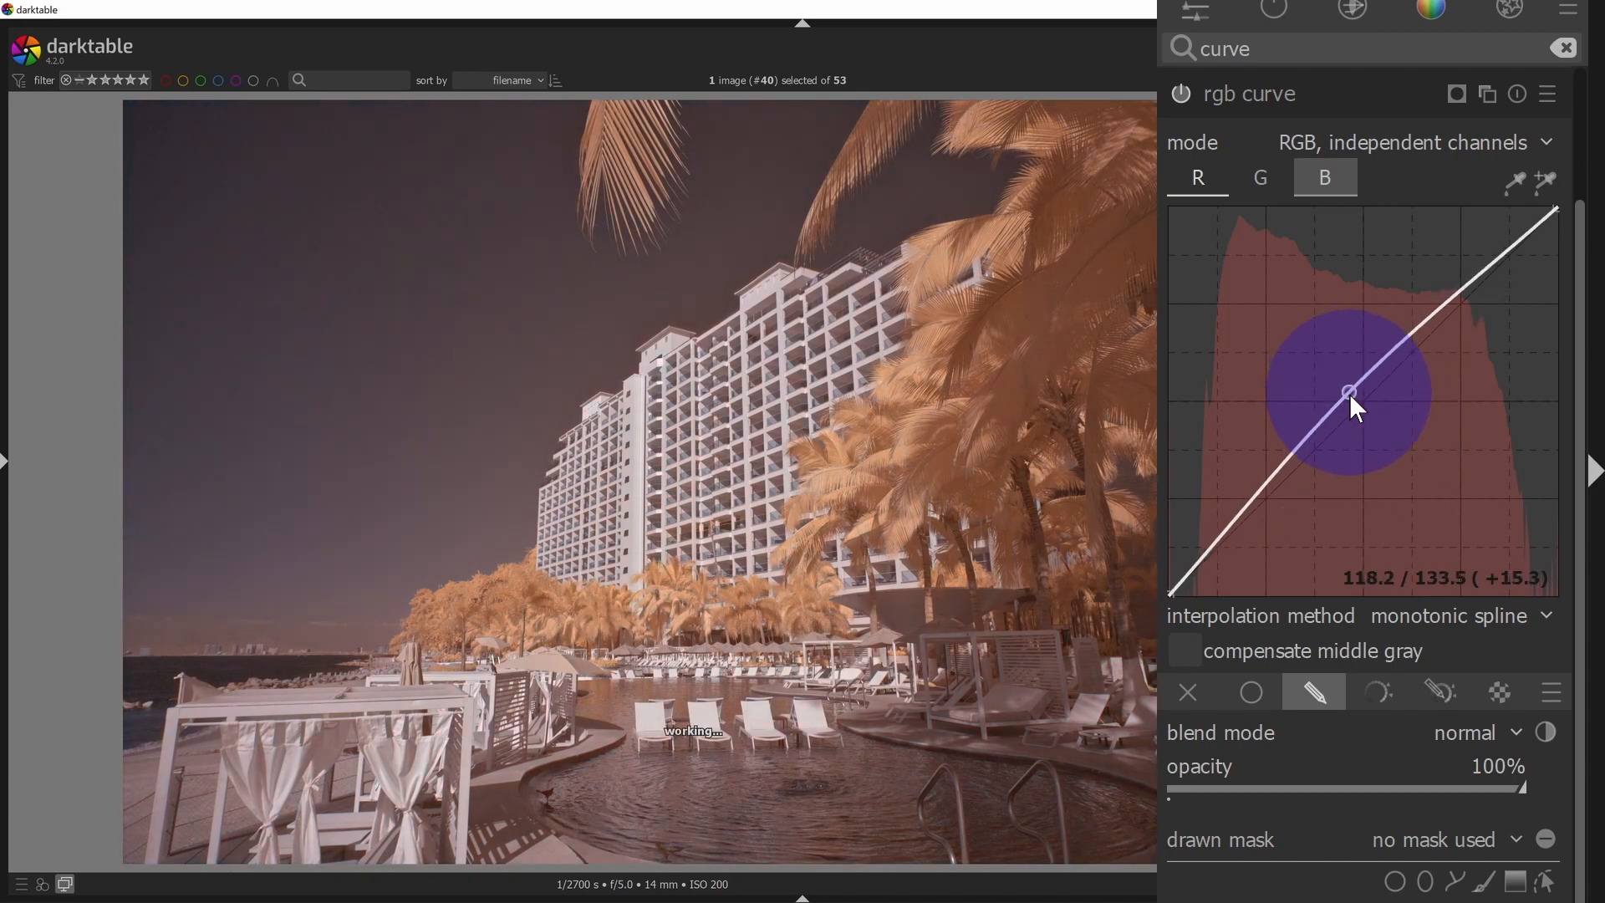
Try green channel midtone tweaks, ending the point near neutral.
click(1261, 177)
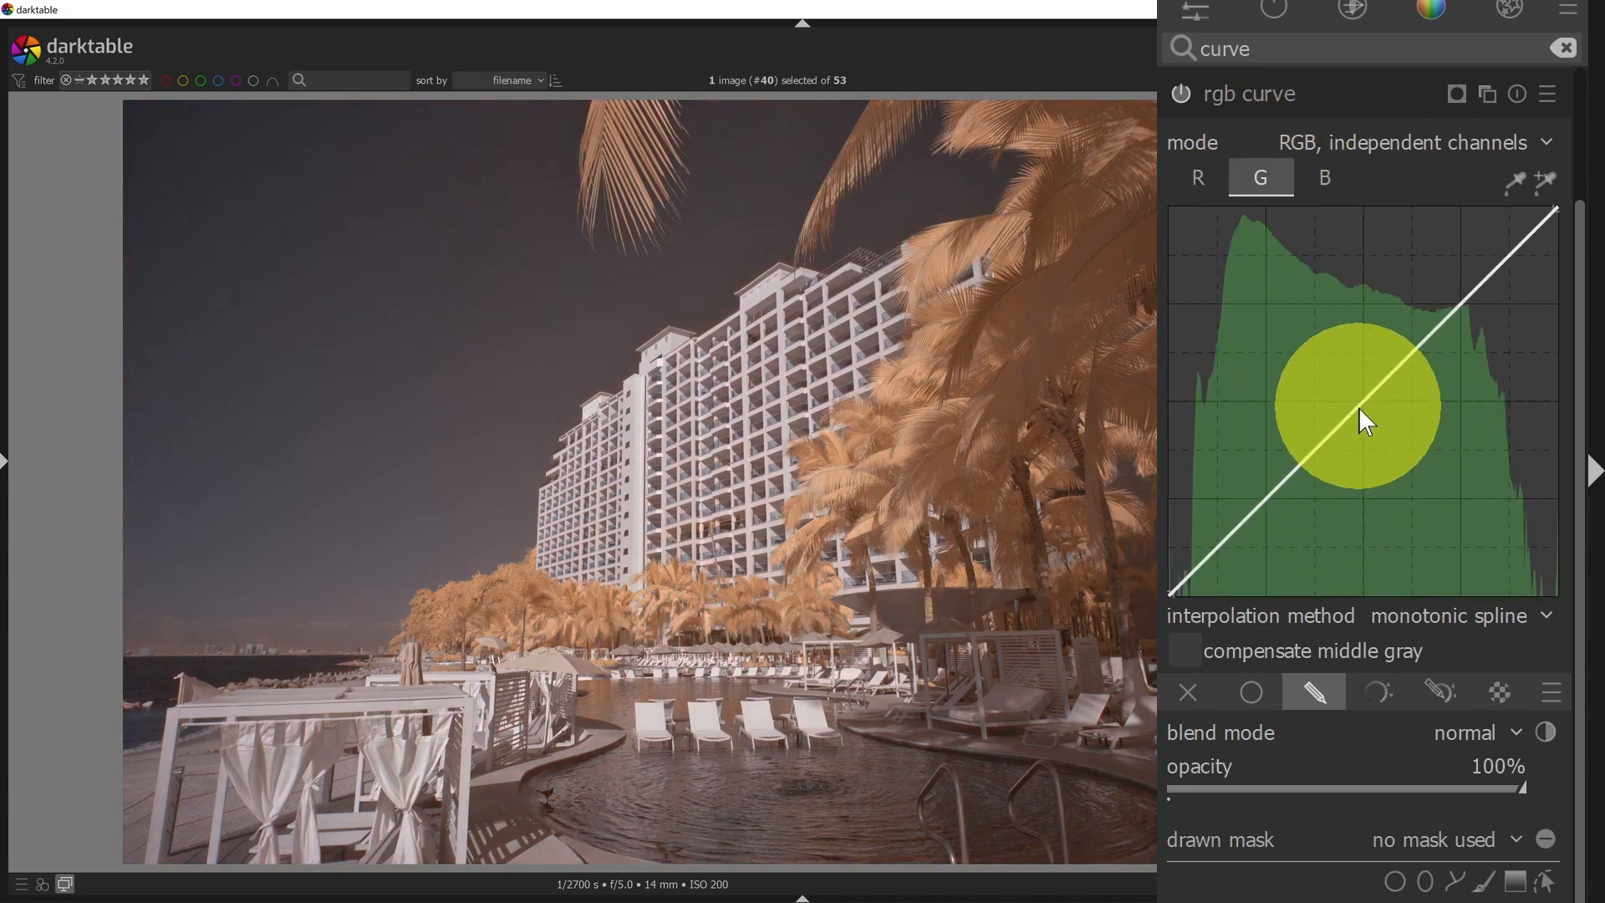
drag(1366, 425, 1394, 458)
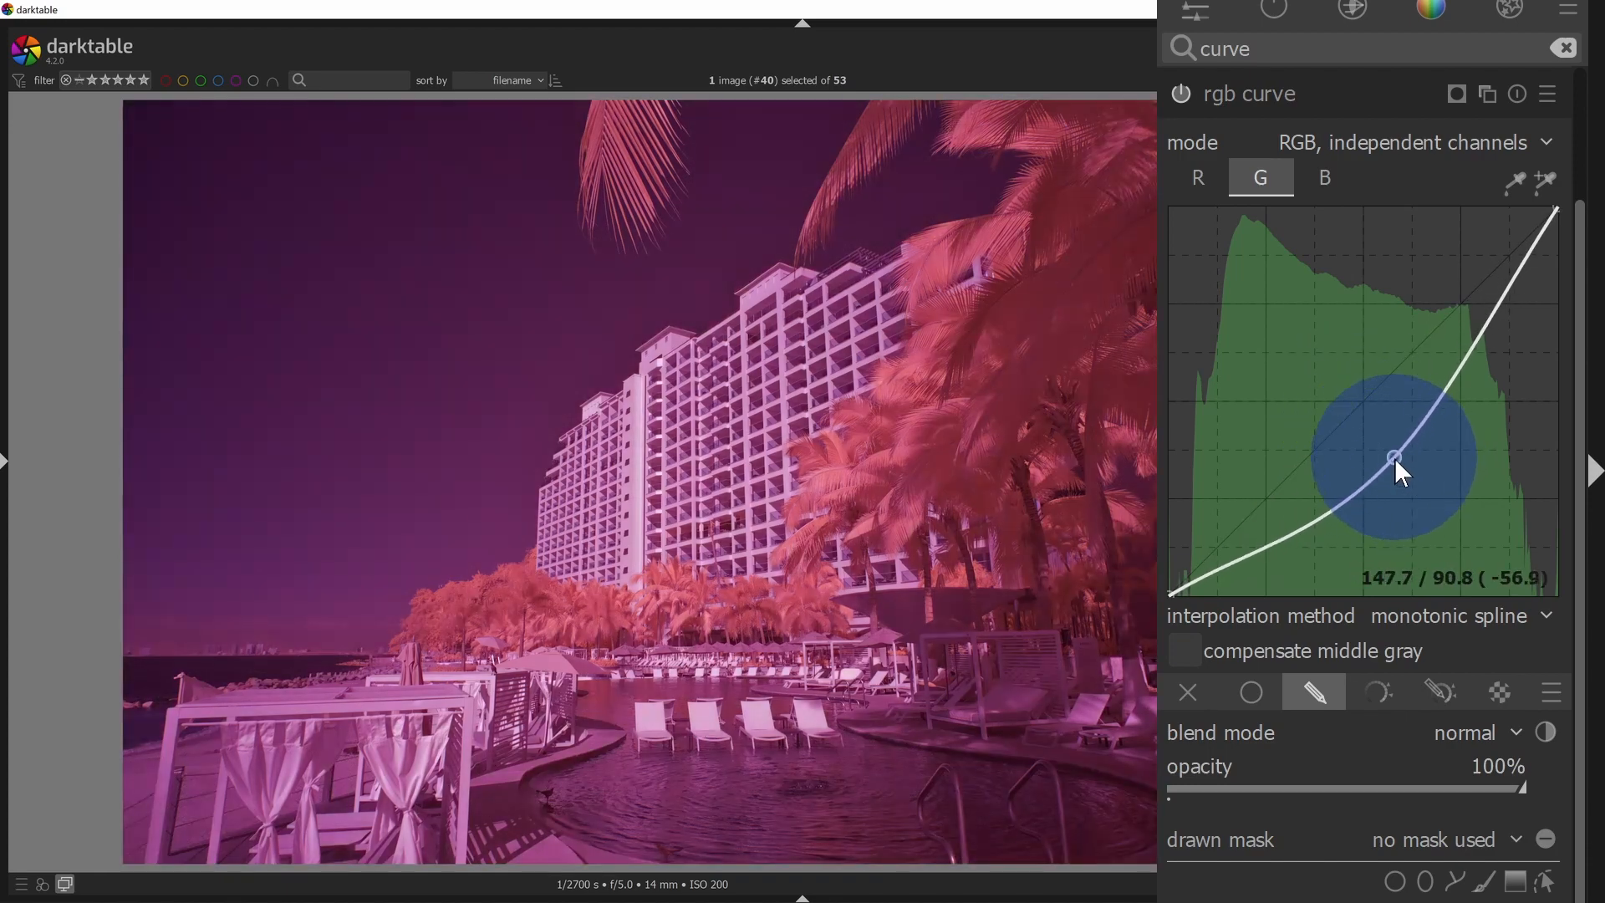
drag(1393, 458, 1327, 379)
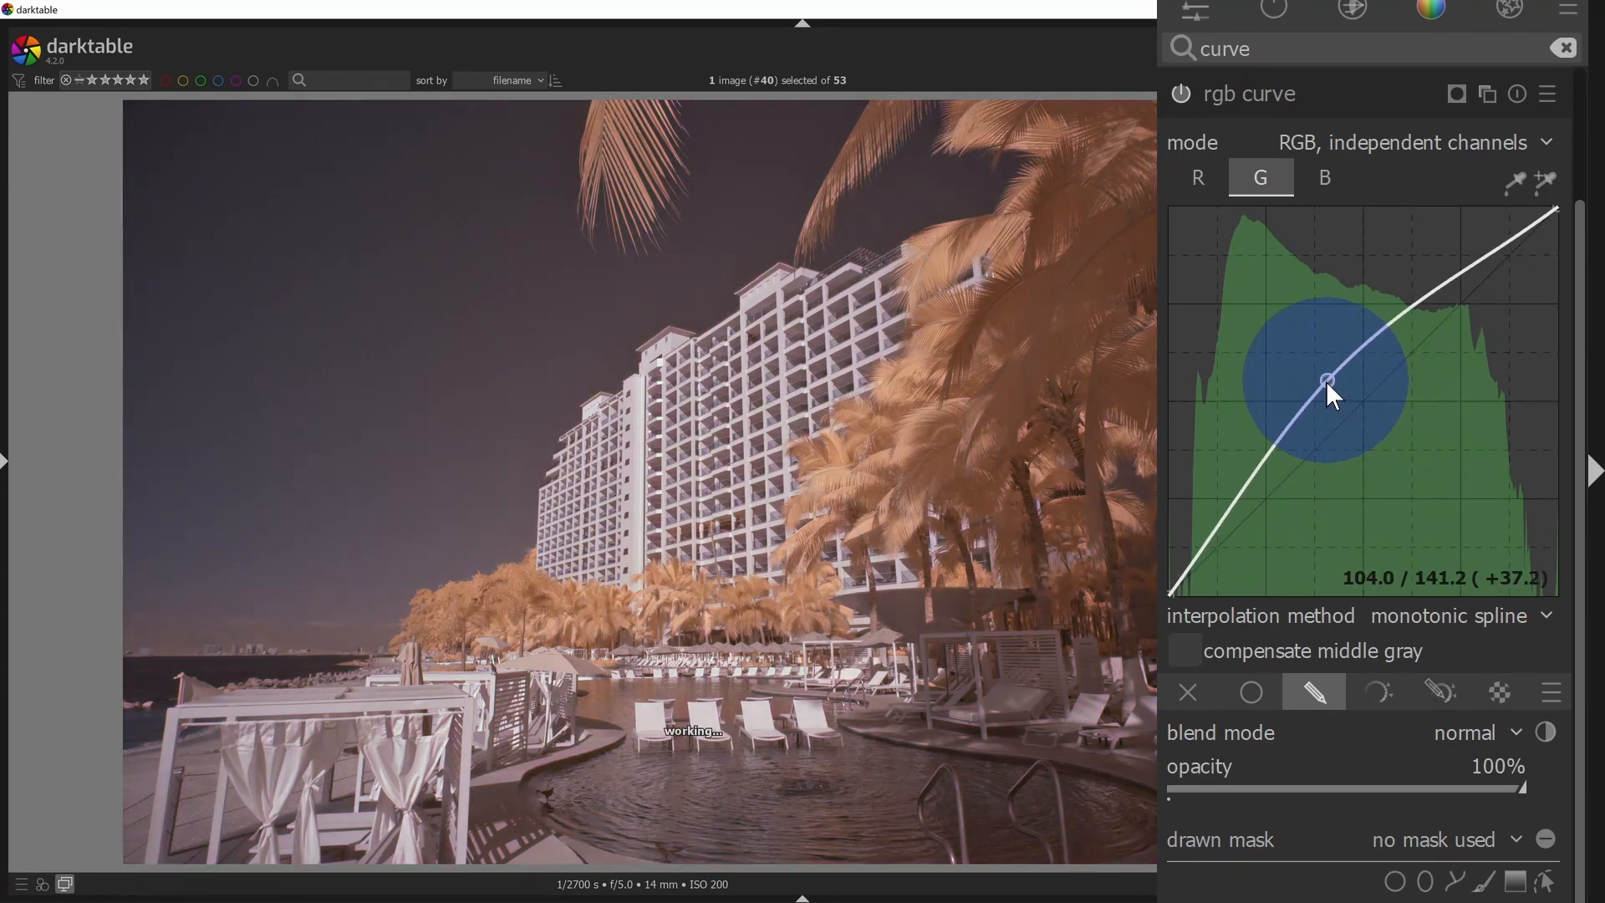
drag(1328, 379, 1341, 398)
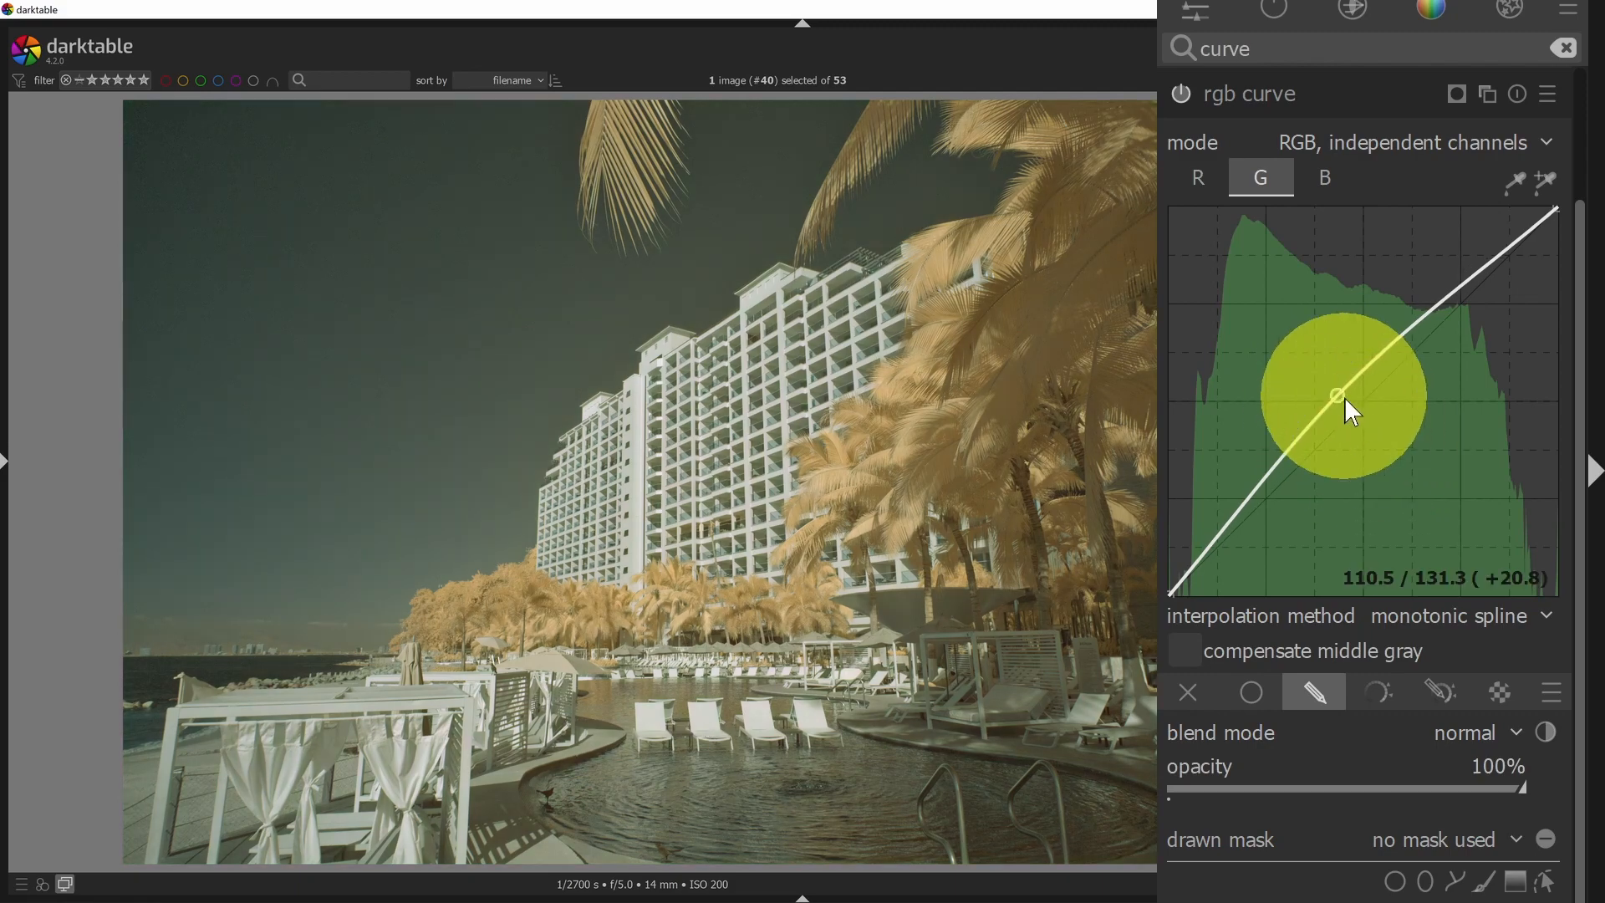
Shape the blue channel curve into a gentle S, cooling the sky to grey-blue.
click(1324, 177)
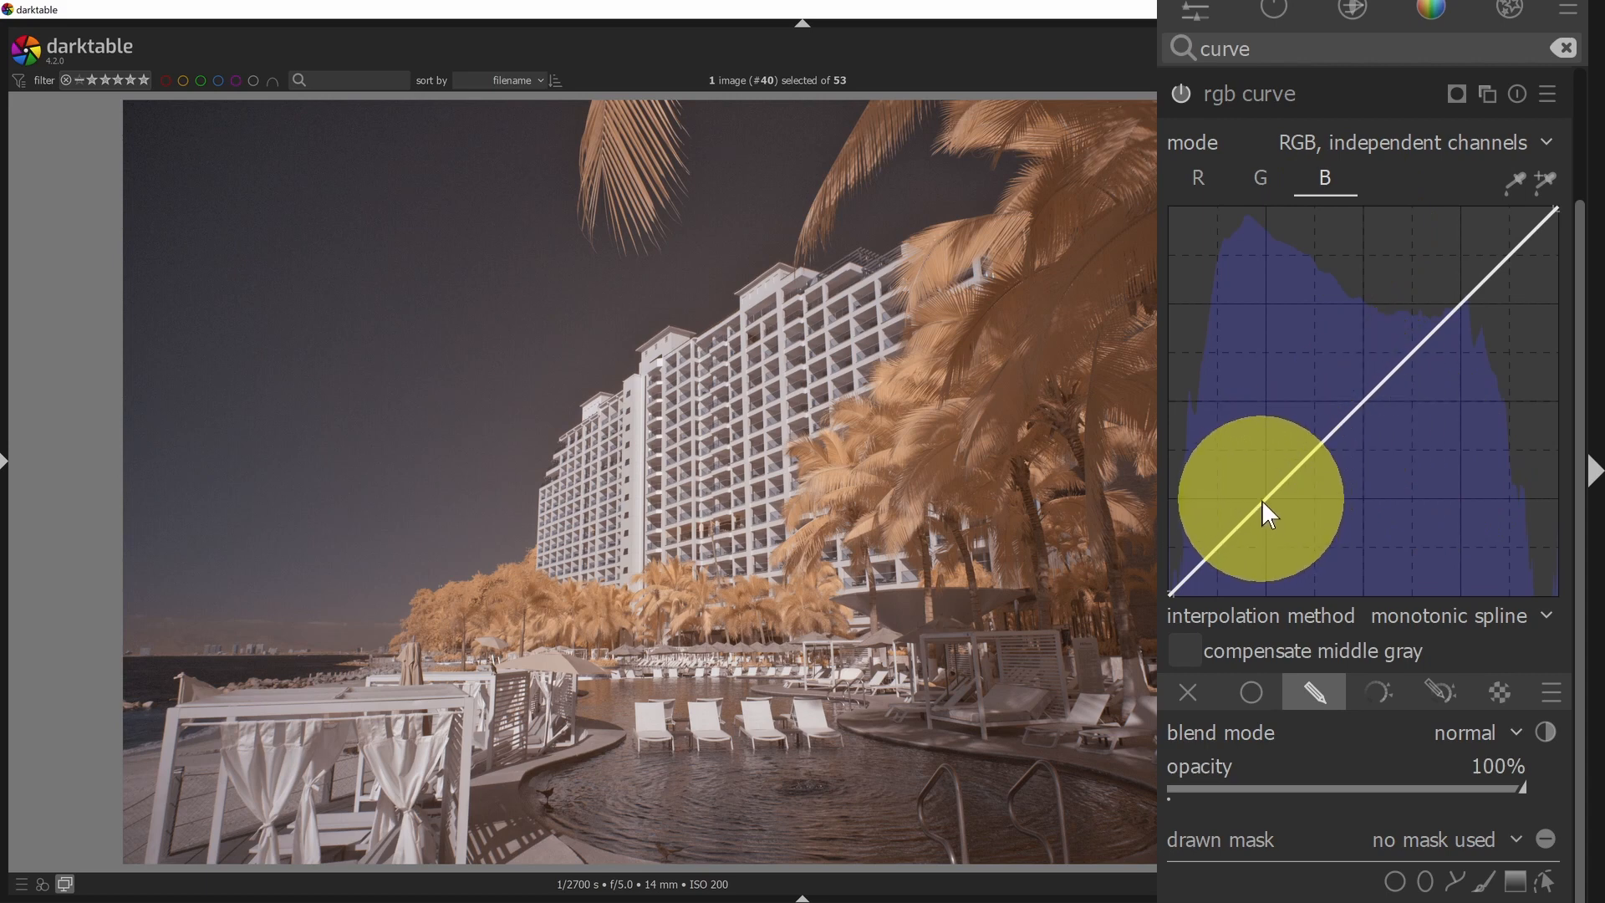
drag(1263, 511, 1443, 362)
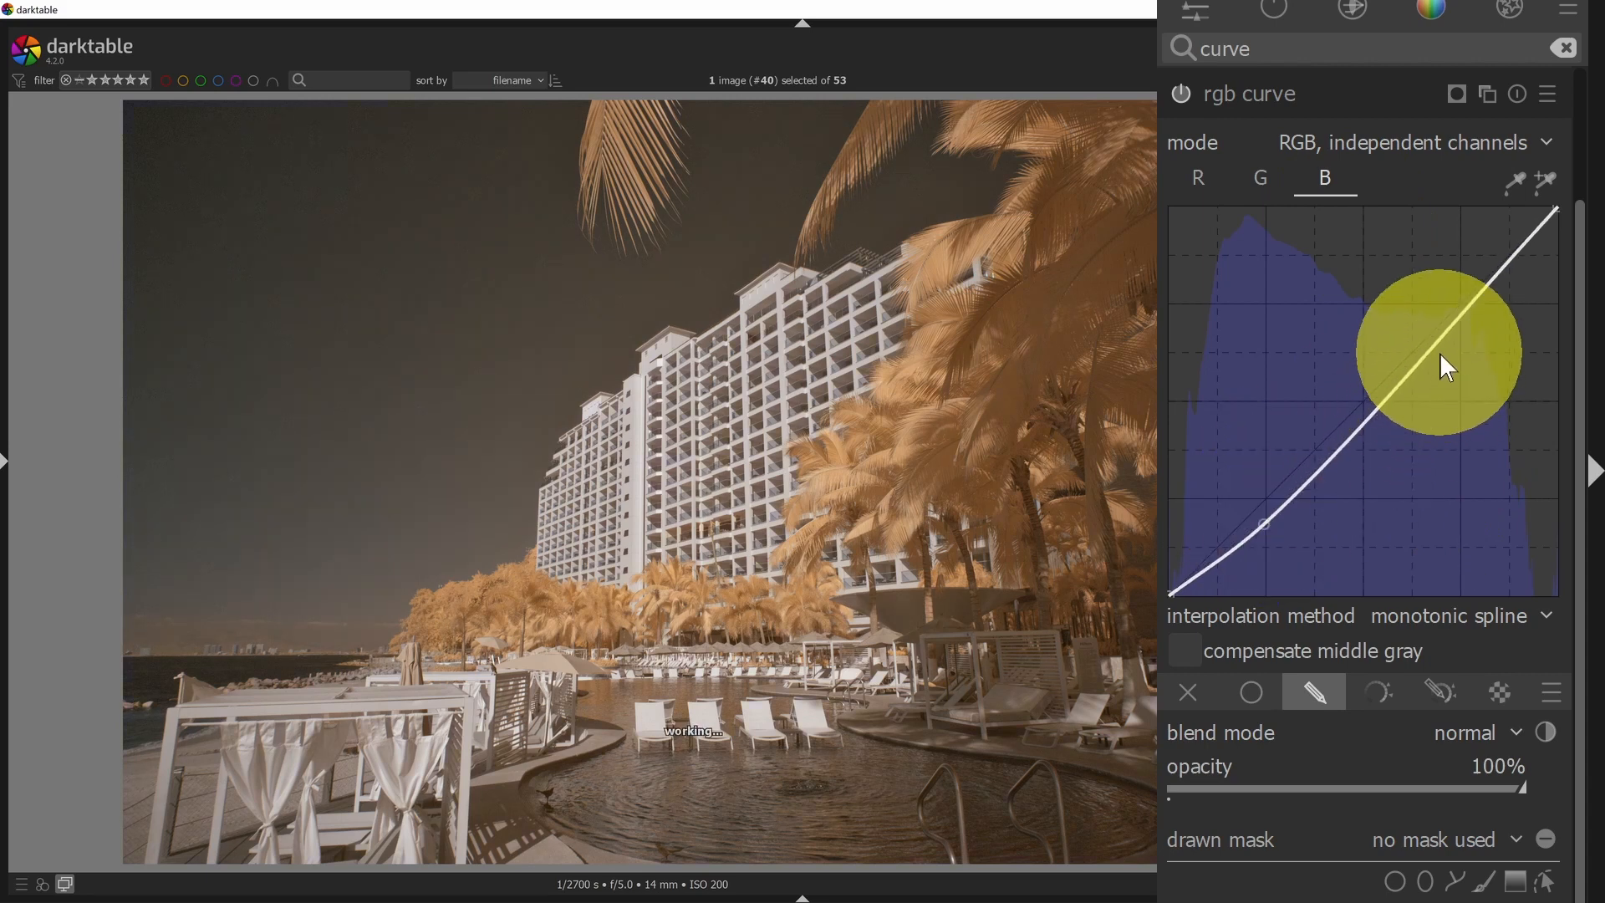
drag(1442, 367, 1370, 420)
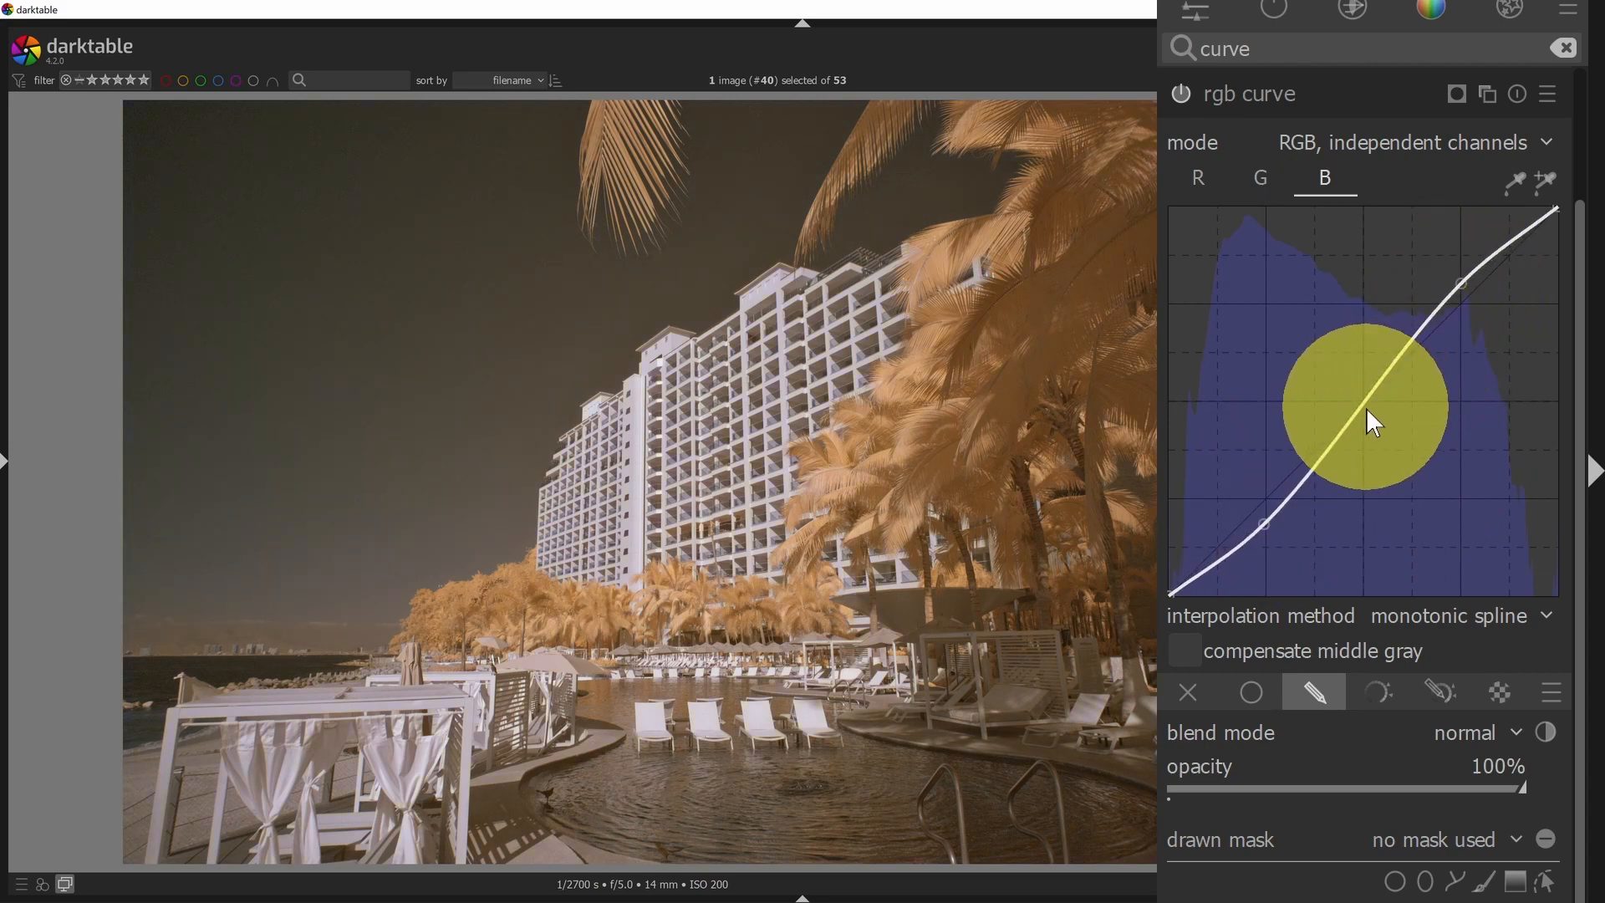
drag(1351, 404, 1402, 501)
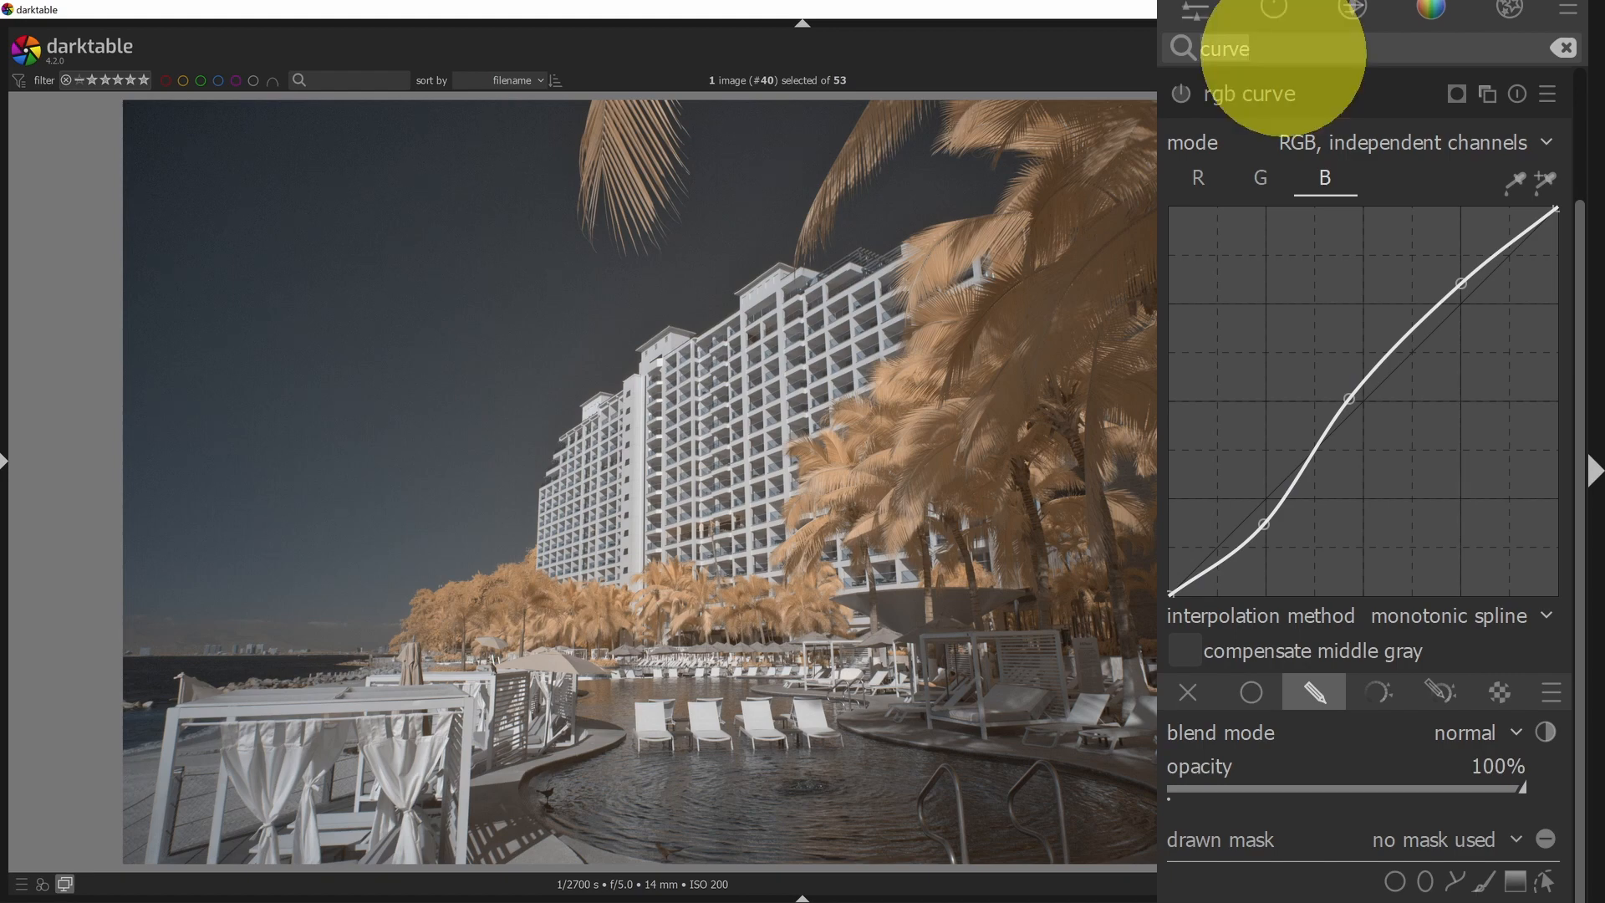
Find the equalizer modules via 'equi' search and expand the contrast equalizer.
text(equ)
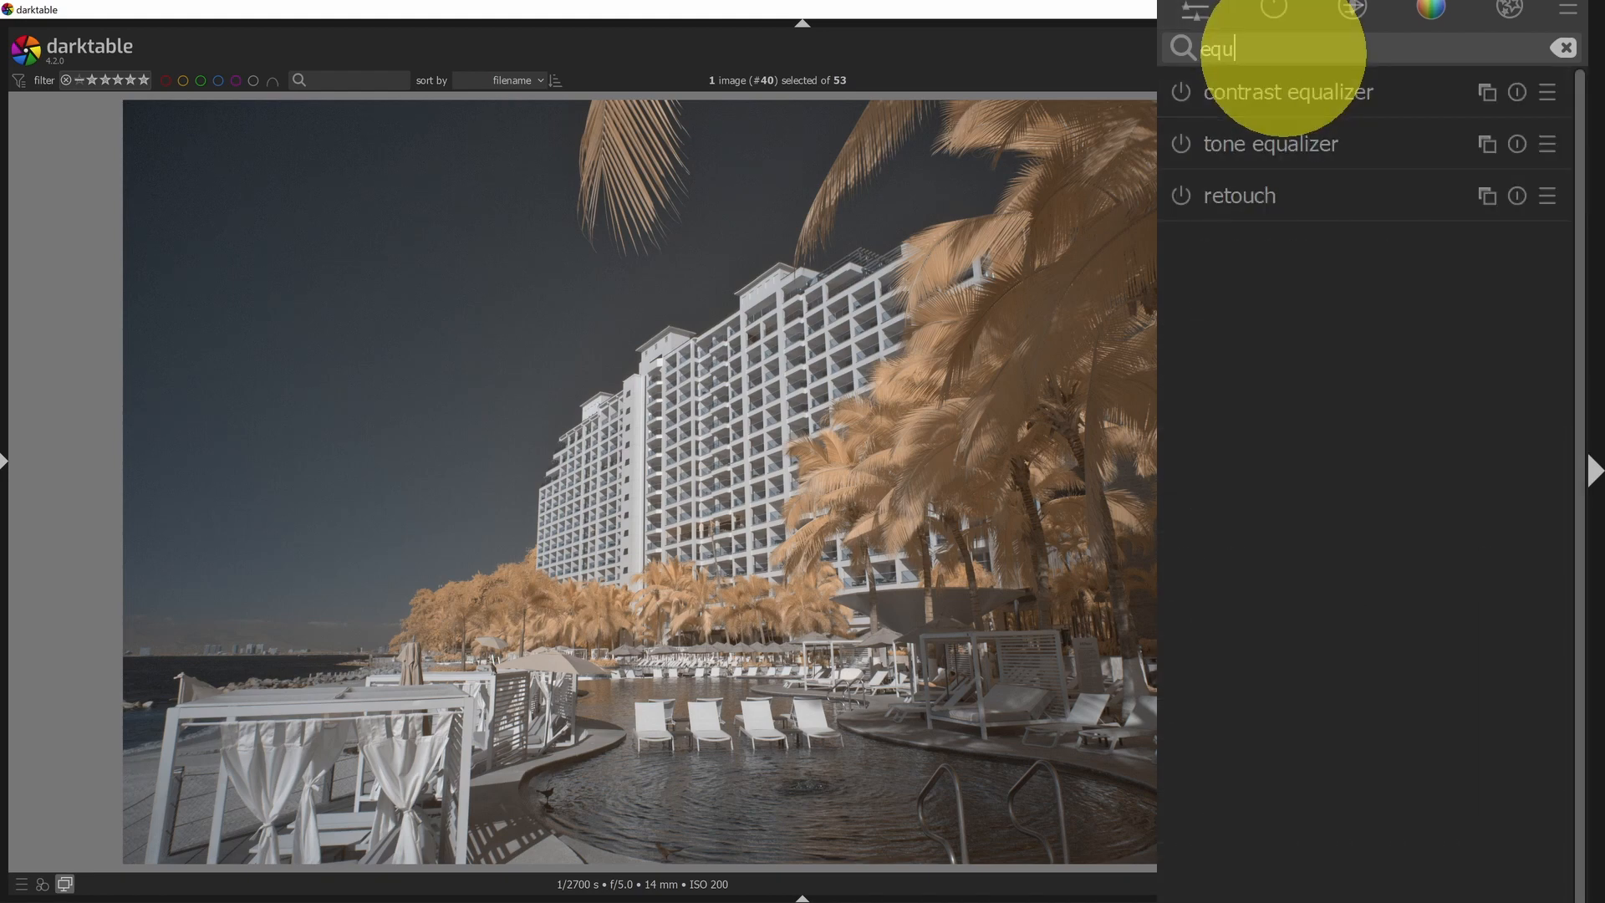
text(i)
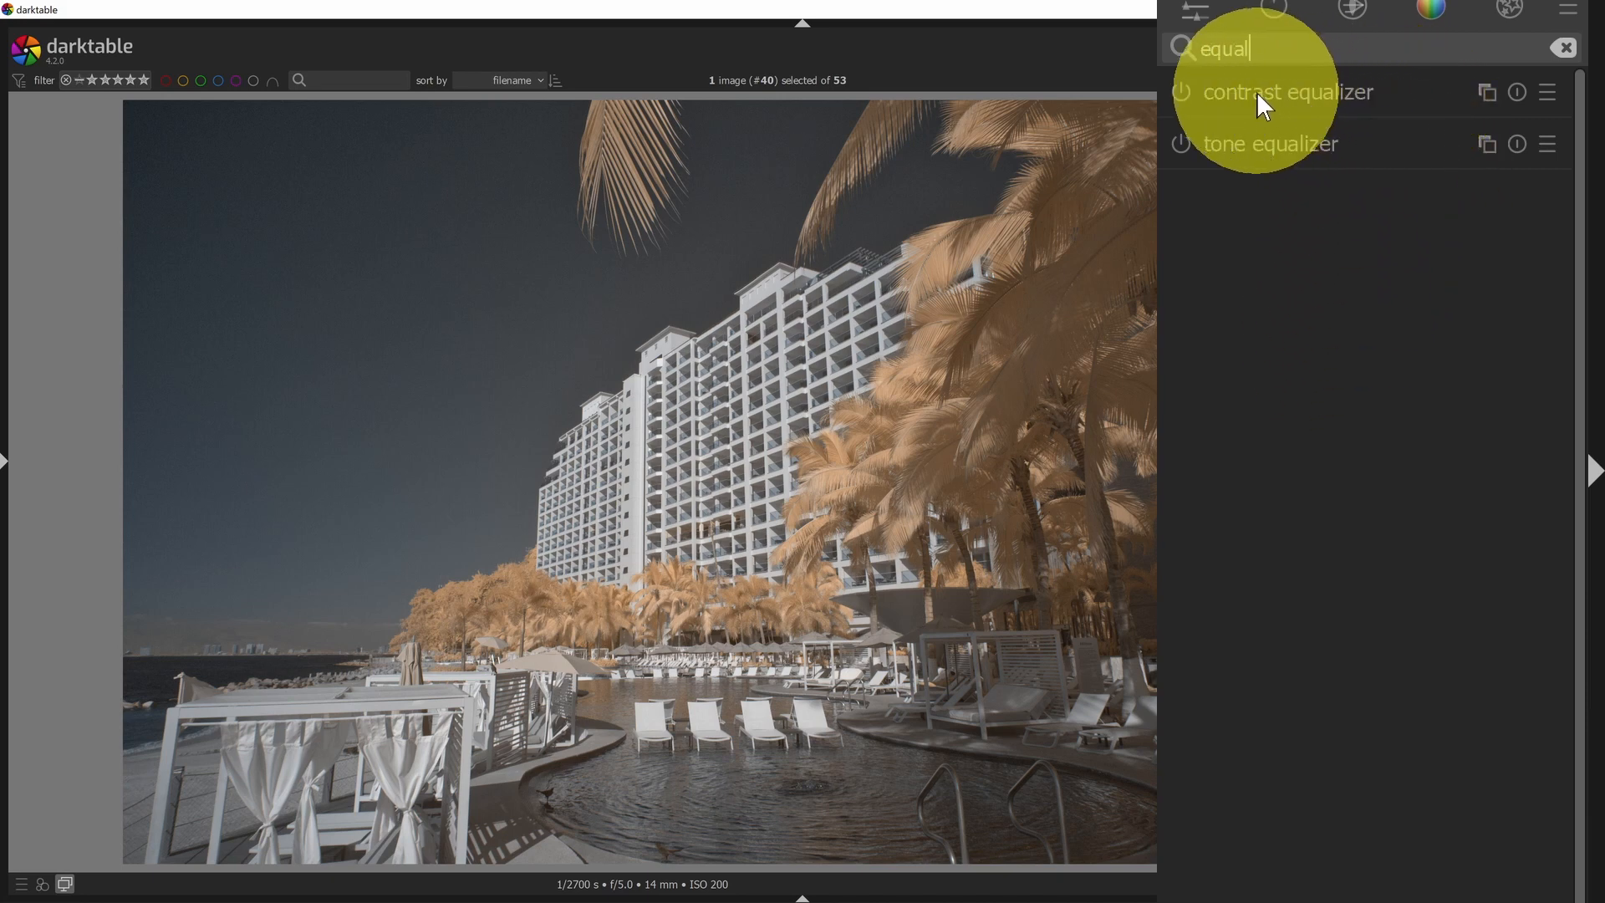
click(1287, 90)
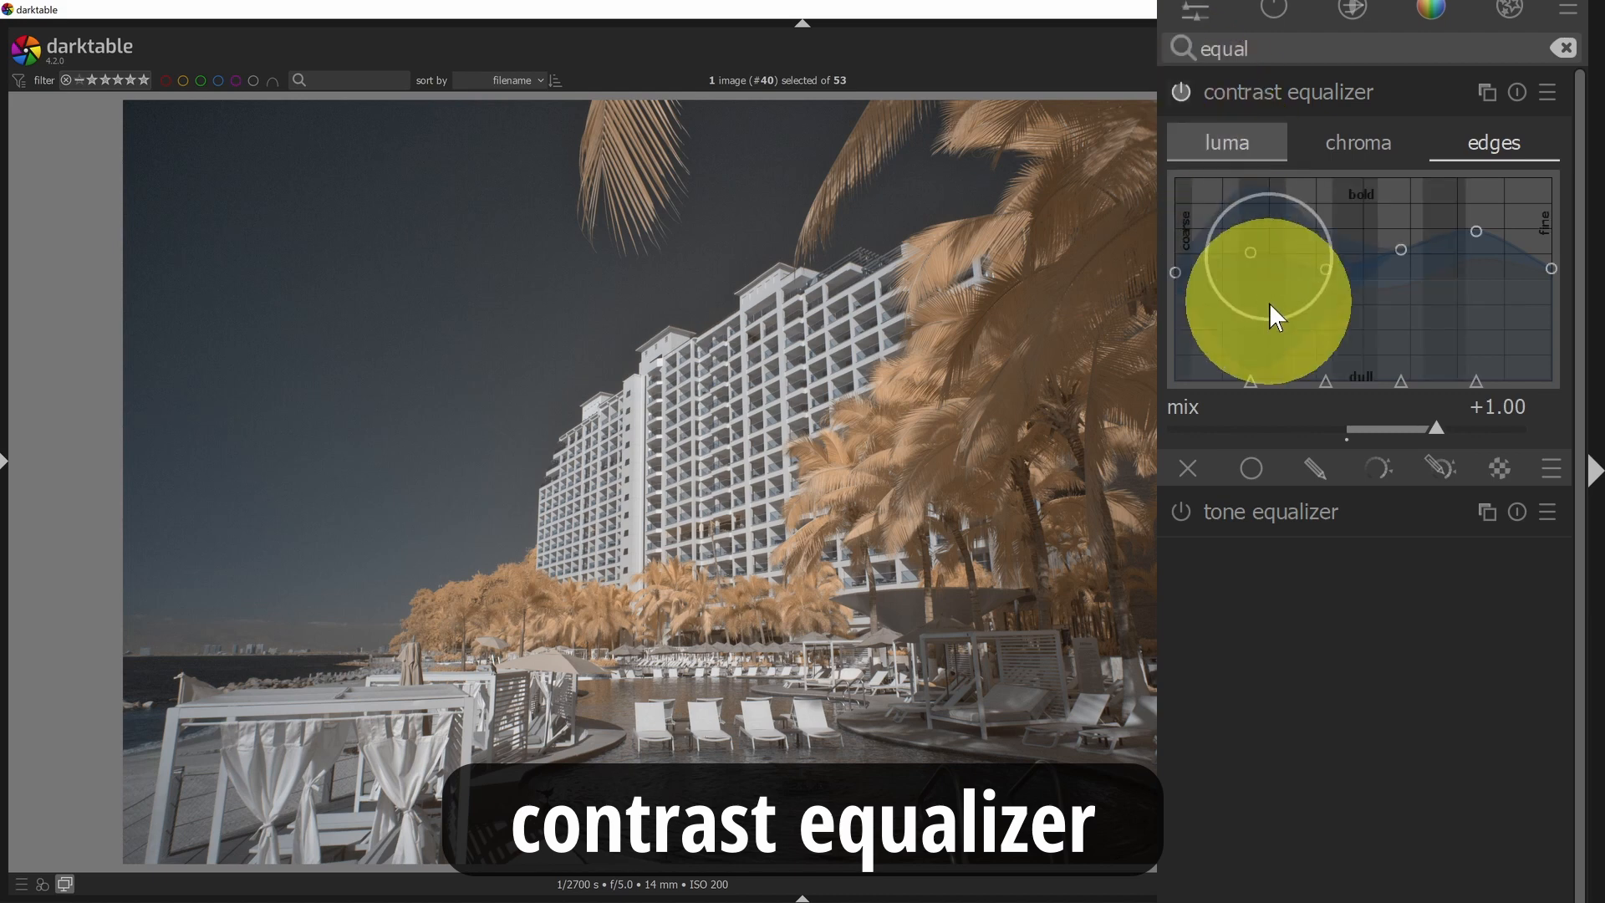
Reset the contrast equalizer to defaults and view its luma detail curve.
click(1518, 92)
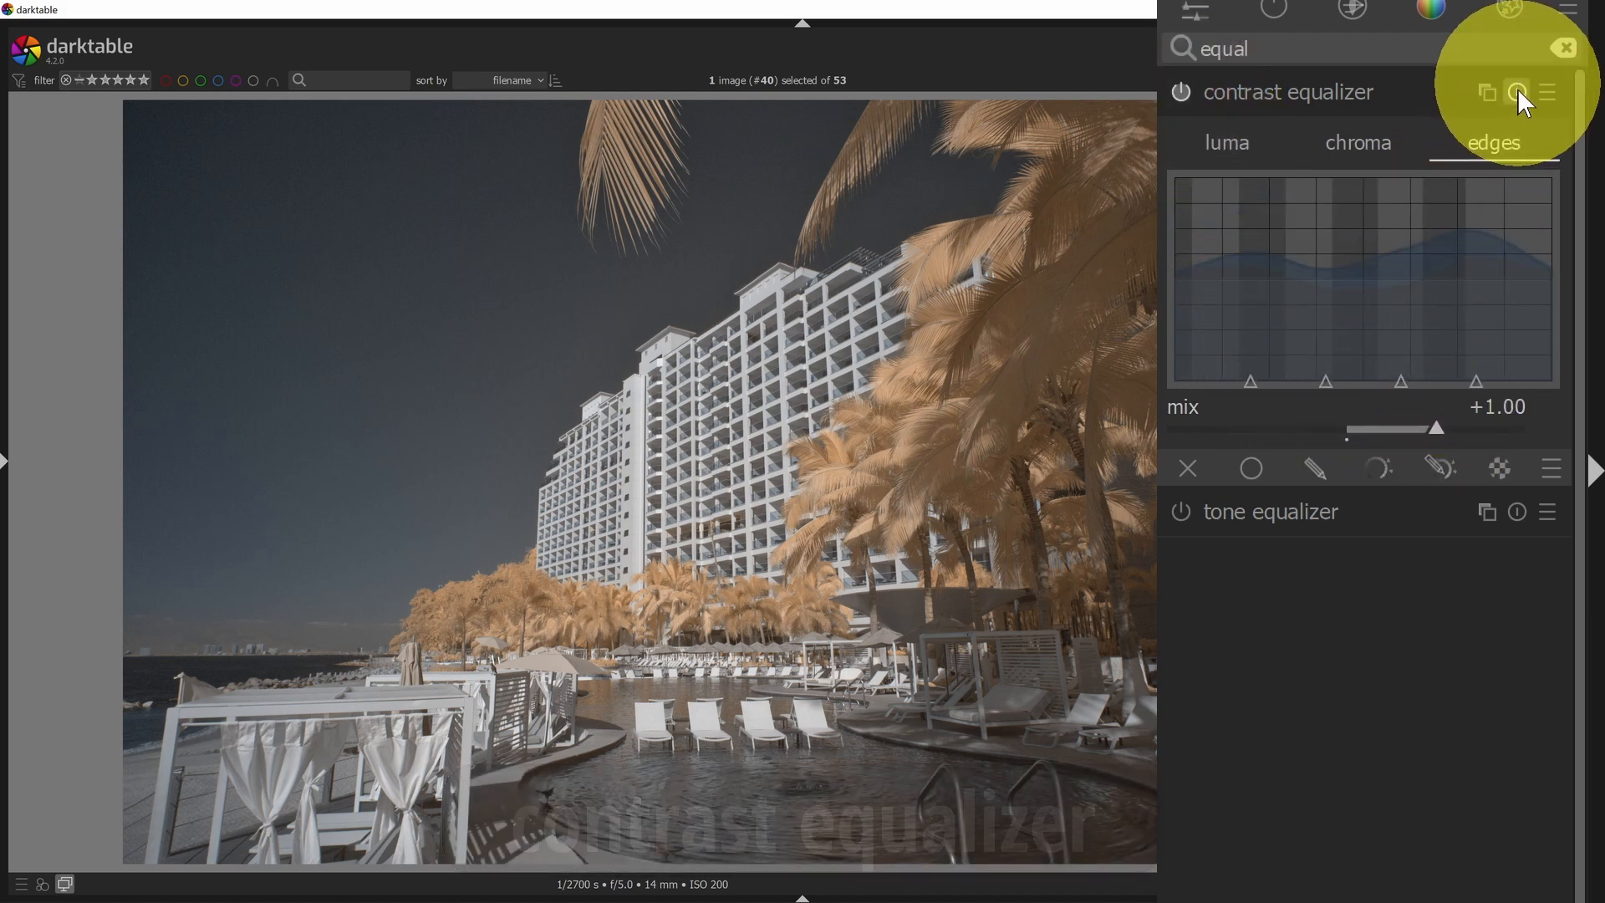
mouse_move(1518, 92)
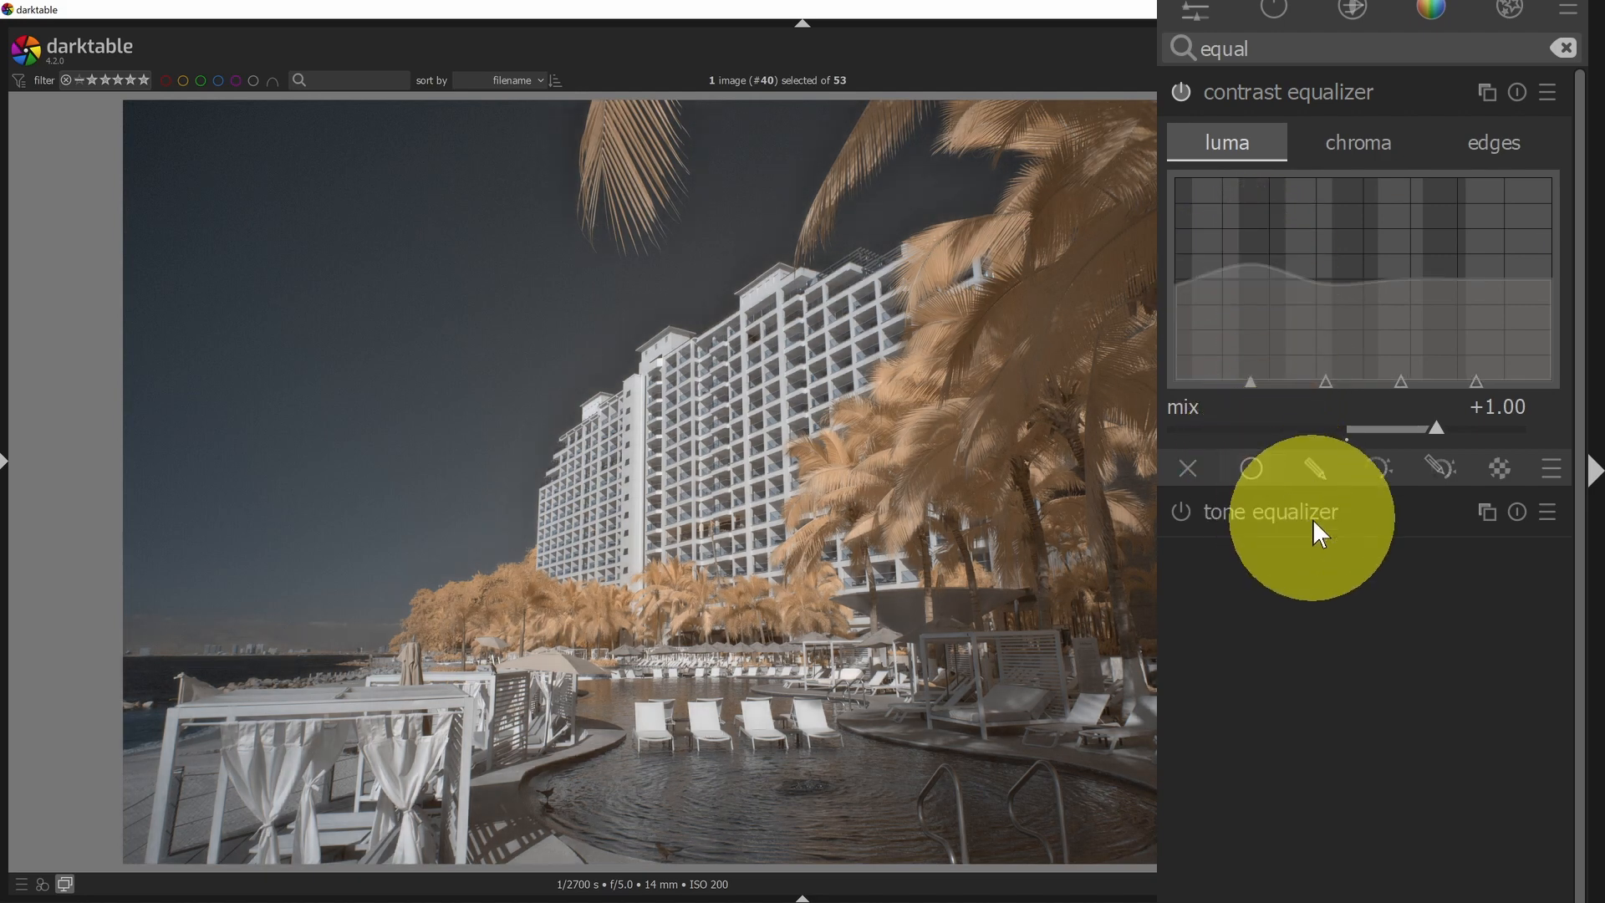
mouse_move(1407, 284)
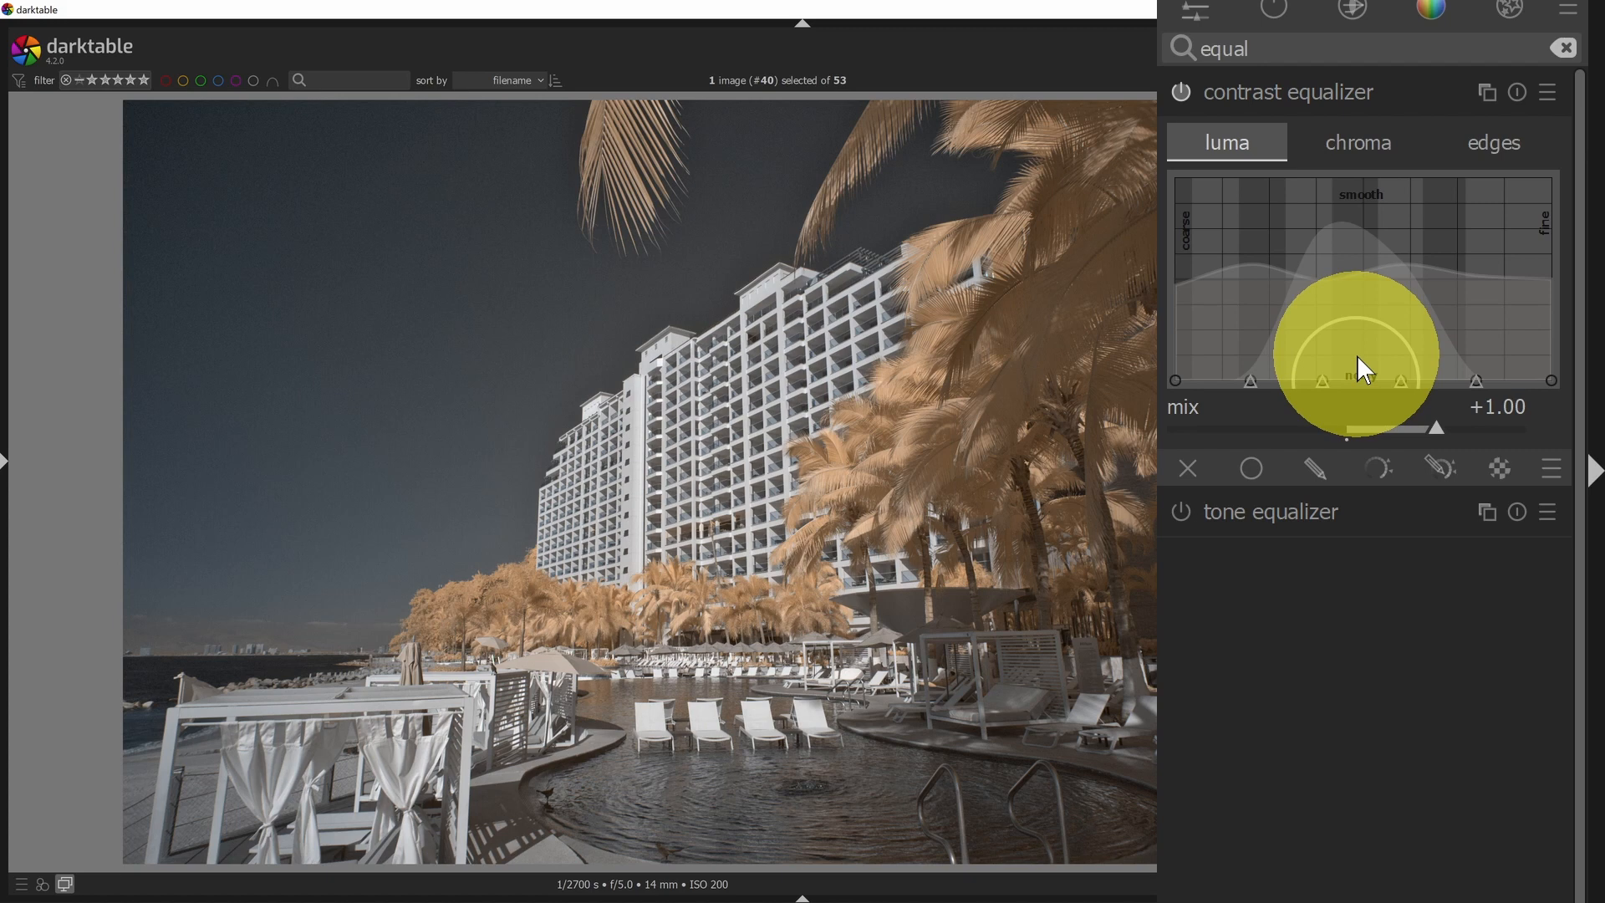
click(1358, 142)
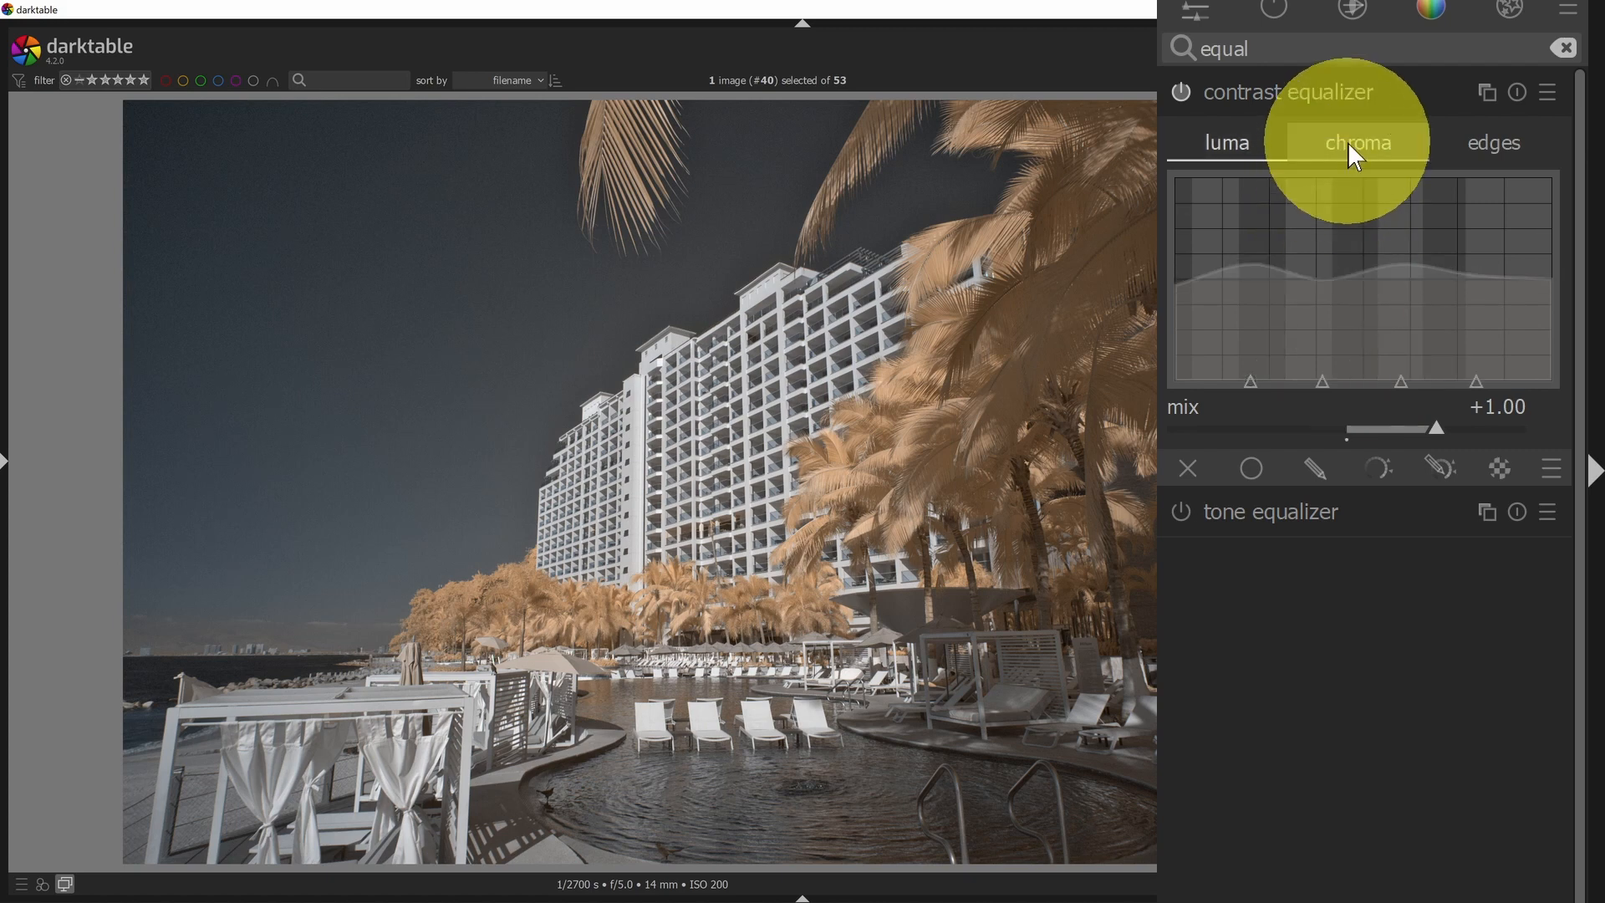
View the contrast equalizer's chroma curve, then its edges curve.
click(1358, 142)
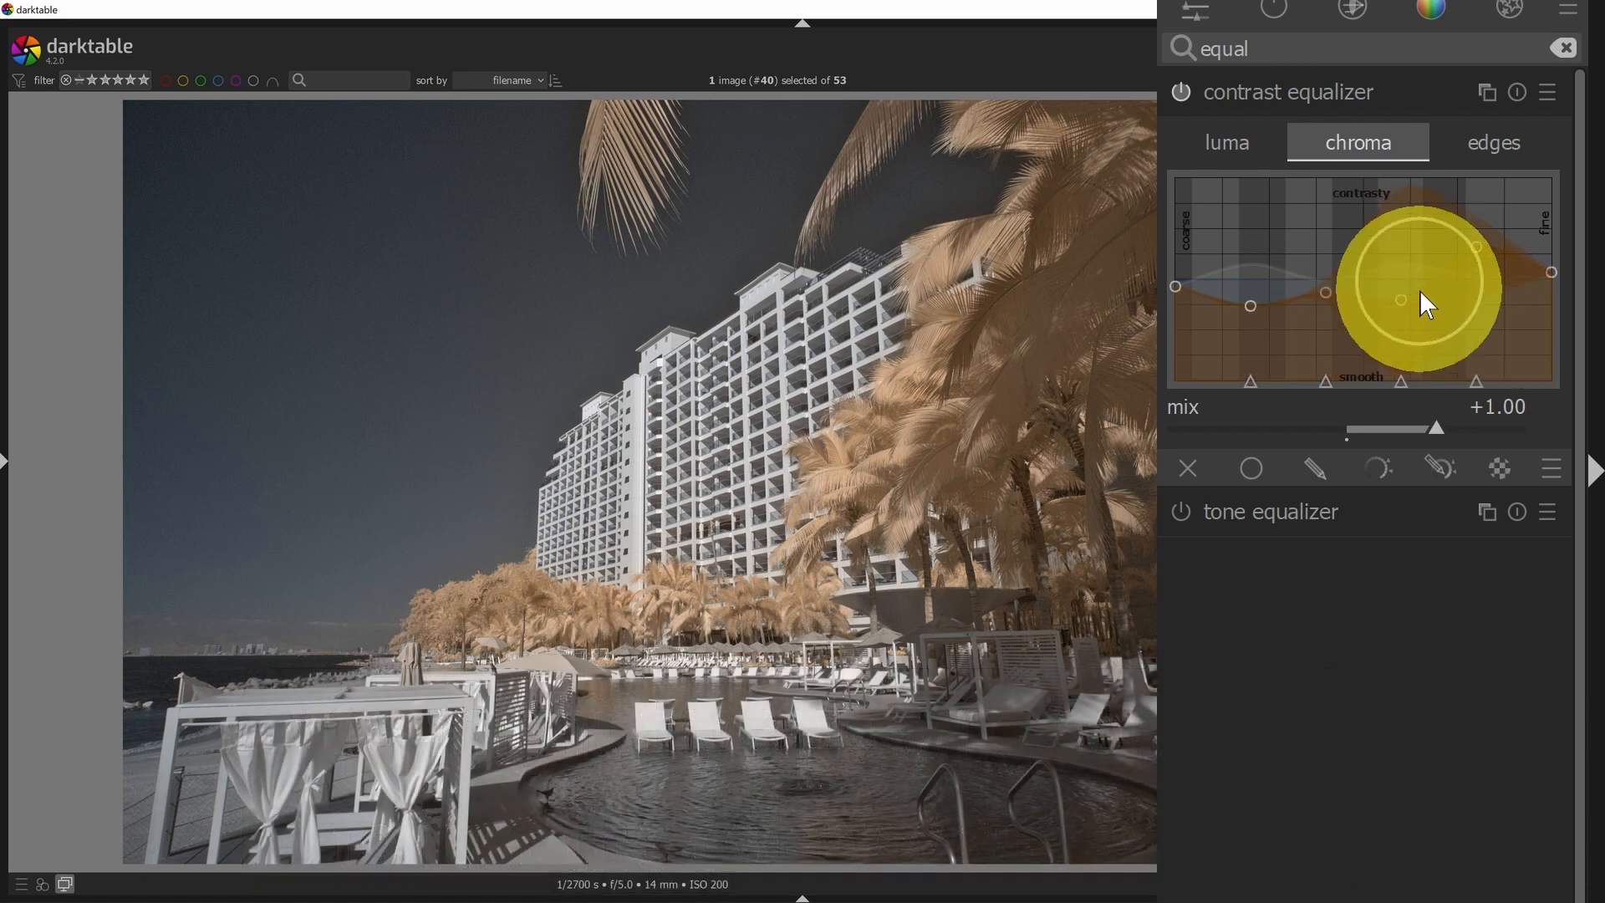
click(1492, 142)
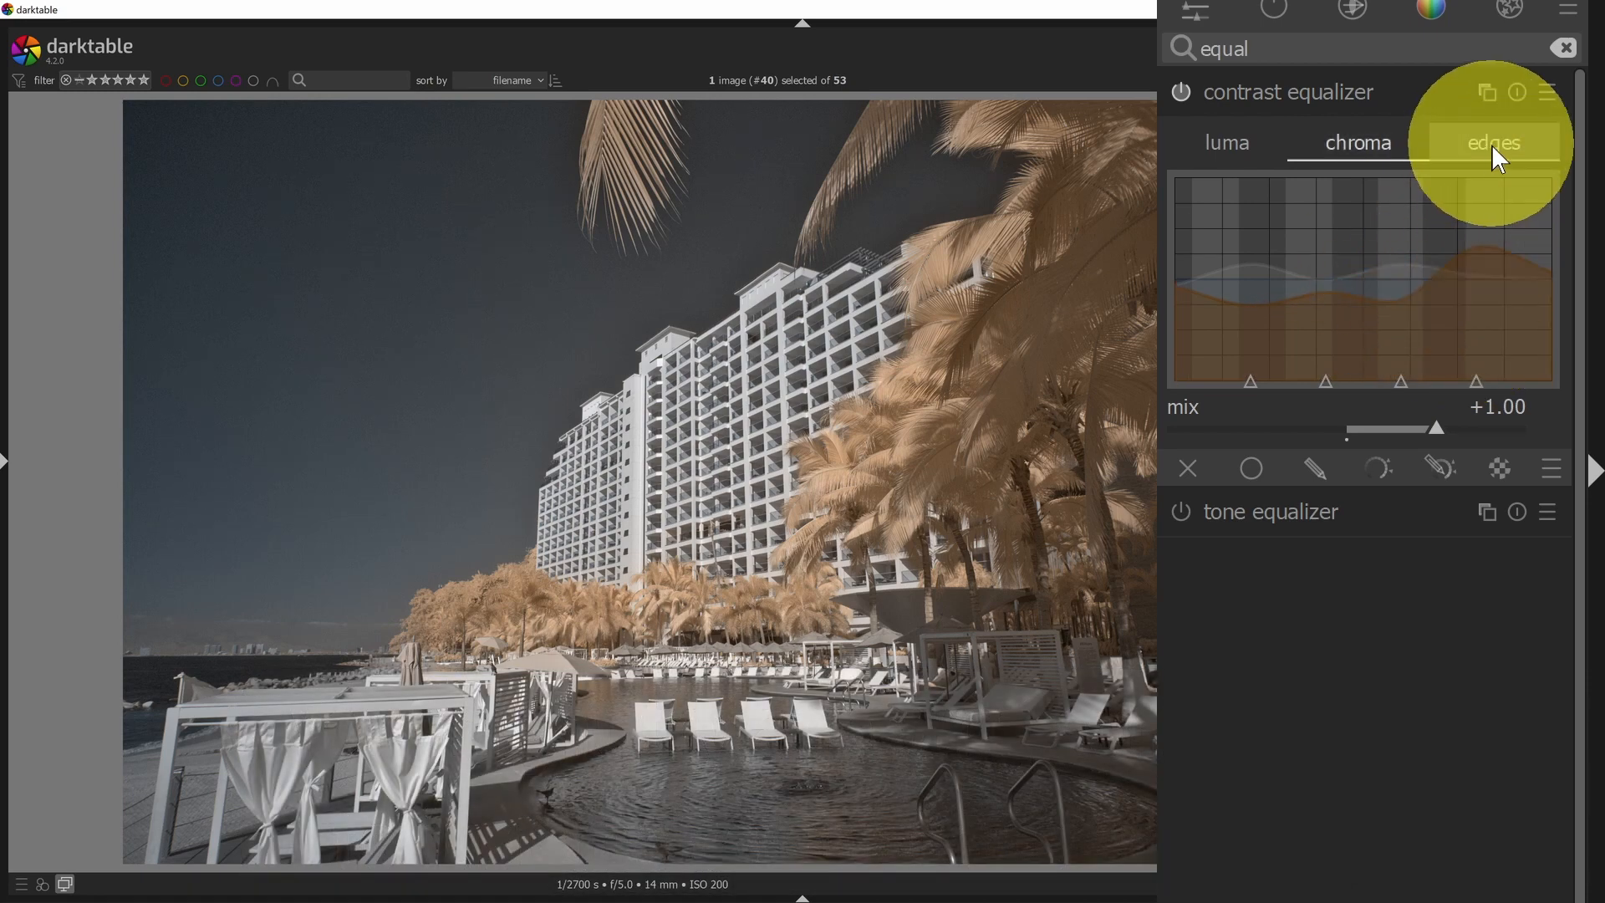
click(1492, 143)
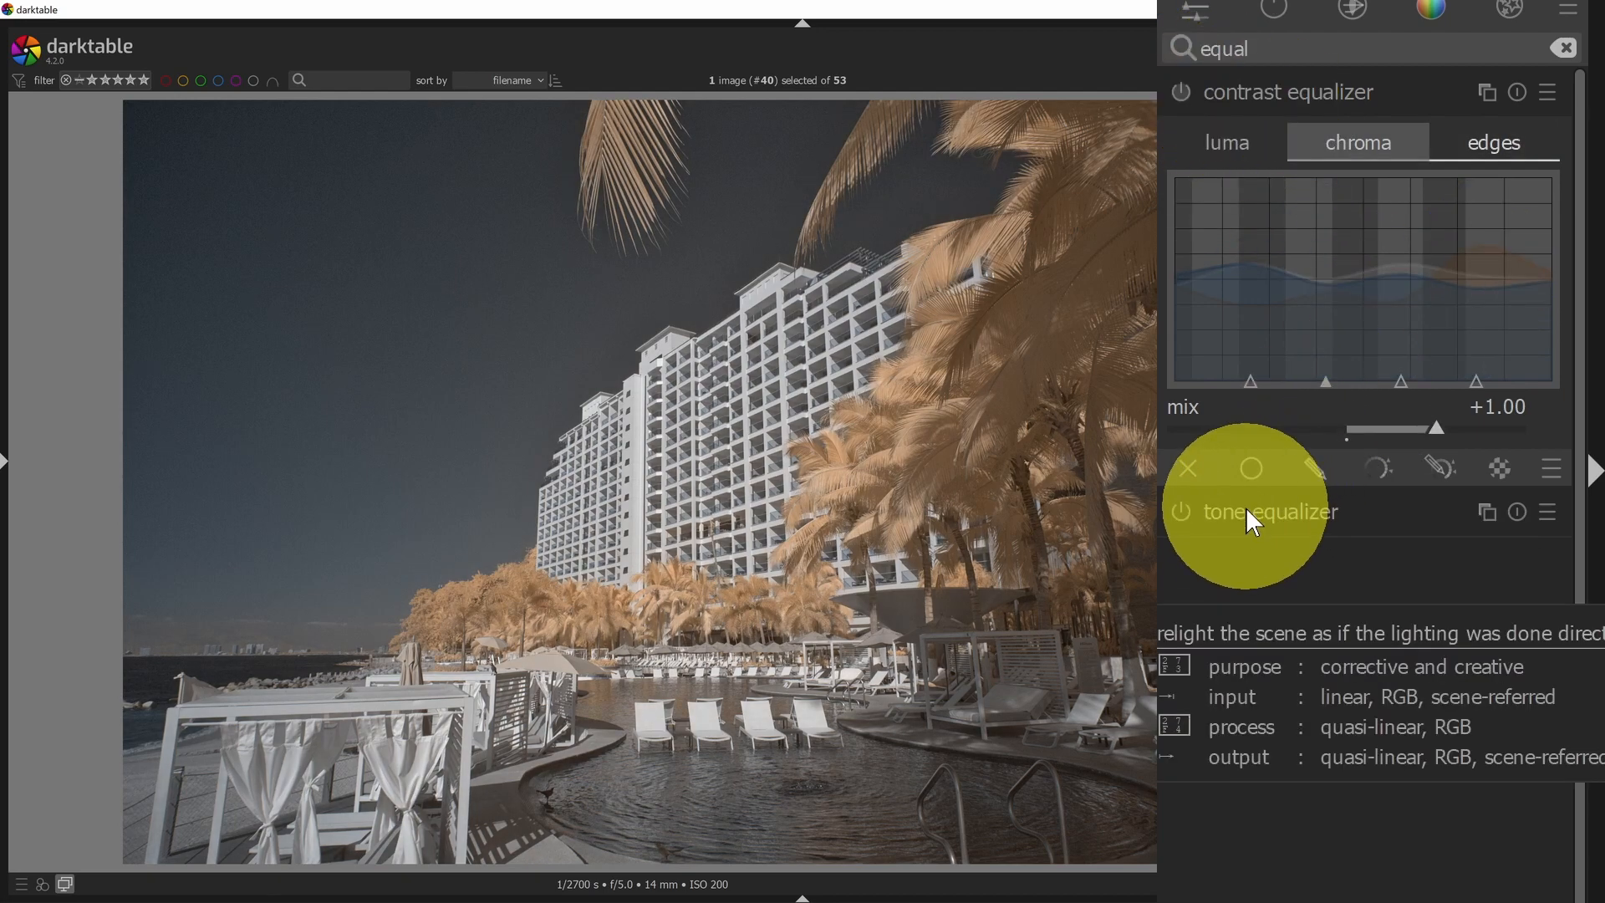
Enable the tone equalizer, reshape its curve to darken deep shadows and lift mid-shadows, then view per-EV sliders.
click(1268, 512)
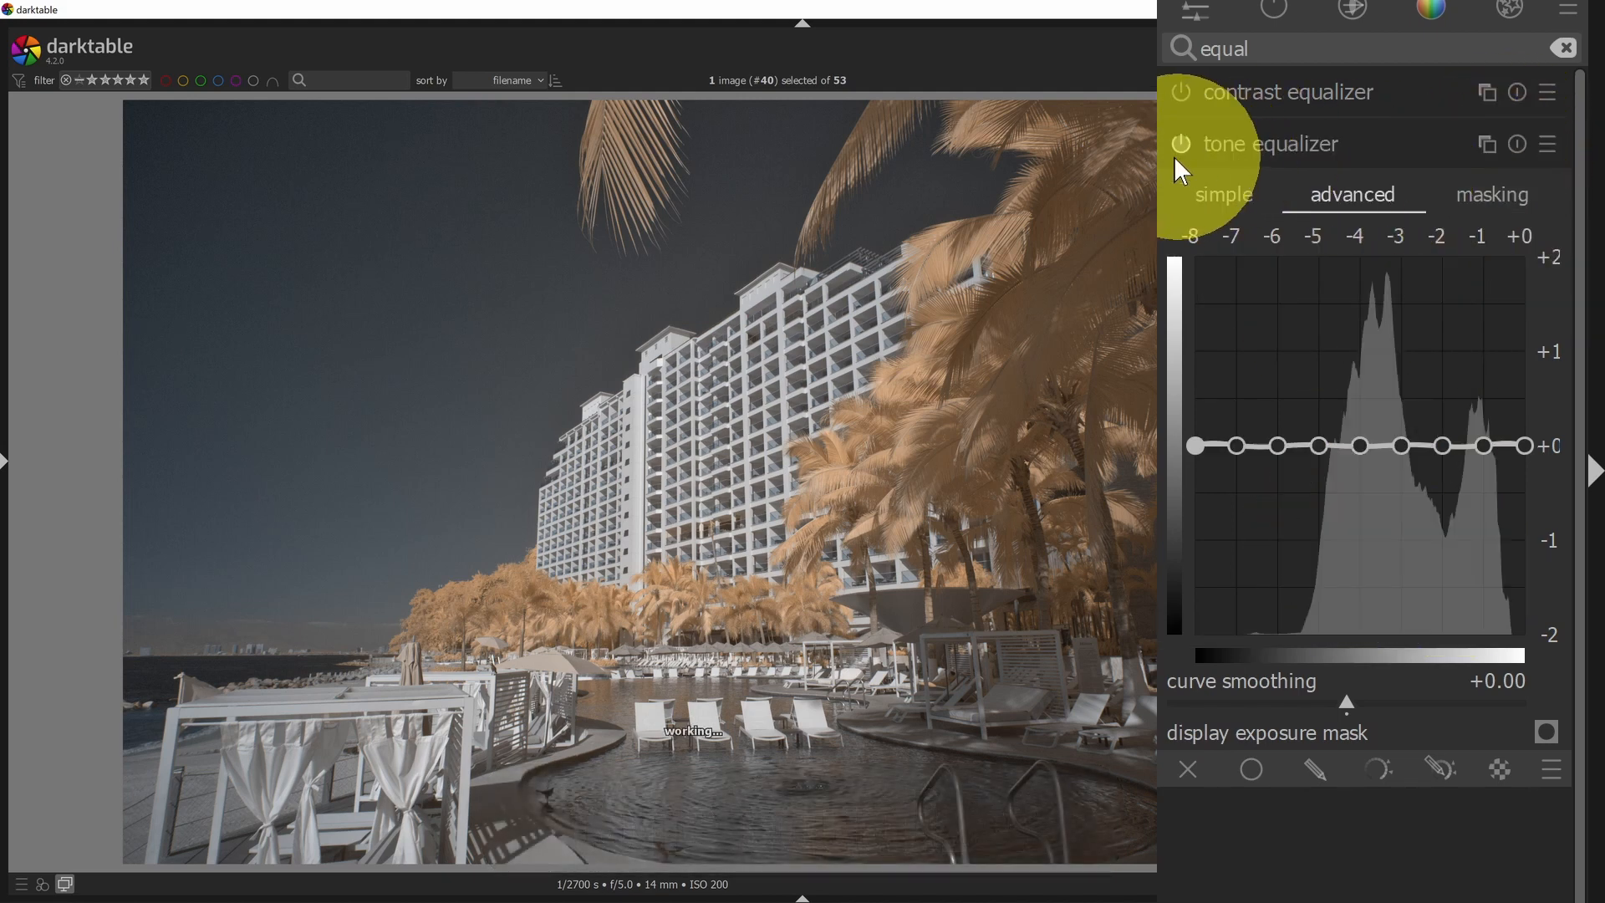
click(1180, 144)
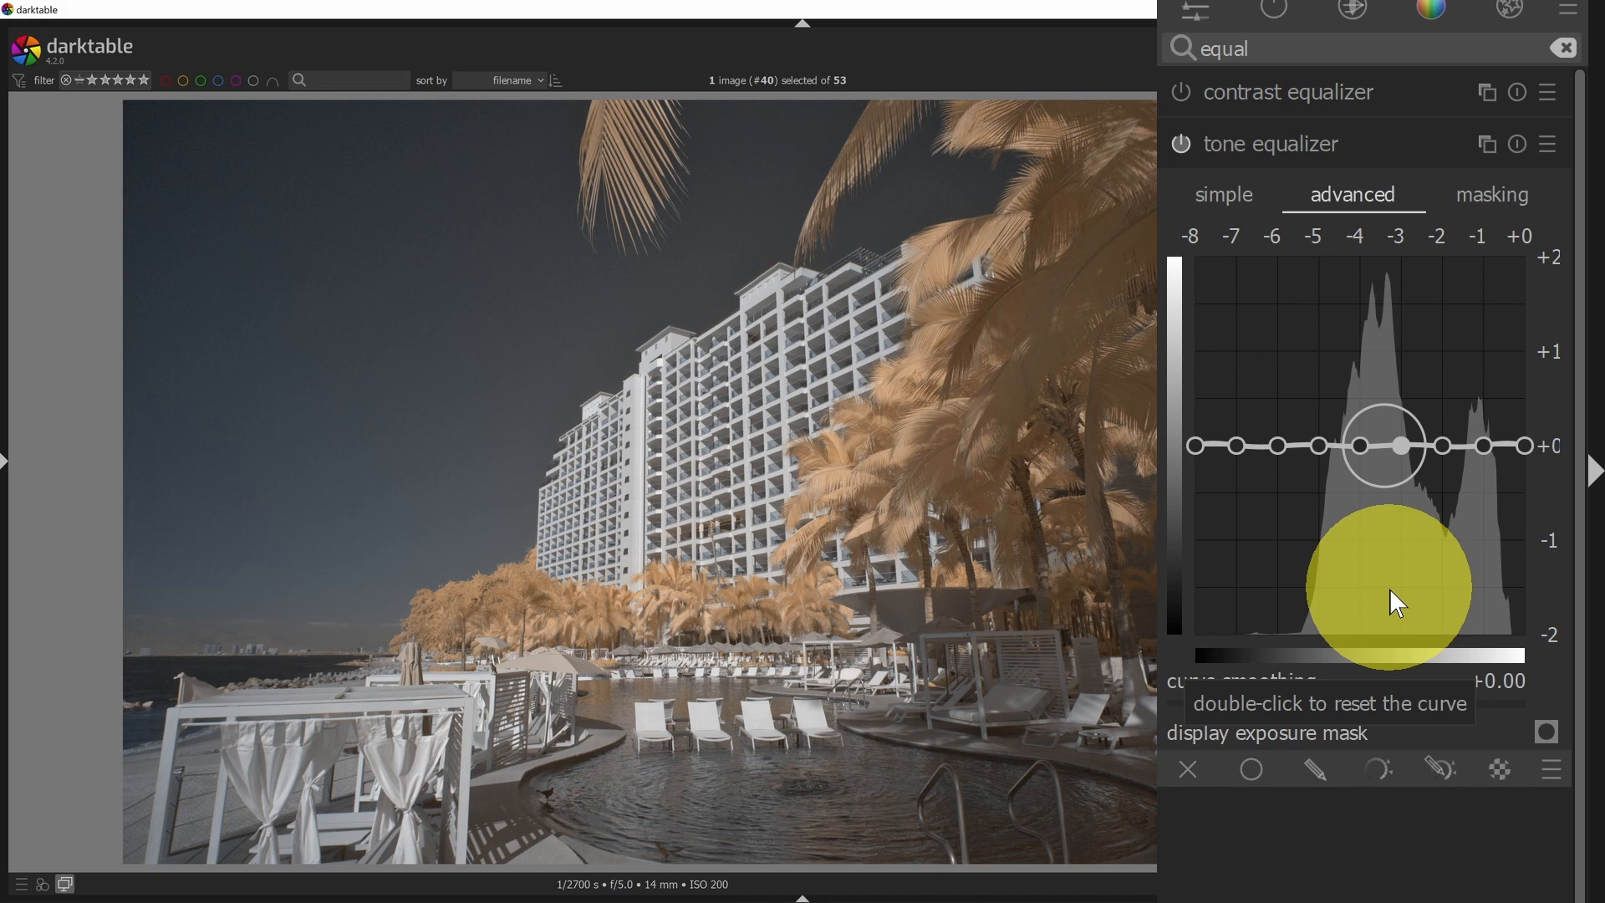
mouse_move(1361, 458)
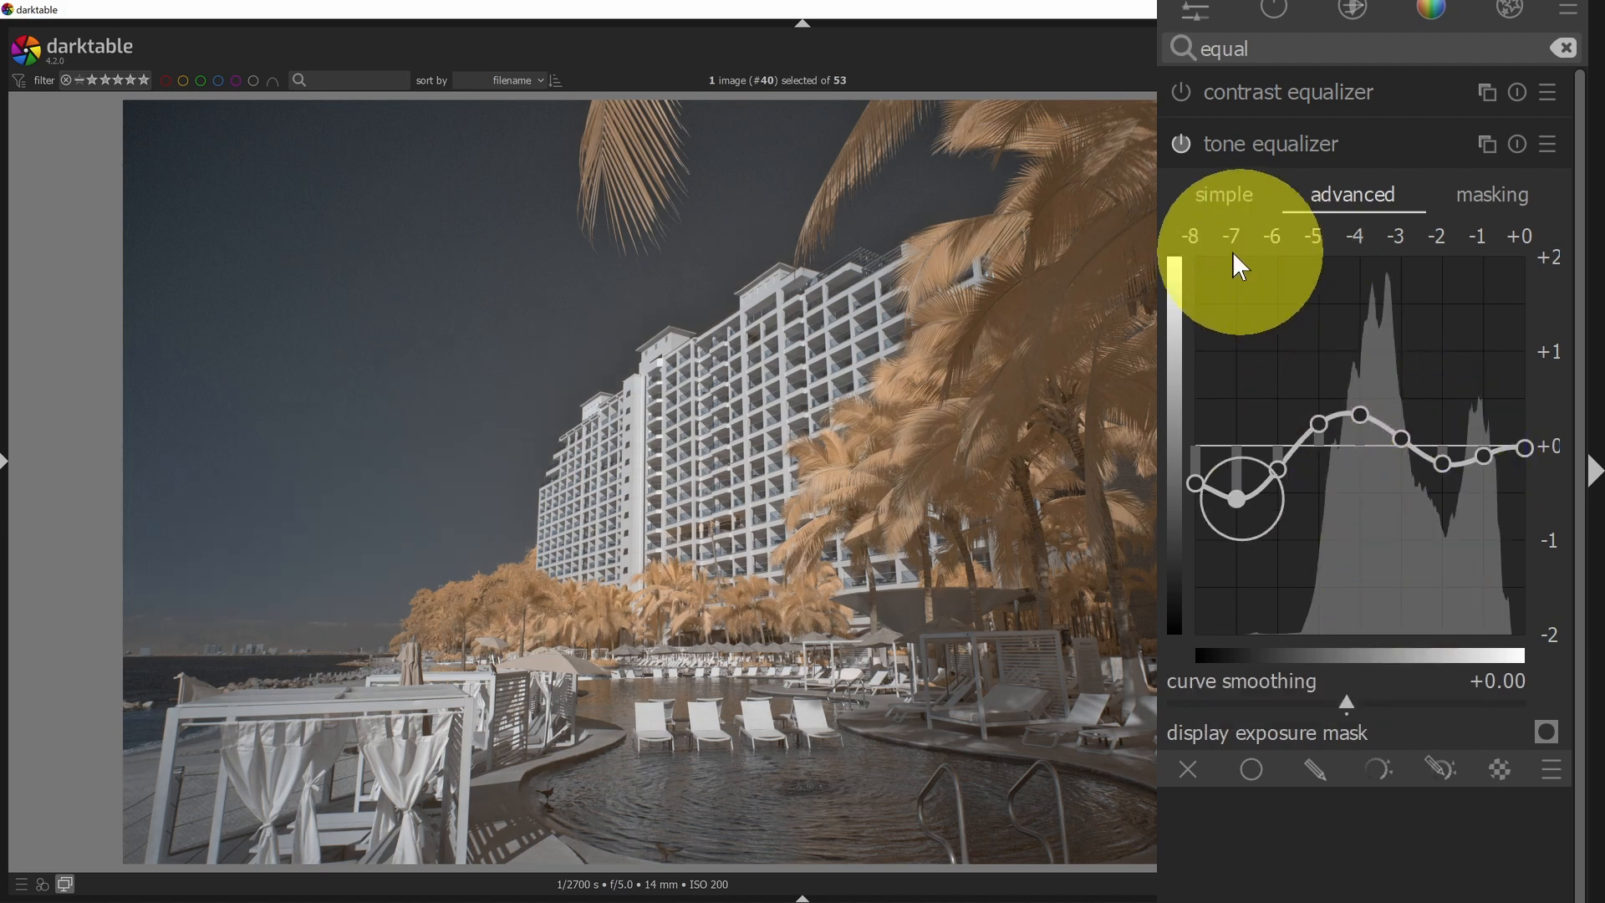
click(1222, 193)
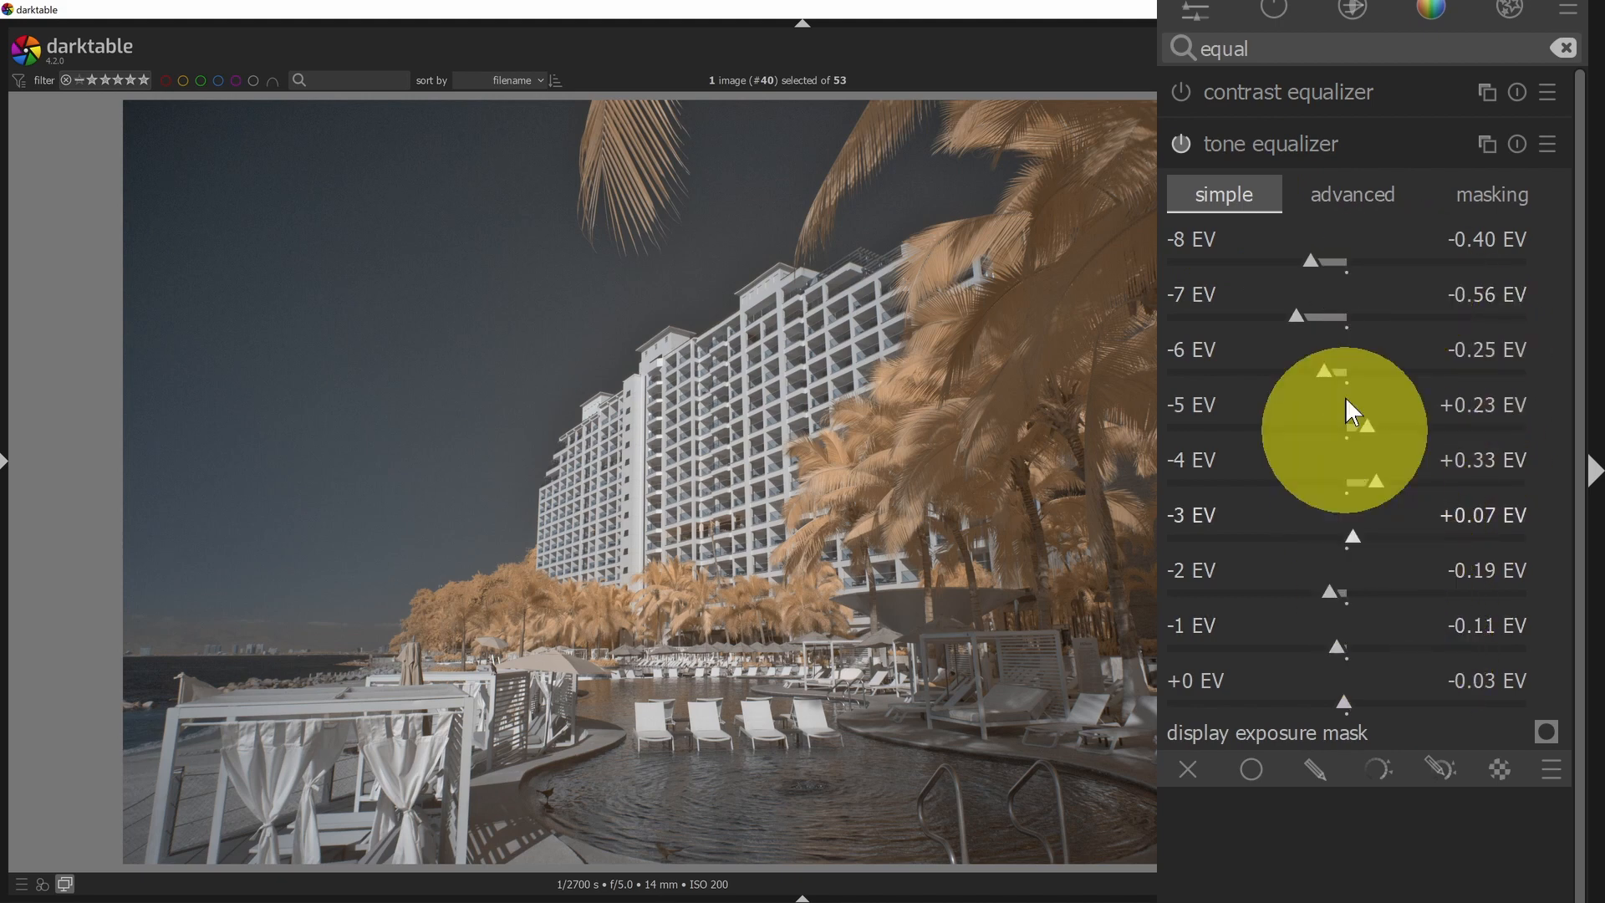
Switch from the advanced curve graph to the tone equalizer's masking settings with default luminance estimation.
click(1351, 194)
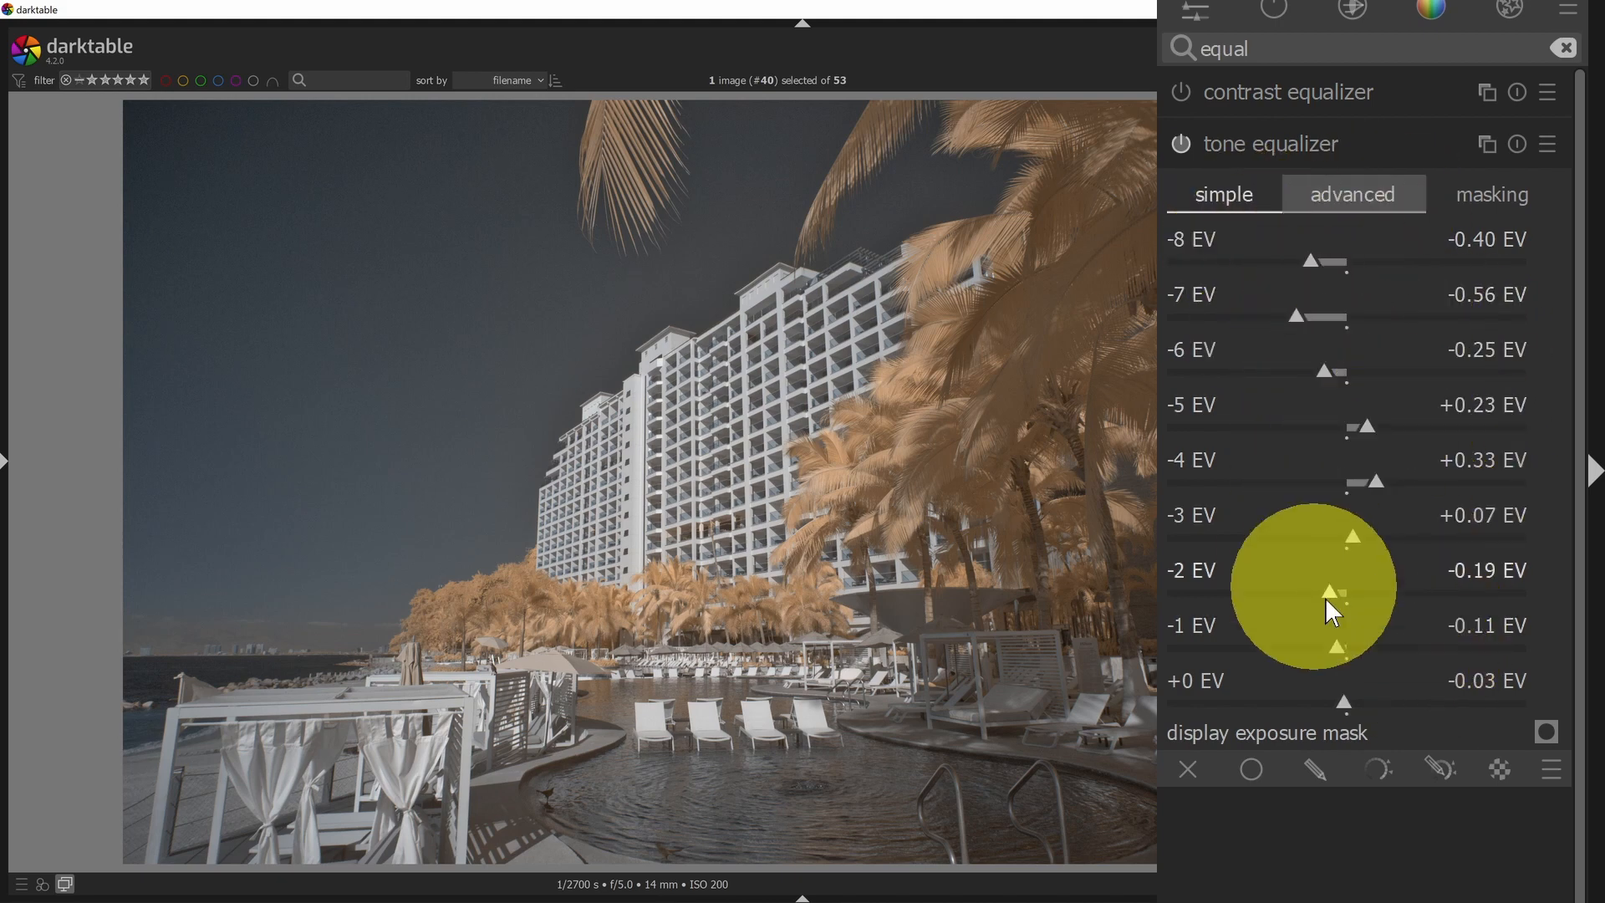
mouse_move(1371, 642)
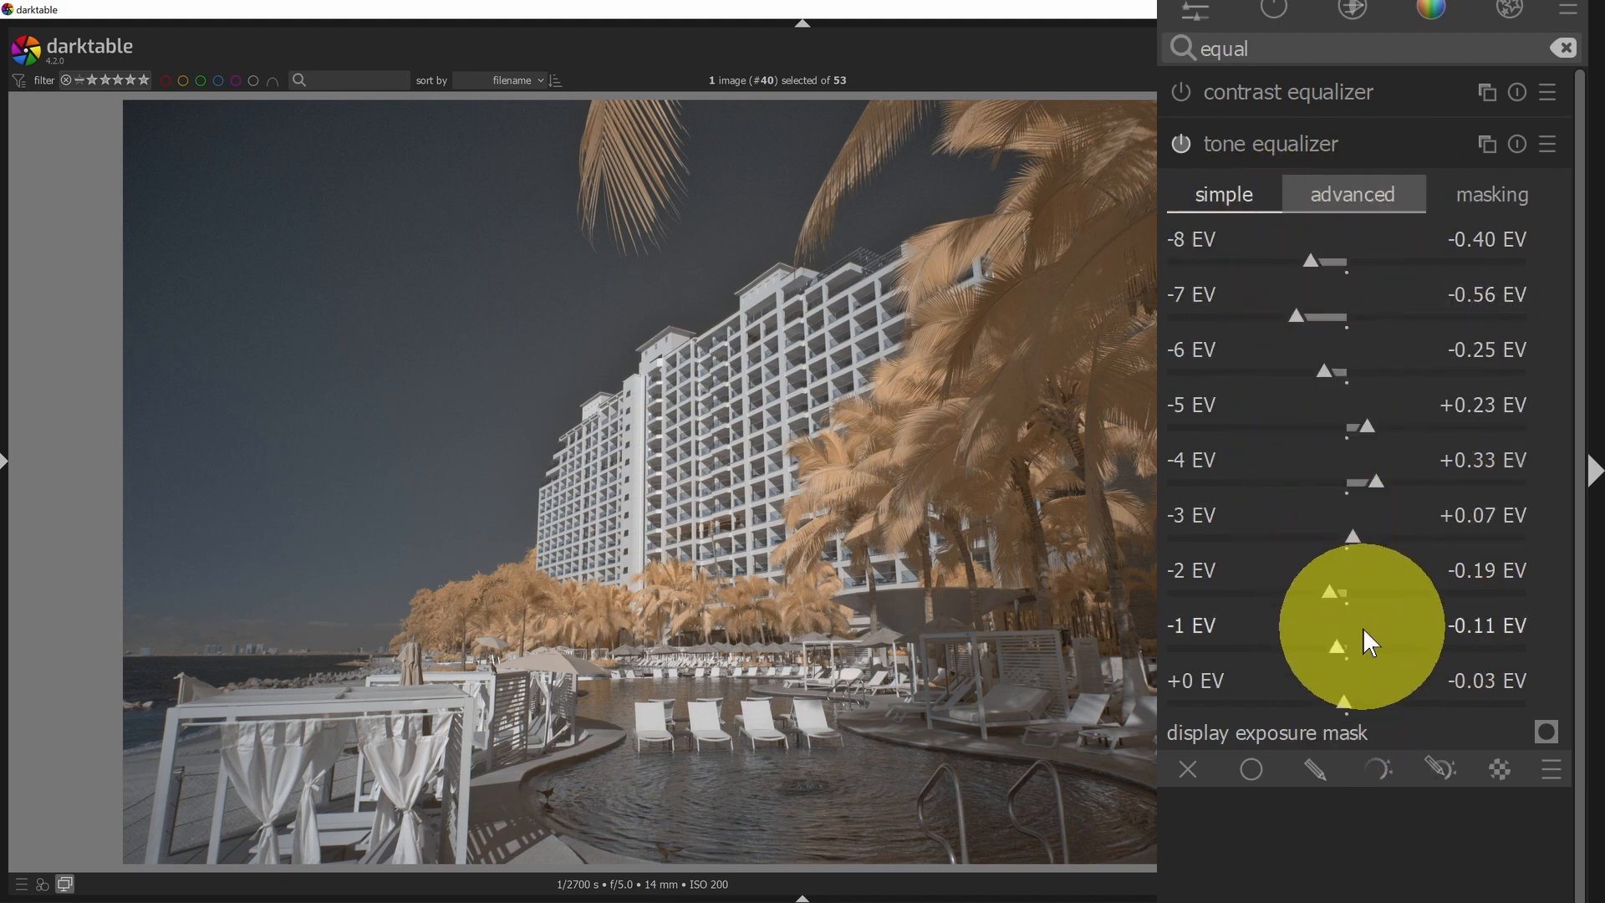
click(1350, 193)
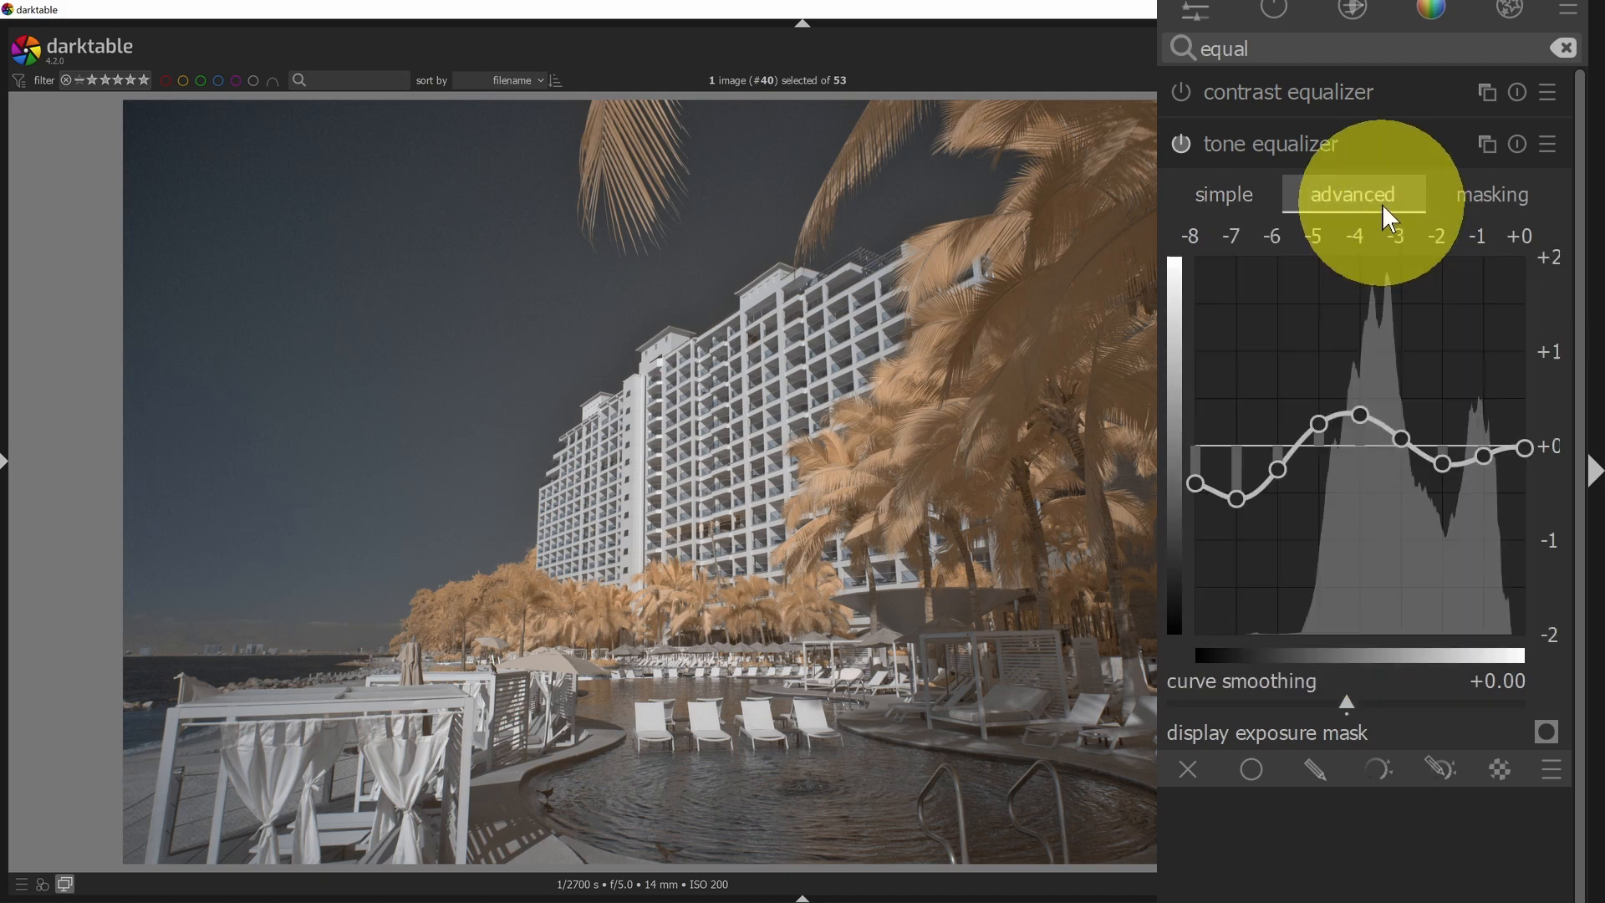
click(1491, 194)
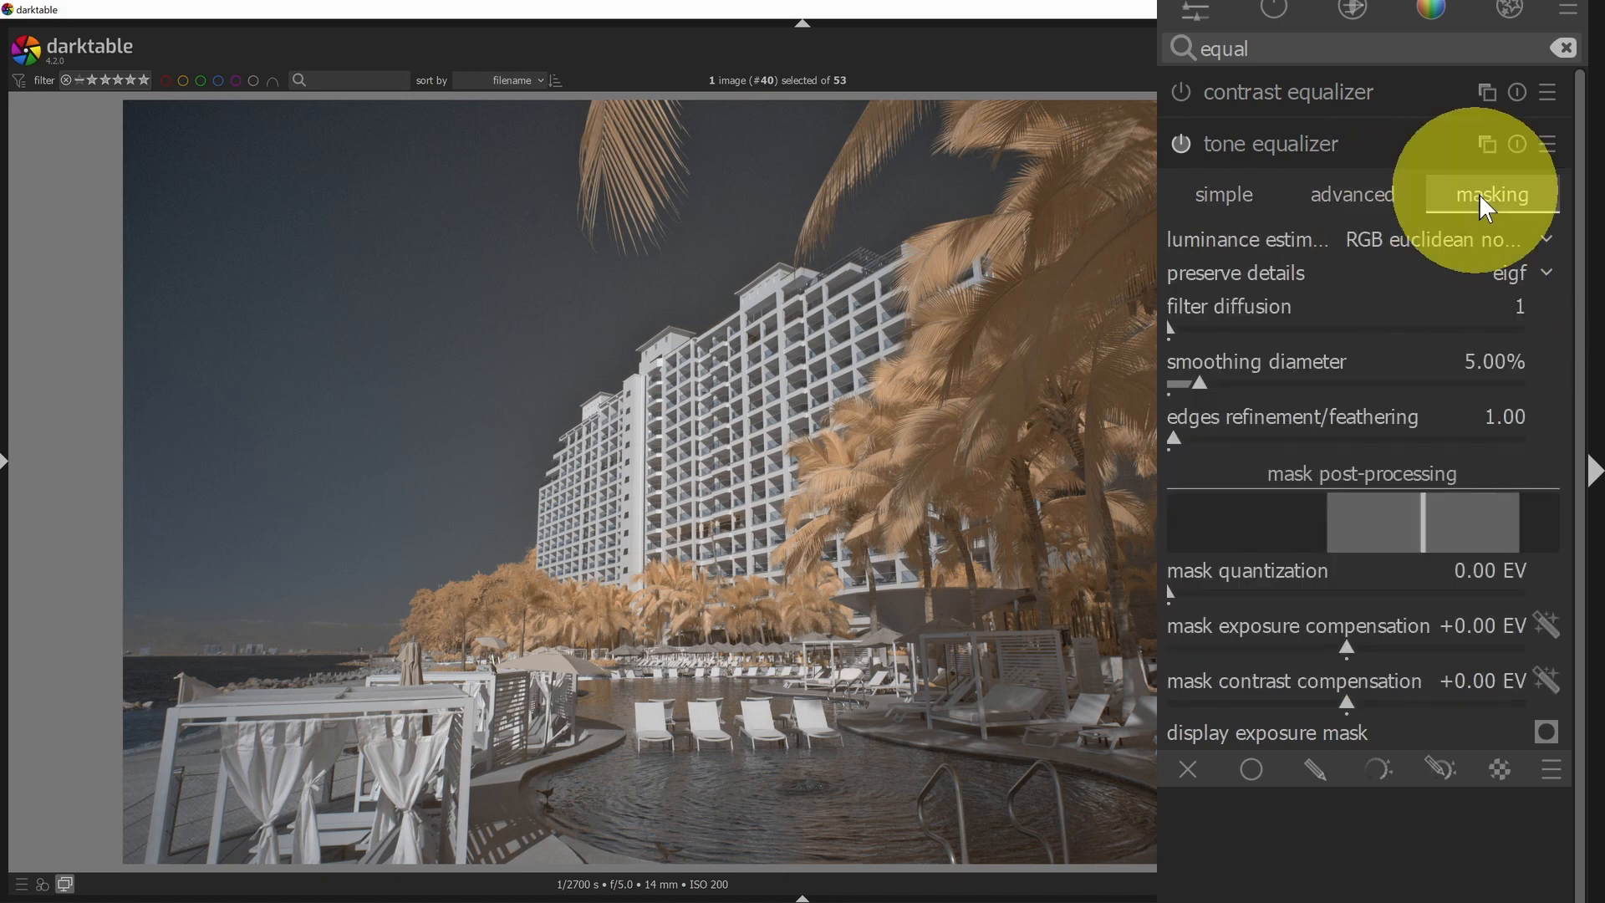